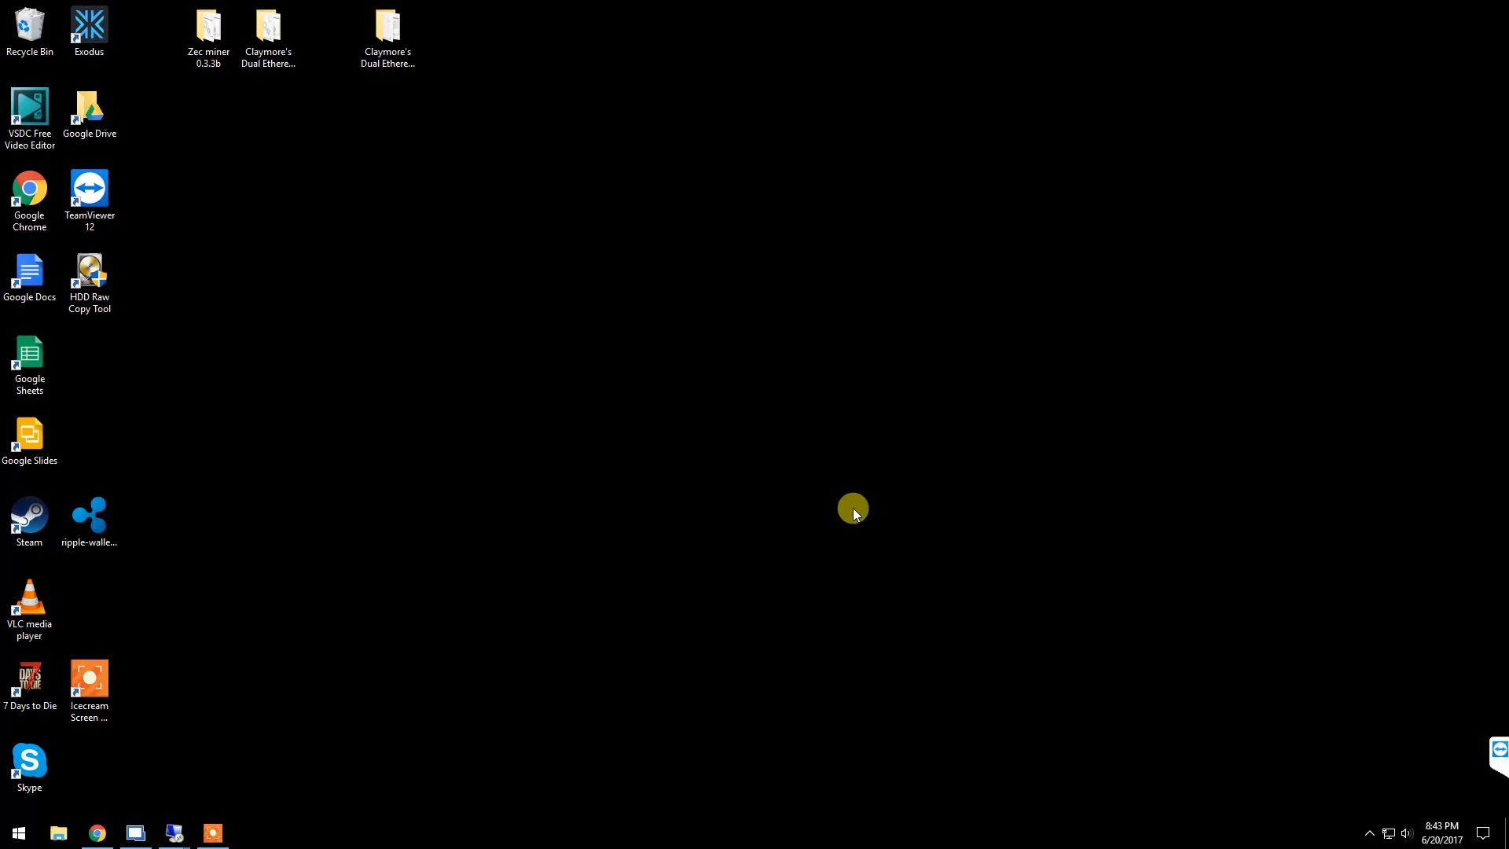
mouse_move(845, 506)
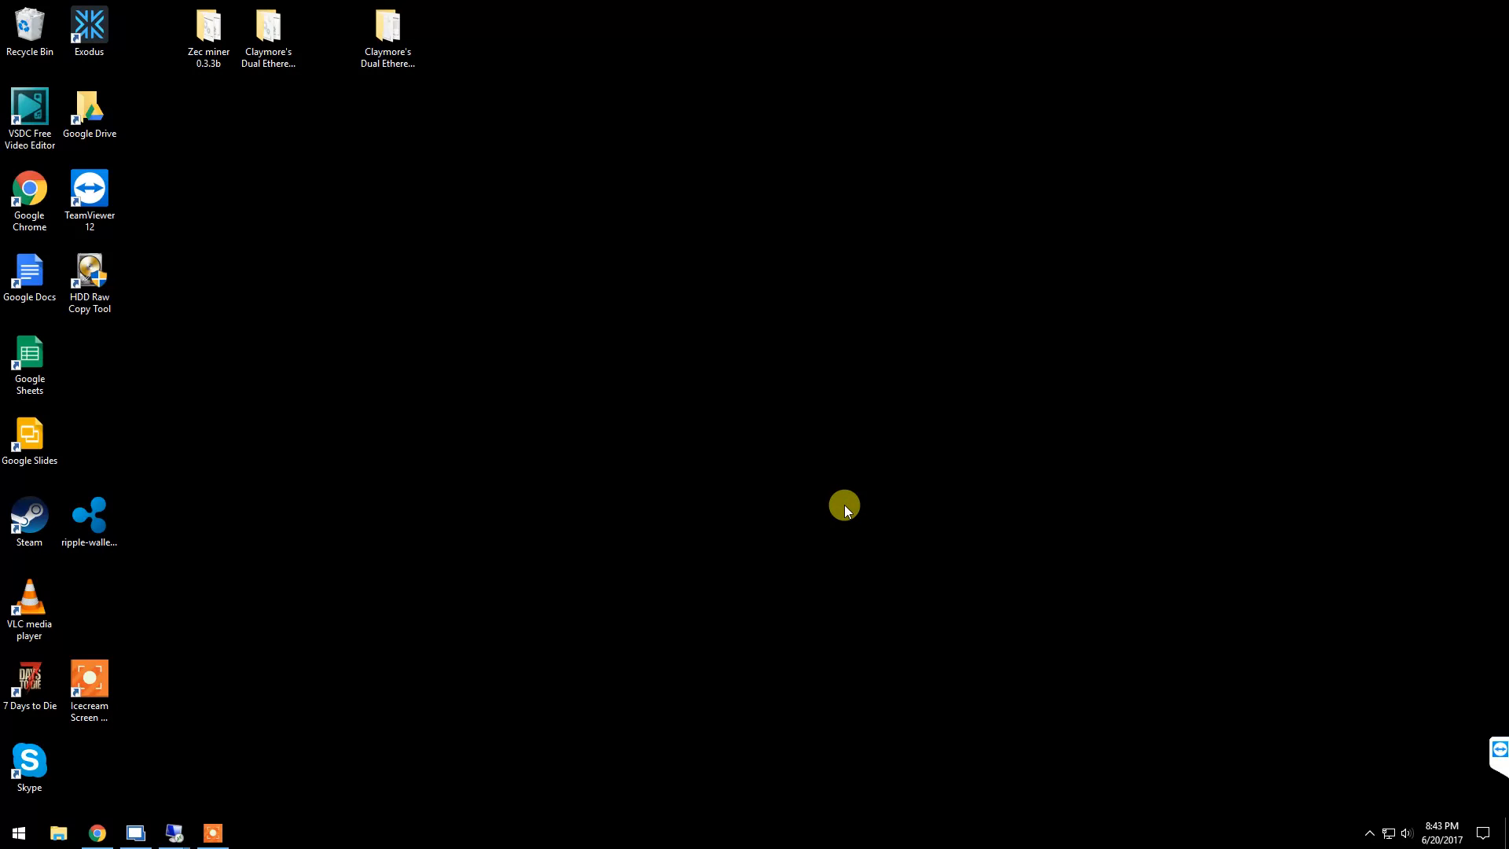
mouse_move(559, 338)
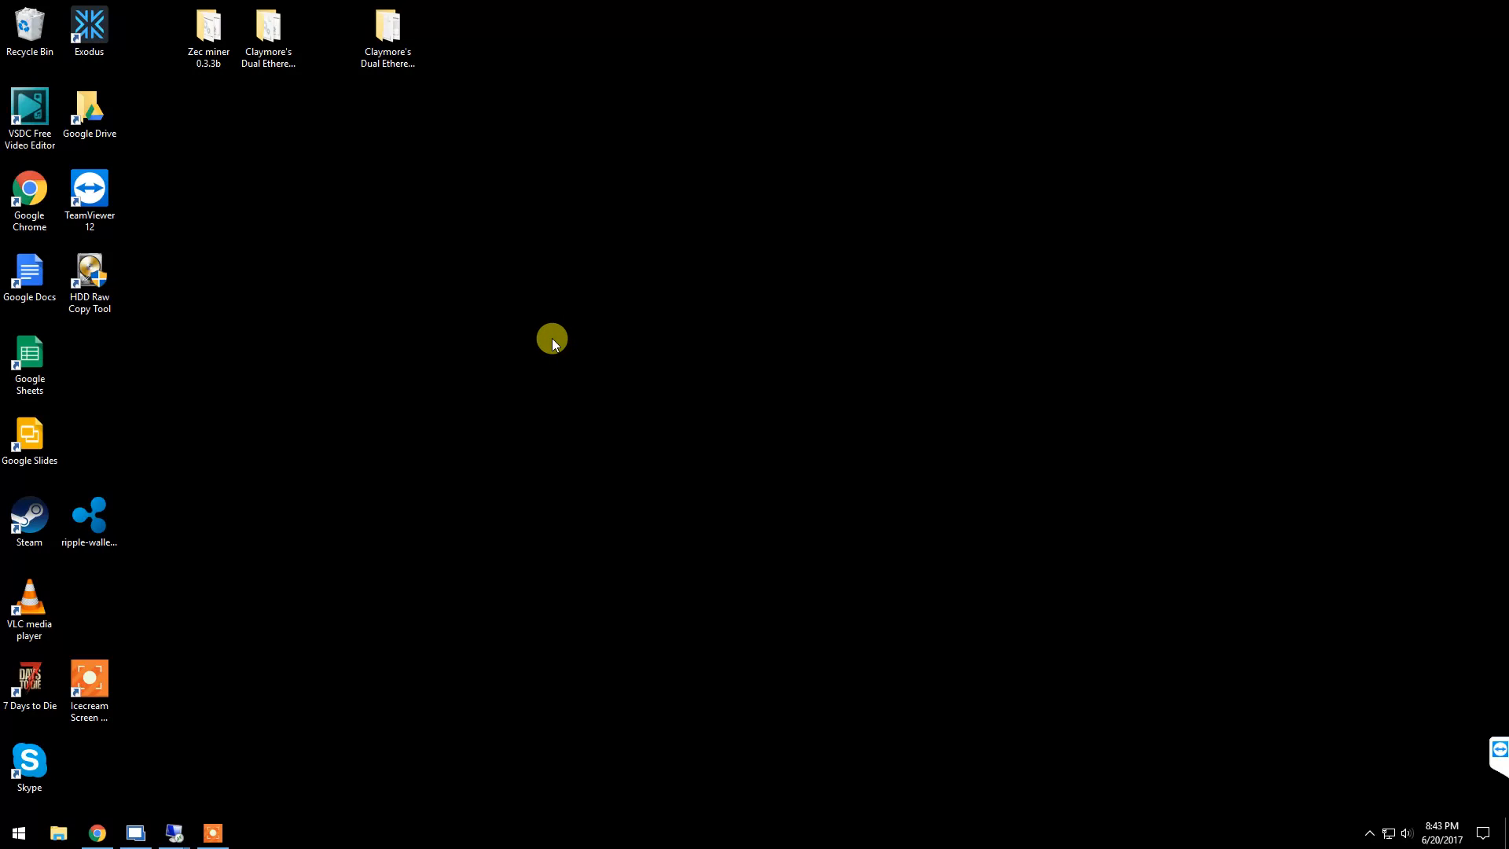
mouse_move(547, 340)
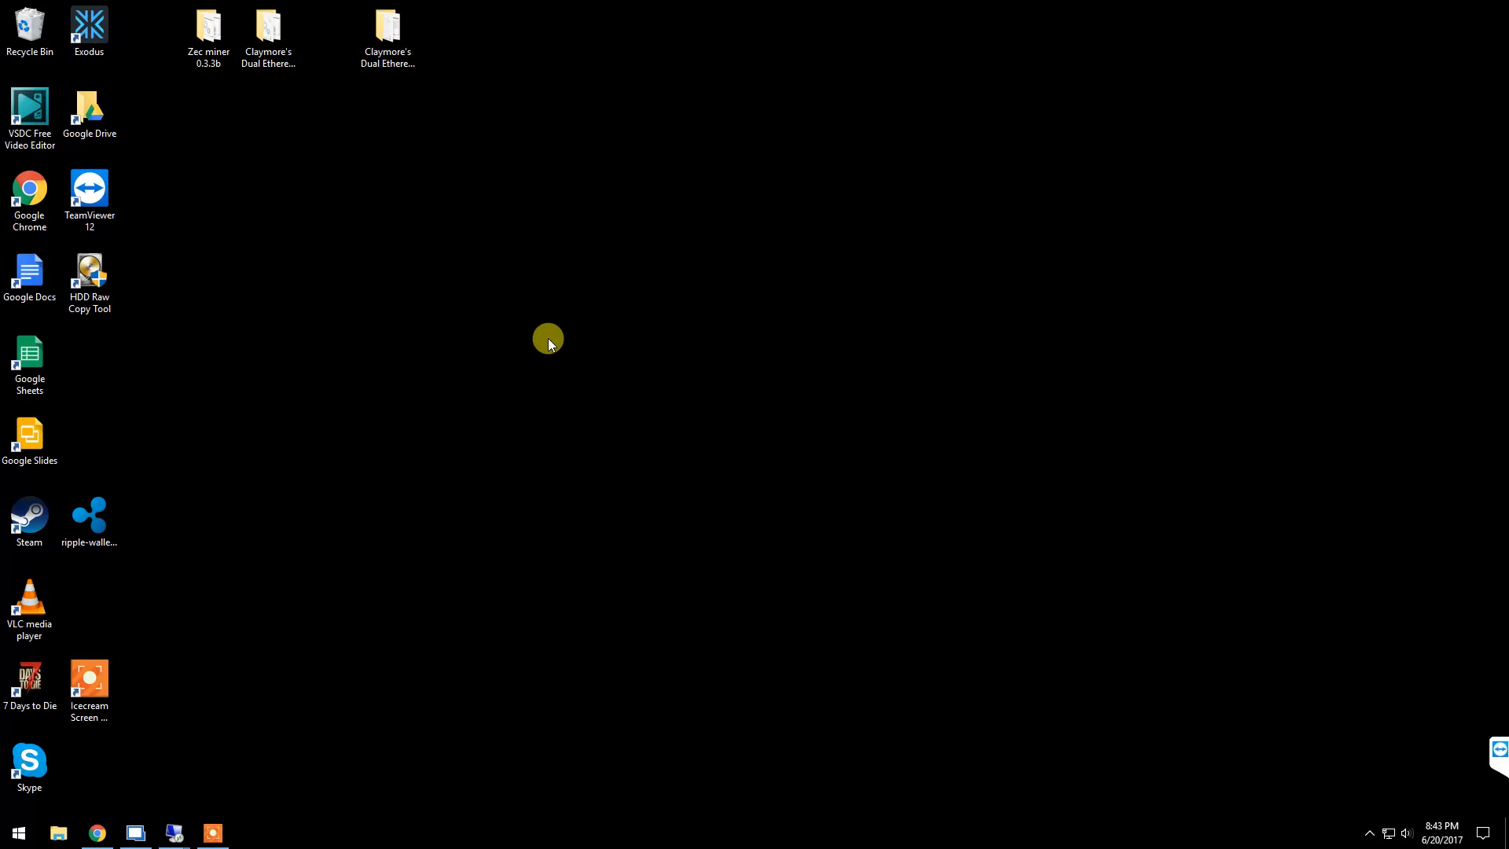
mouse_move(484, 336)
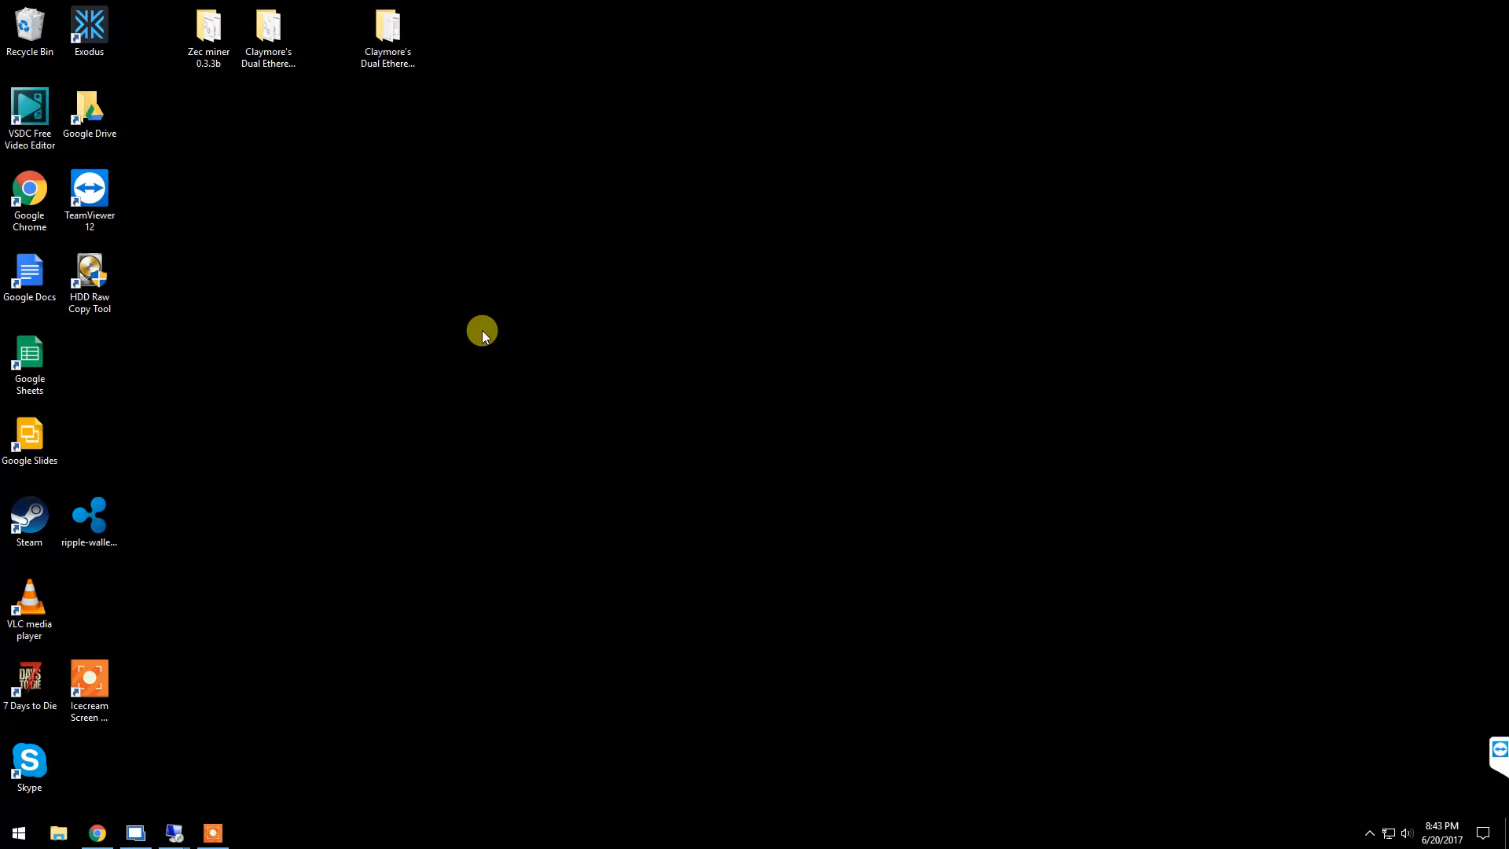
mouse_move(475, 332)
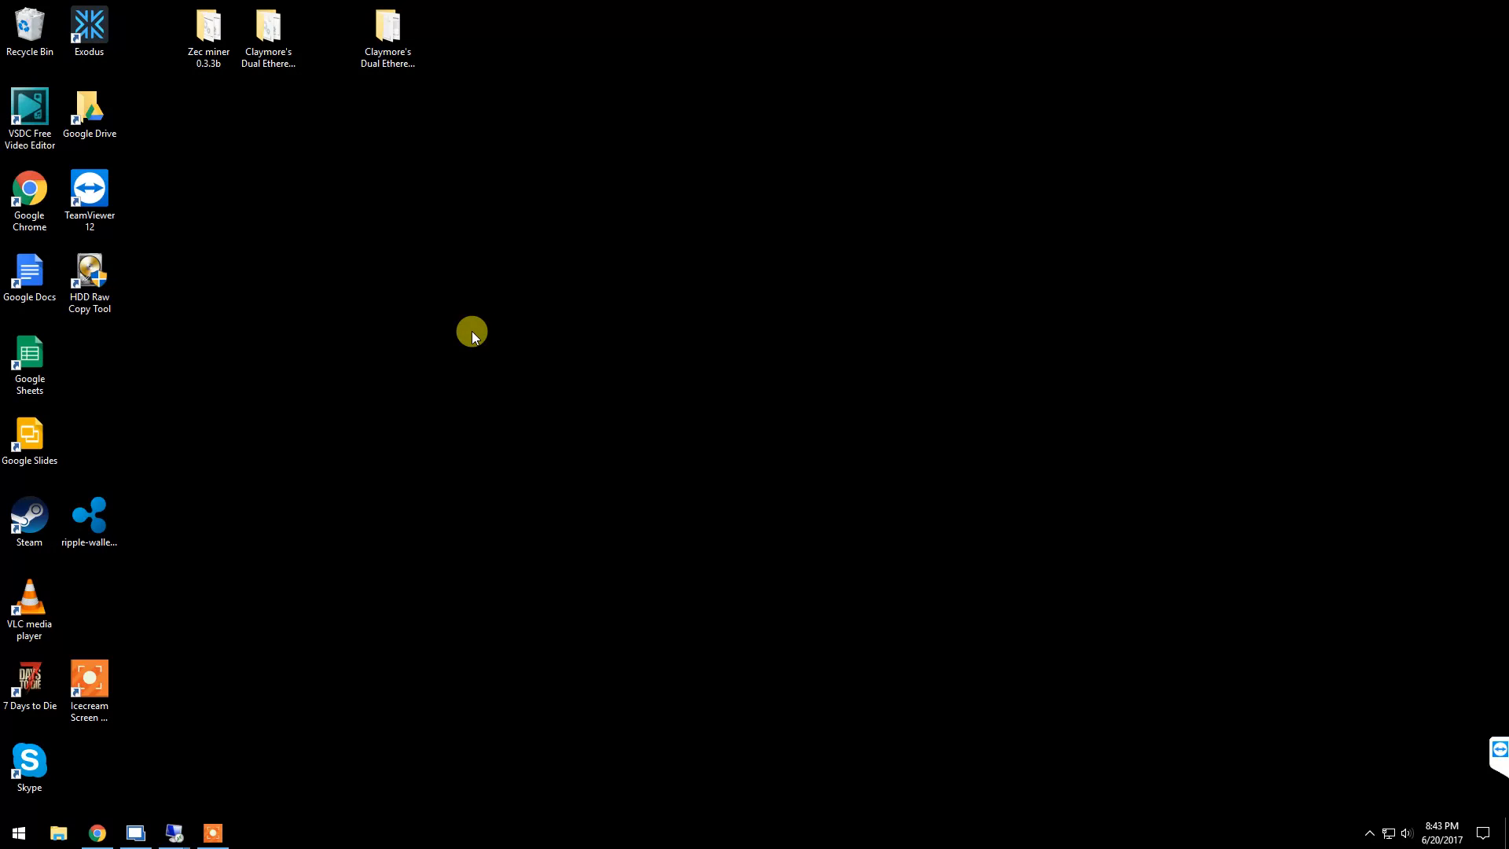
mouse_move(362, 320)
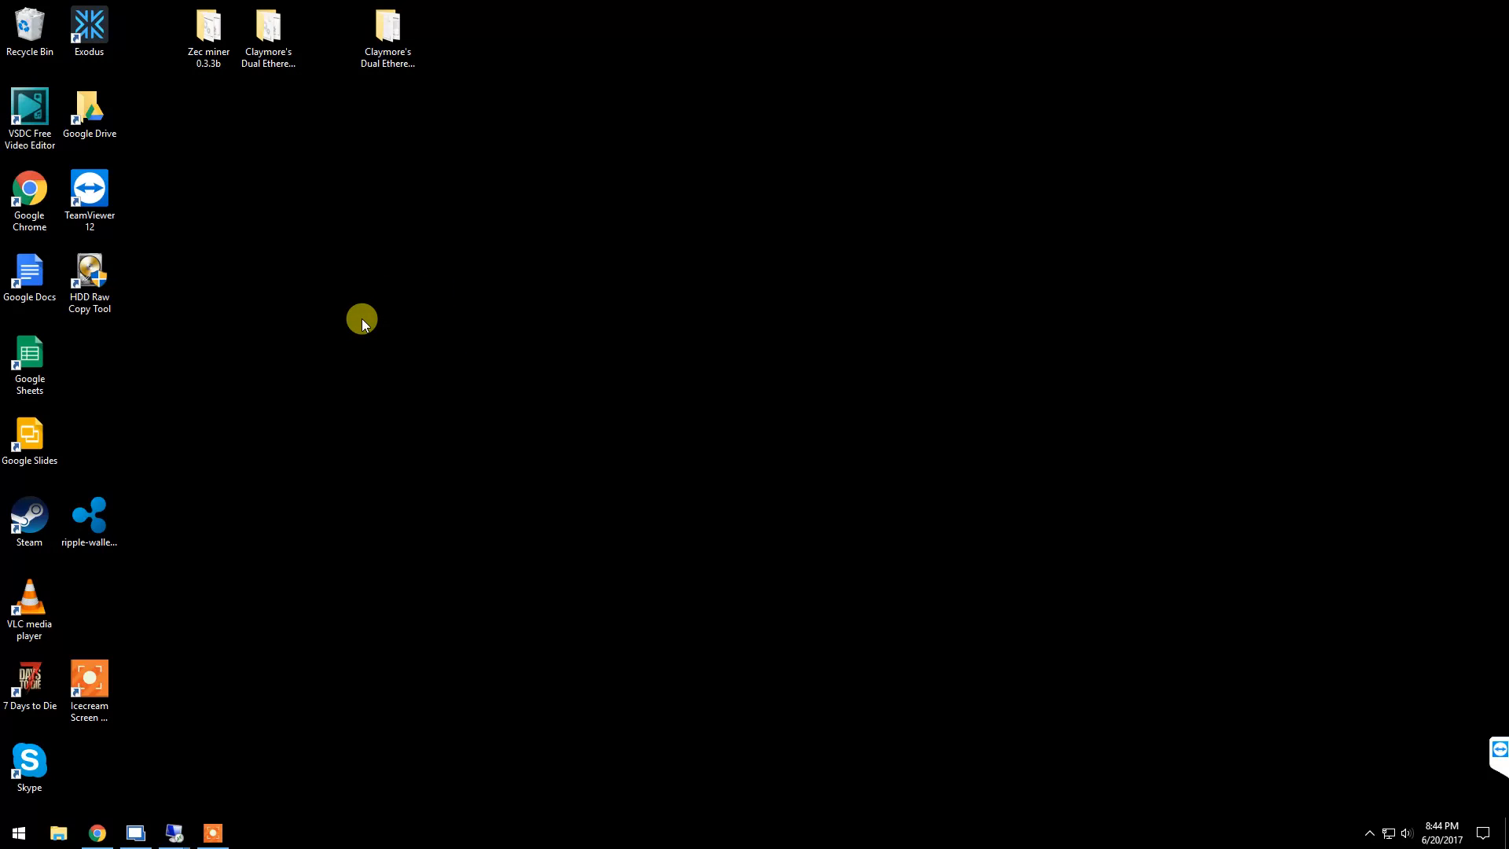
mouse_move(310, 311)
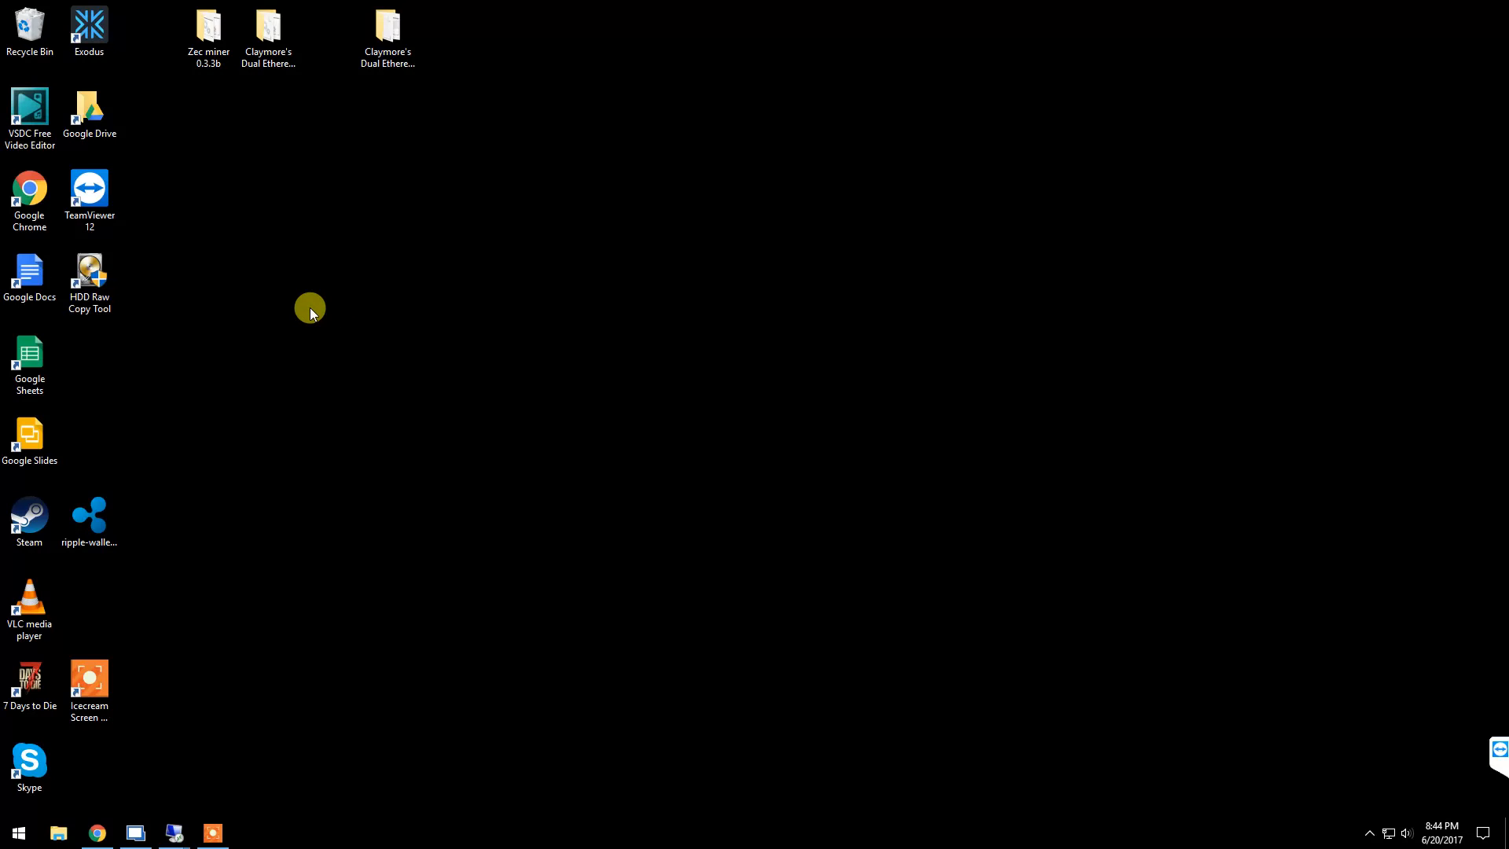
mouse_move(268, 337)
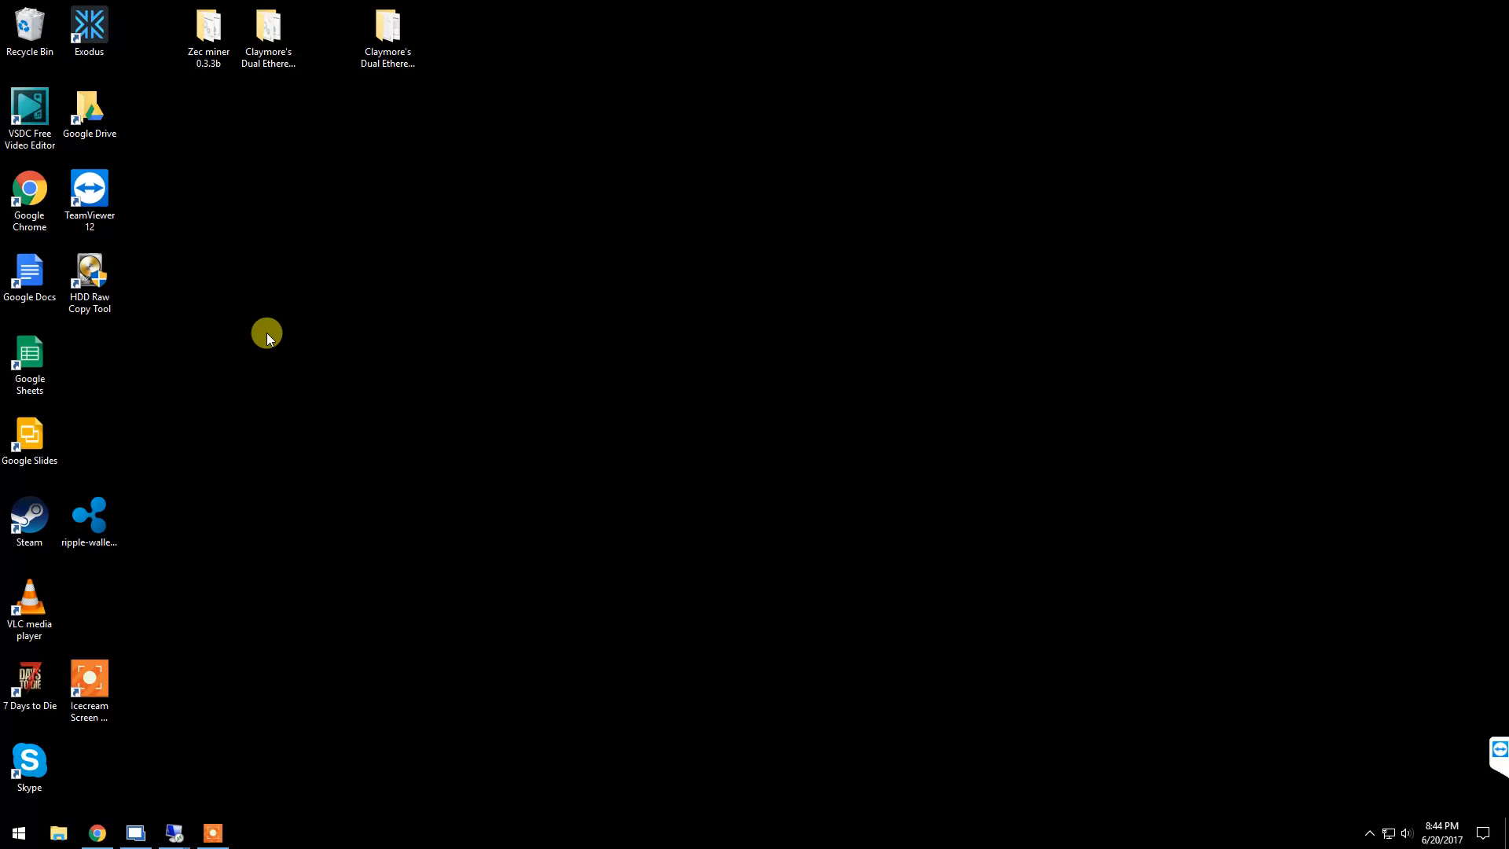
mouse_move(106, 655)
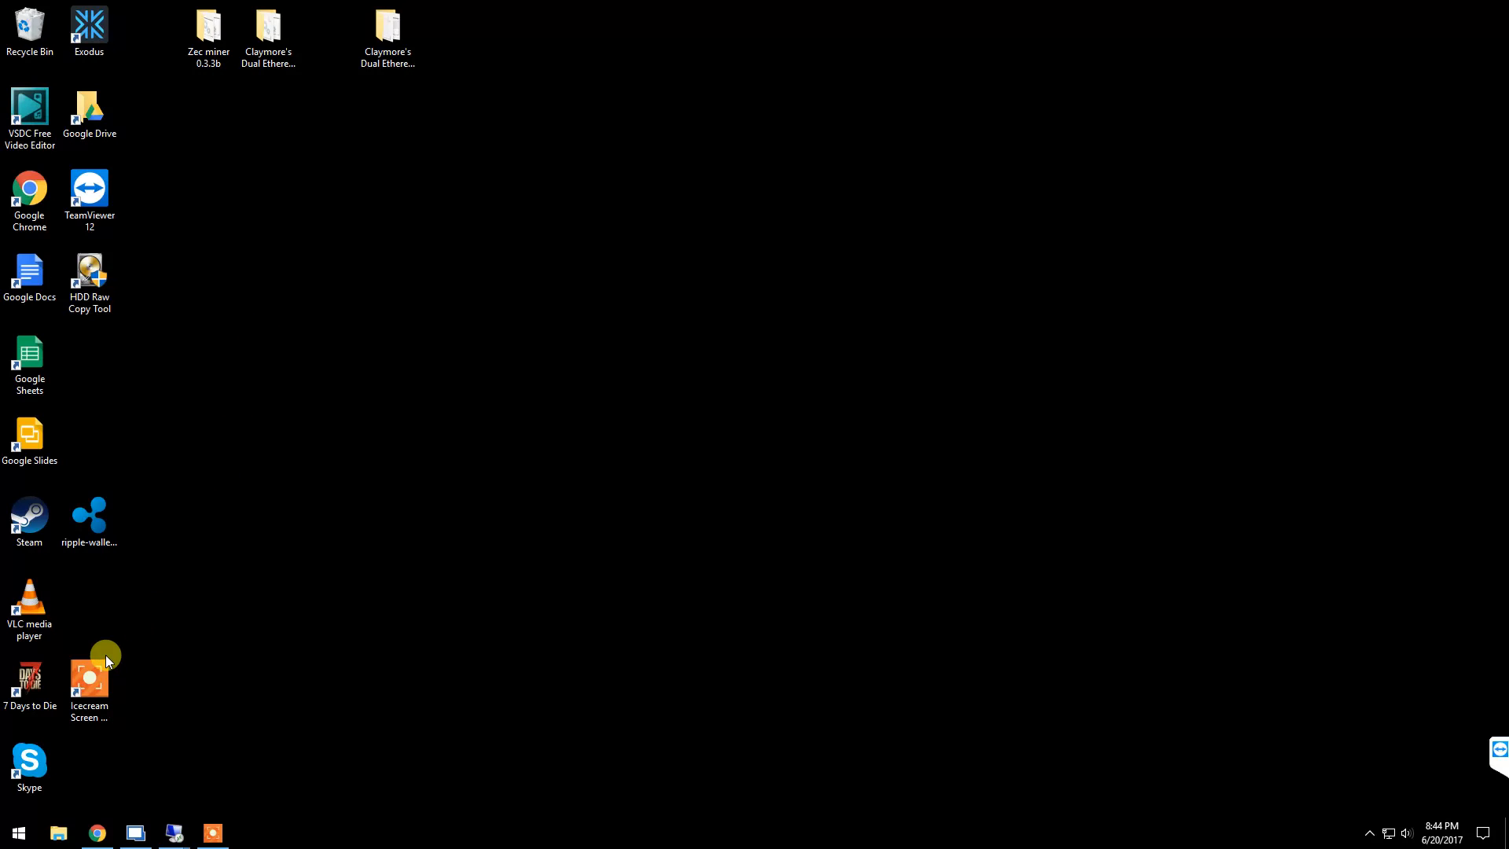
mouse_move(113, 741)
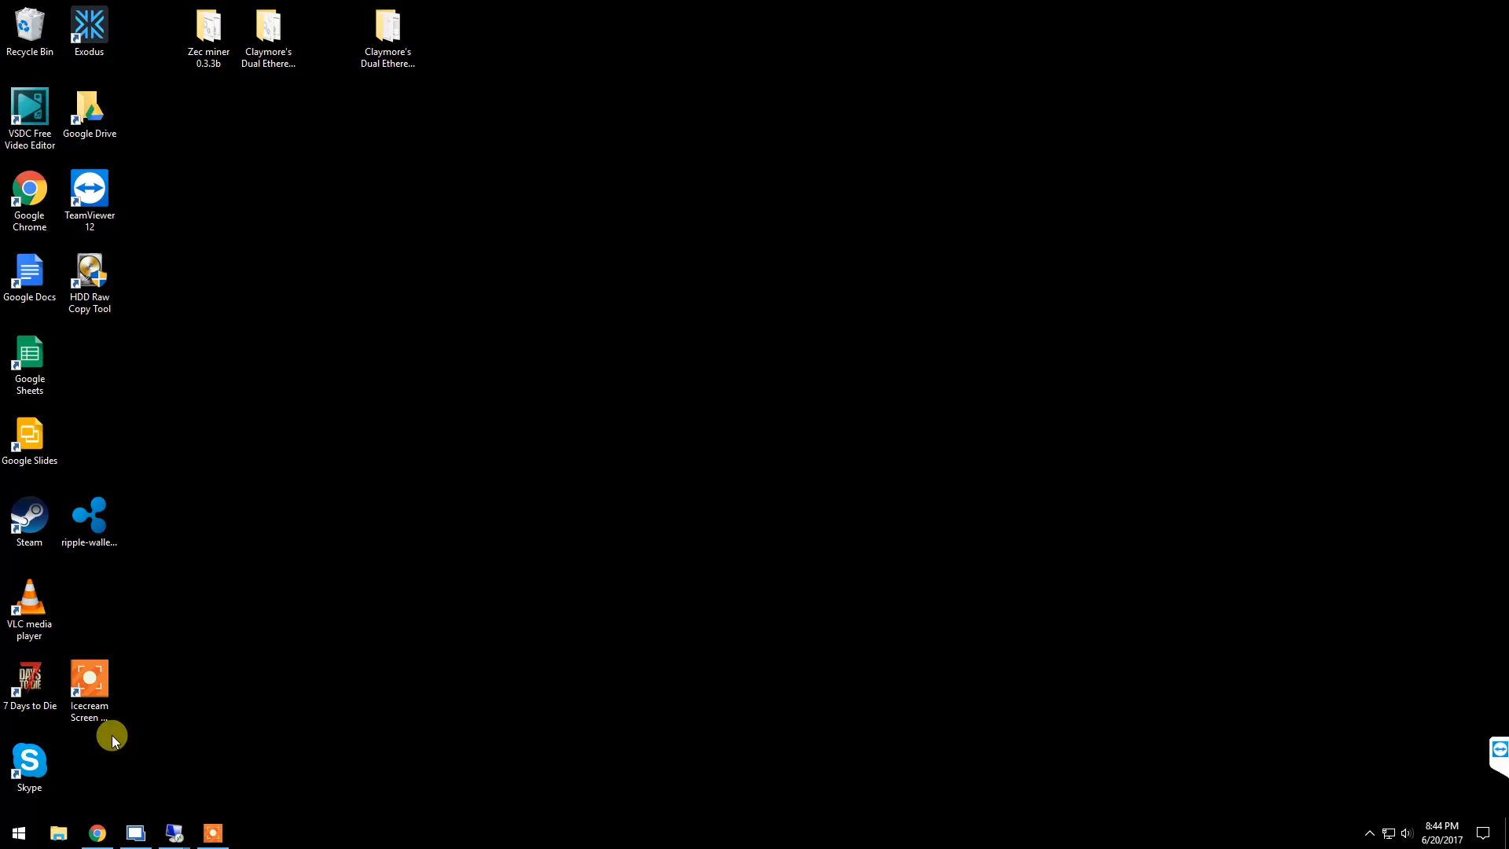
mouse_move(187, 749)
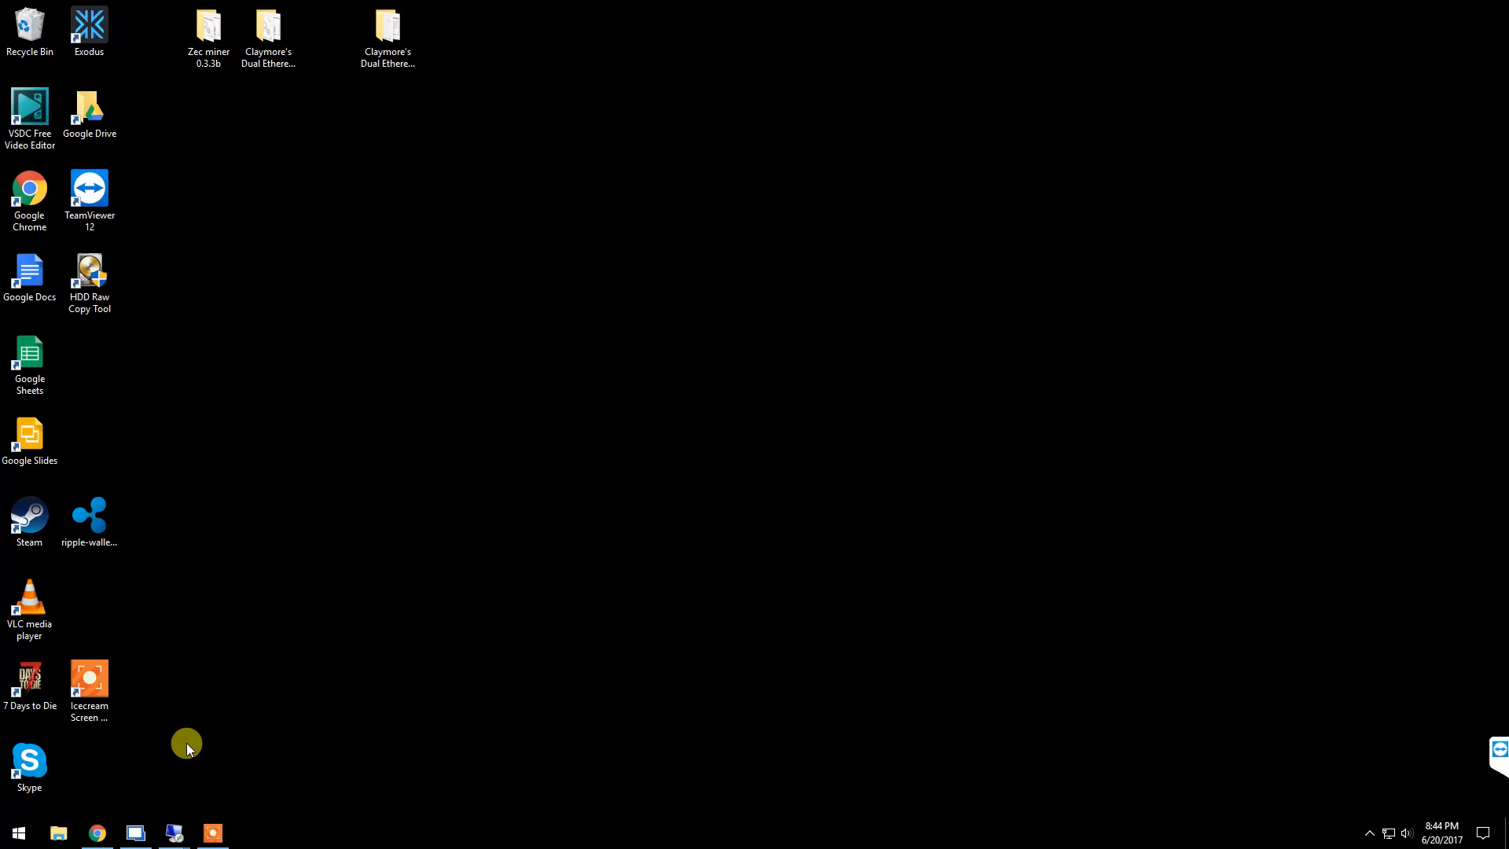
mouse_move(293, 478)
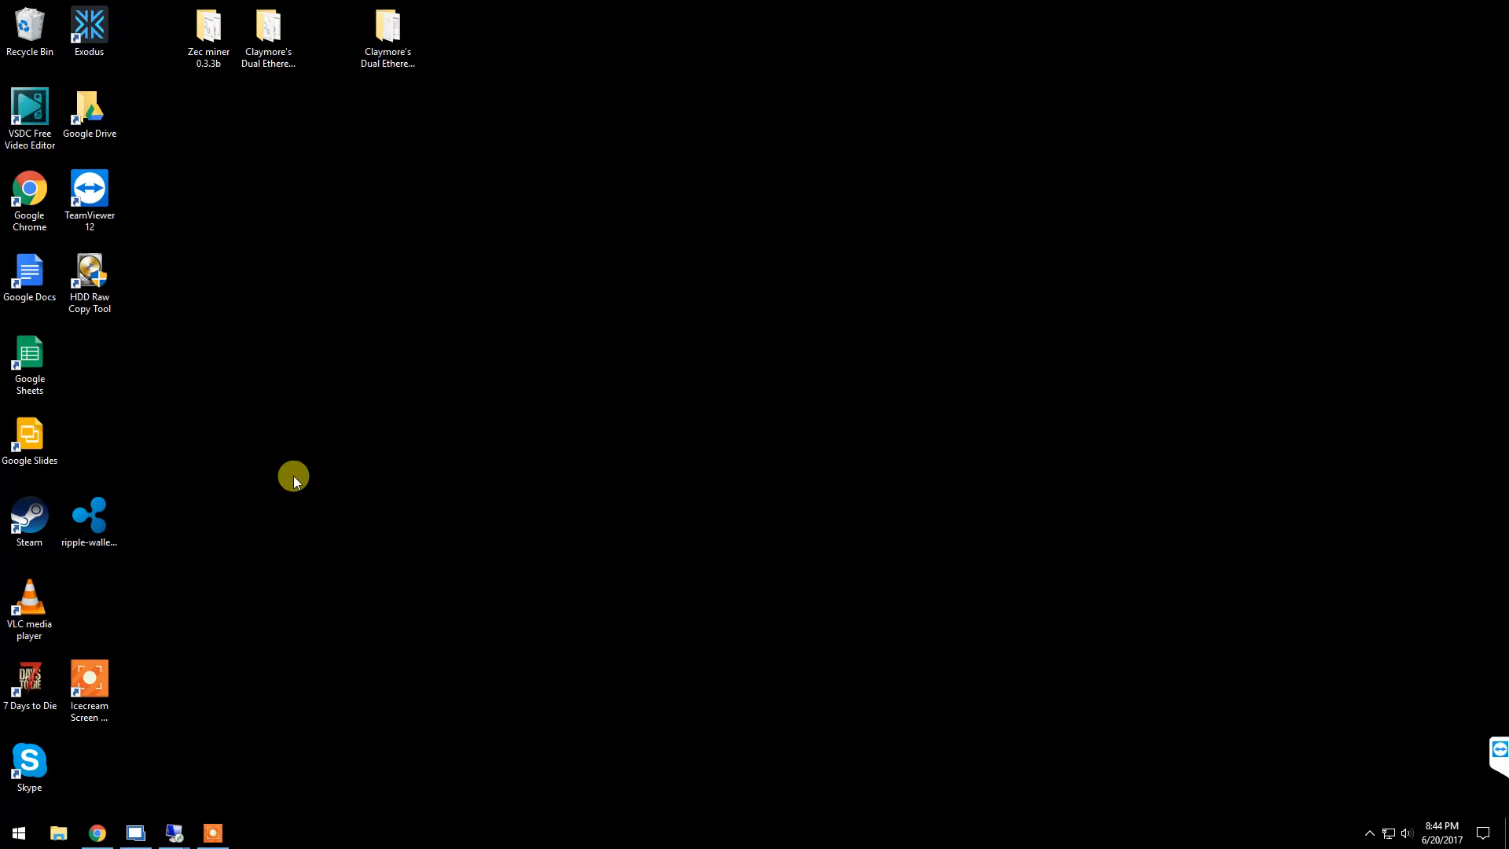
mouse_move(289, 426)
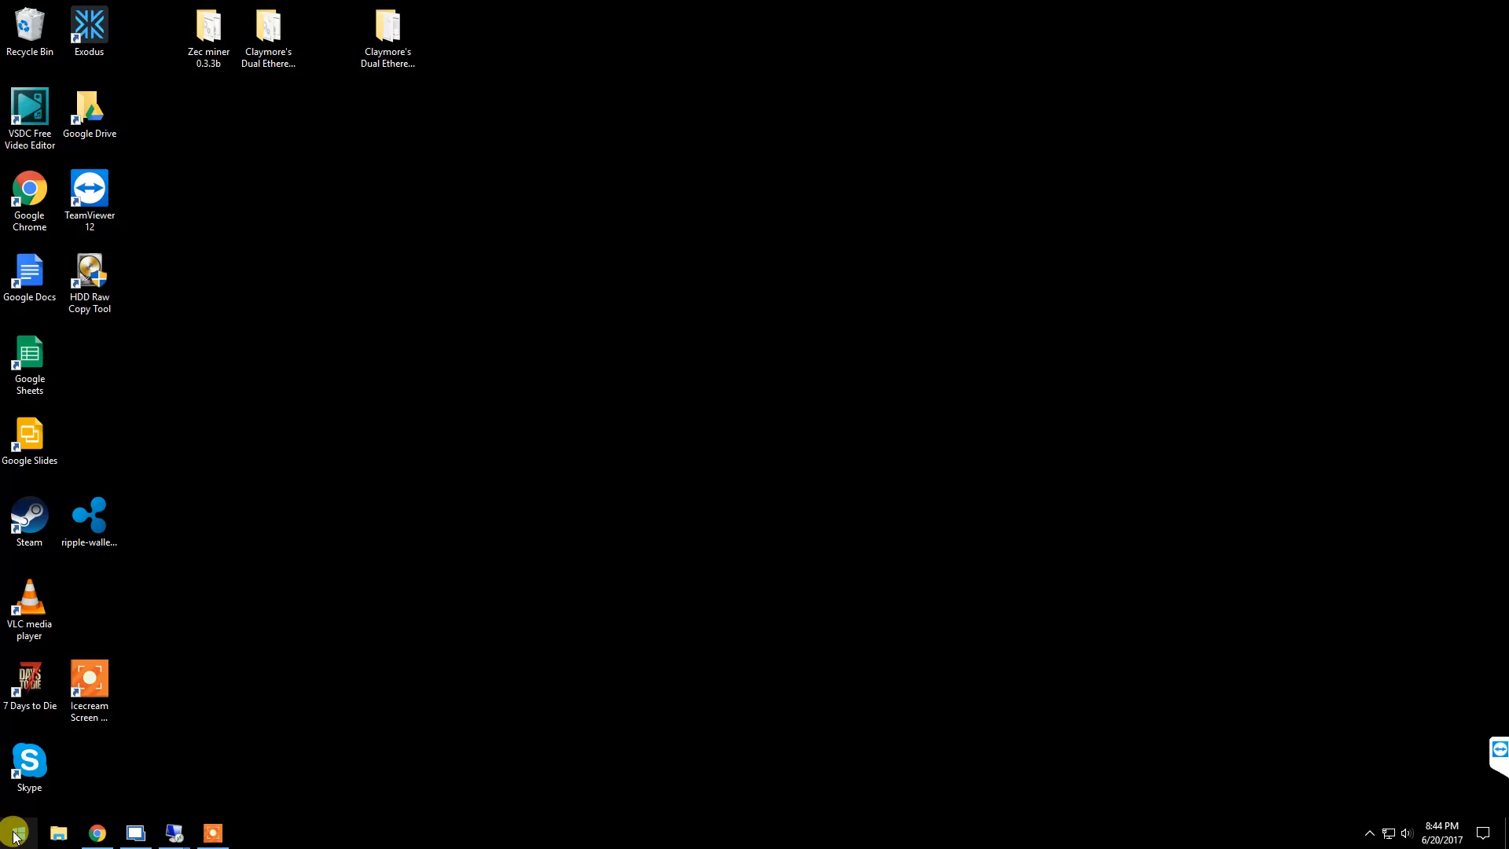
- Open Control Panel's Programs and Features from the Win+X menu to list installed programs
right_click(14, 832)
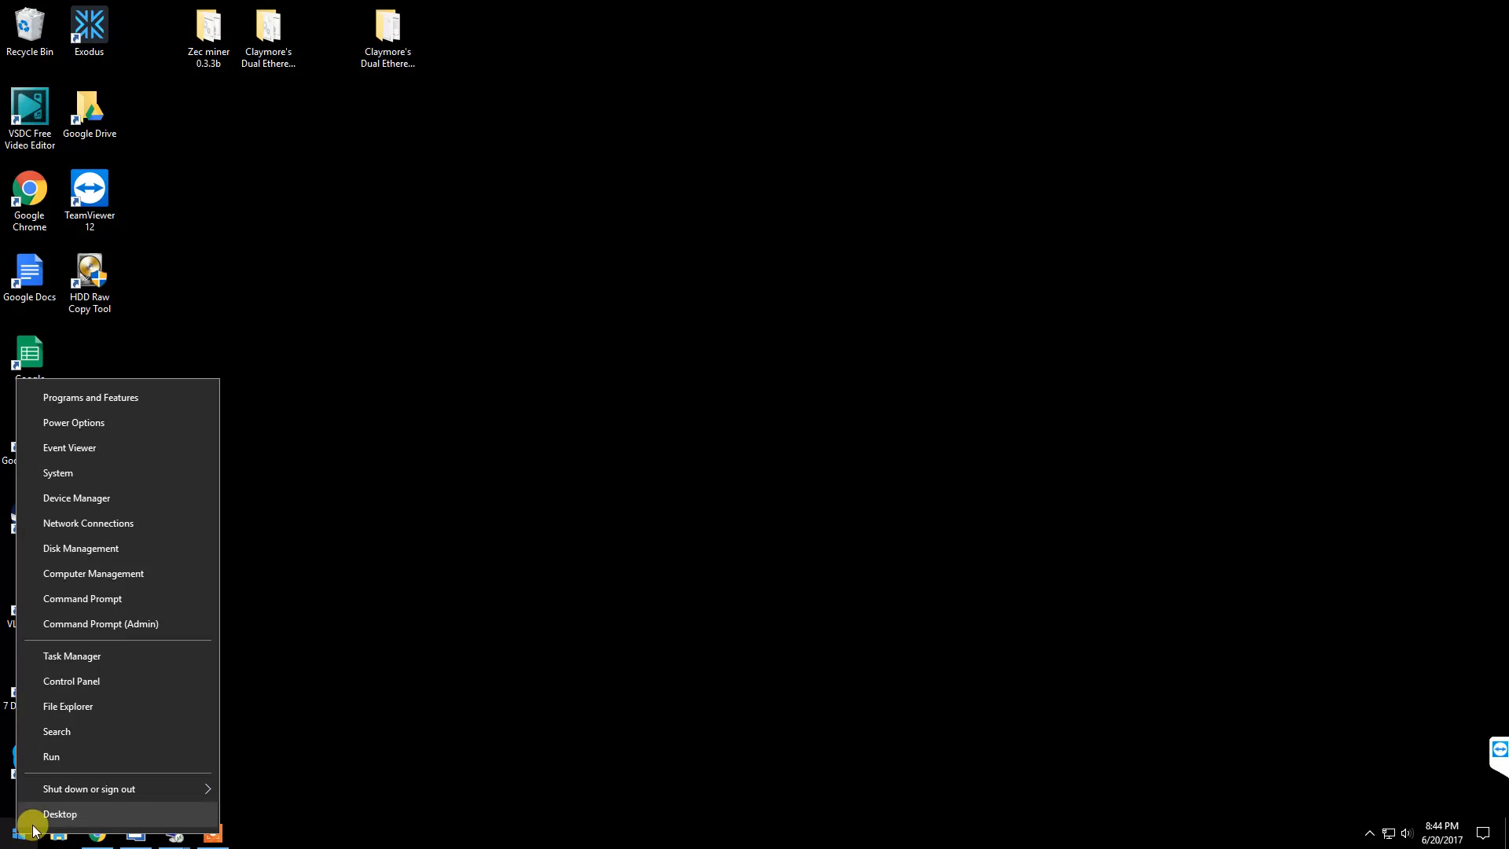
mouse_move(55, 788)
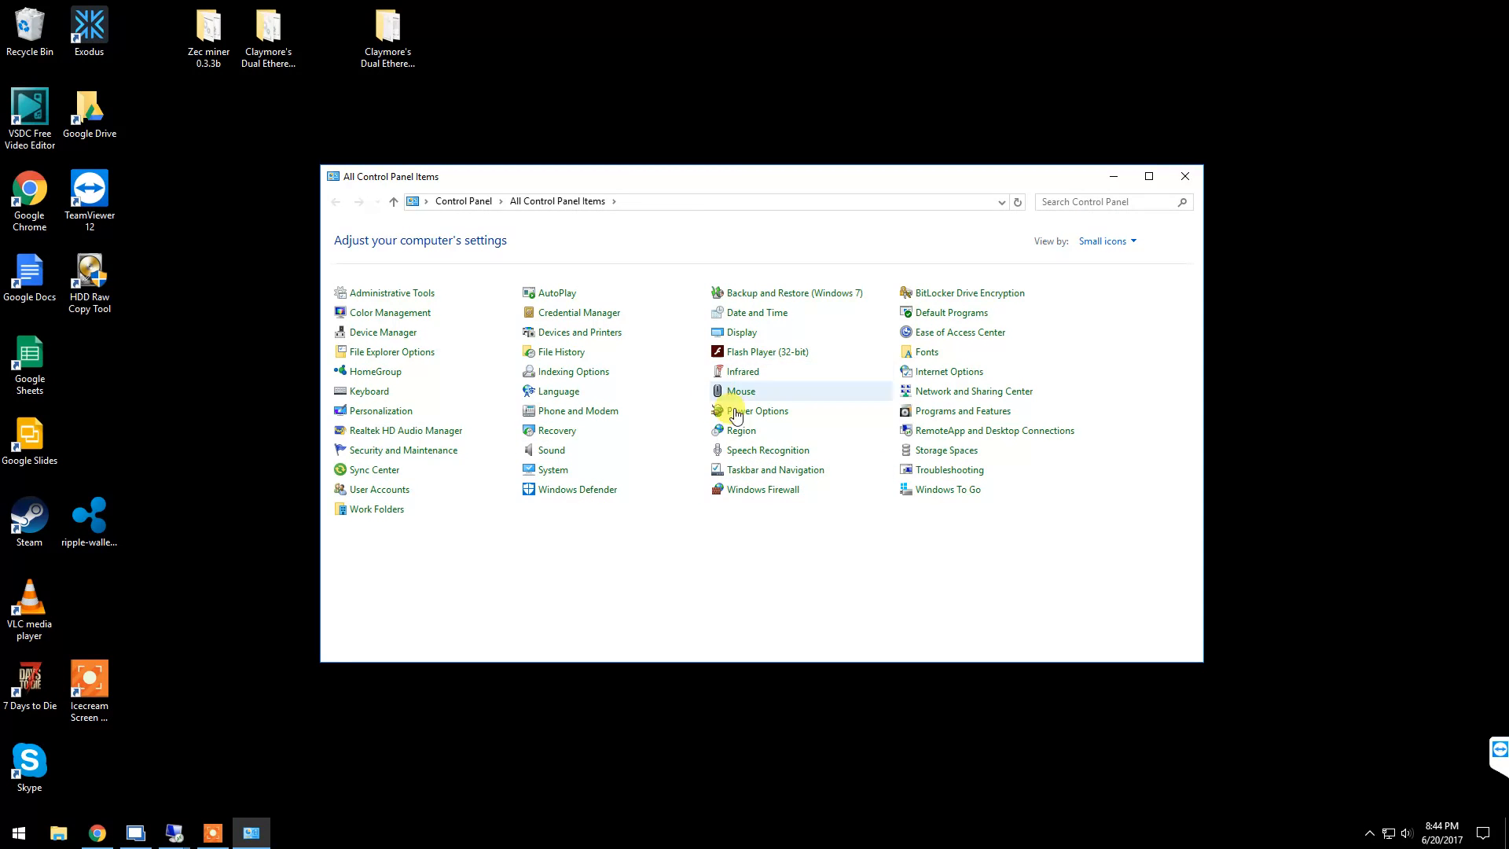
mouse_move(962, 411)
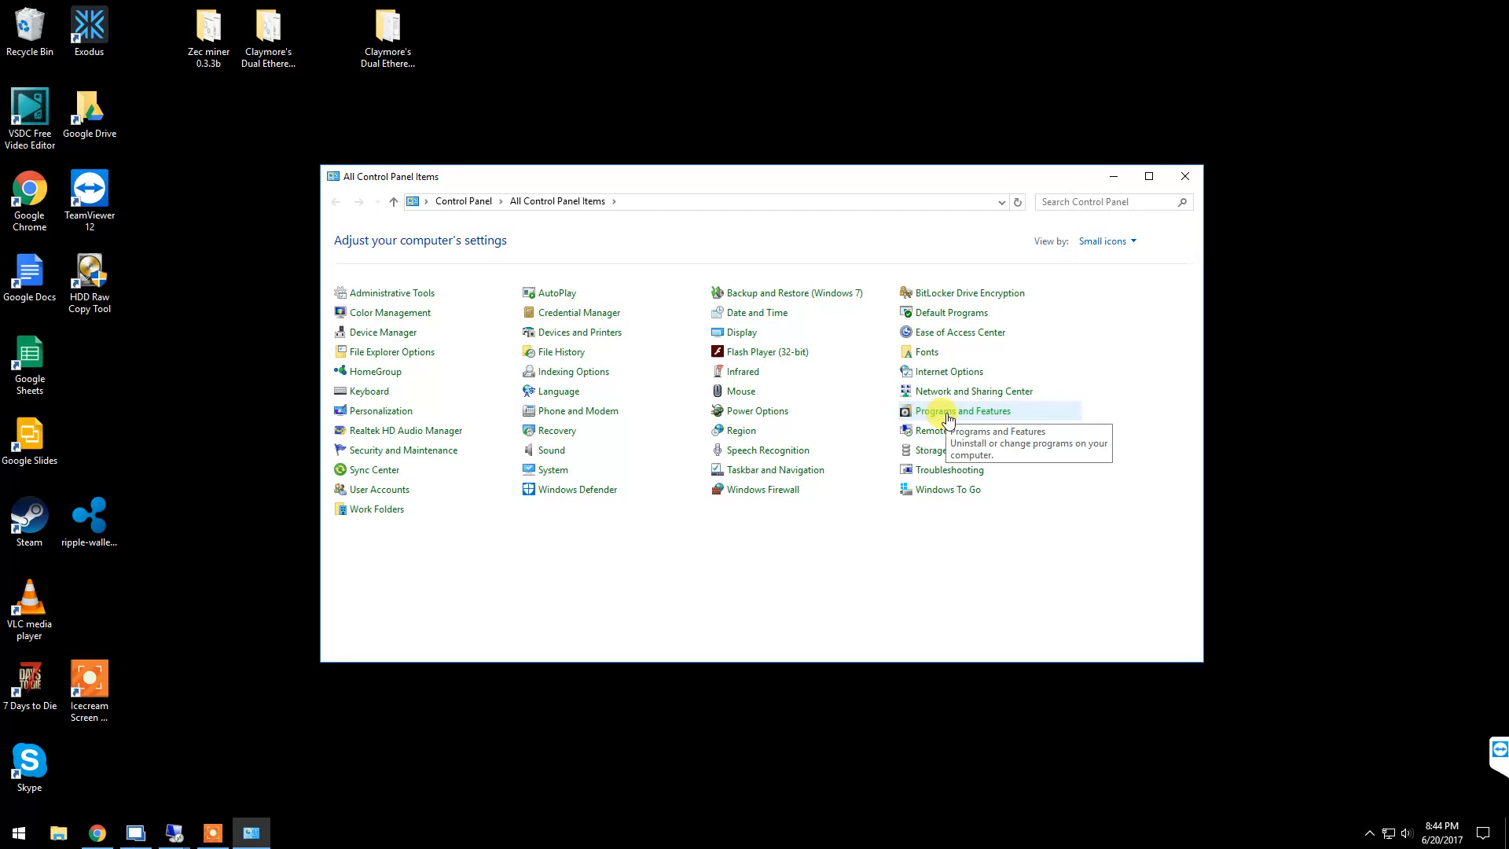
click(972, 411)
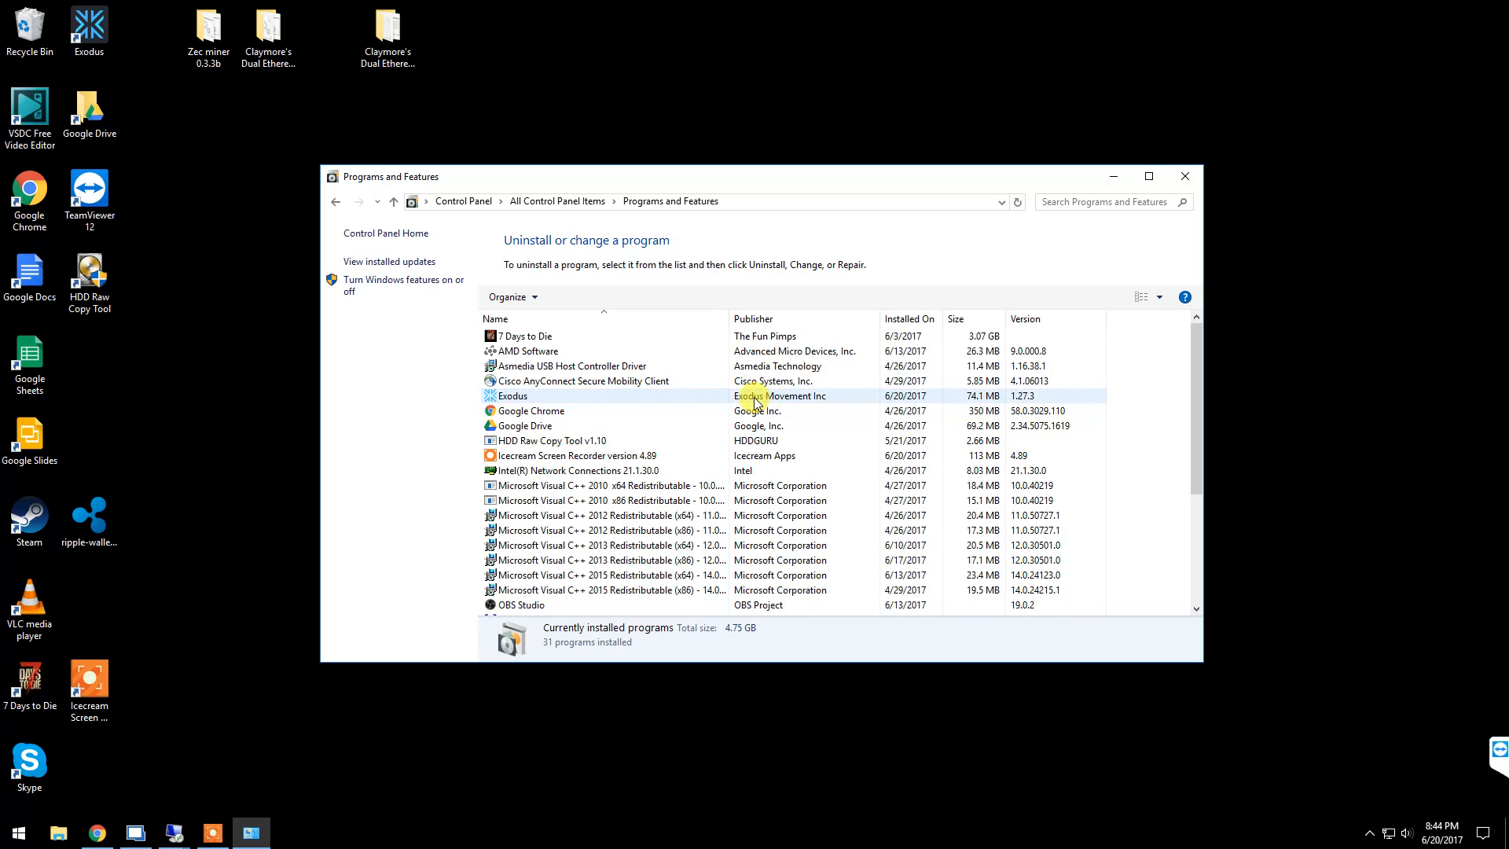
- Browse the installed programs, bring up 7 Days to Die's uninstall options, then close Control Panel
click(564, 335)
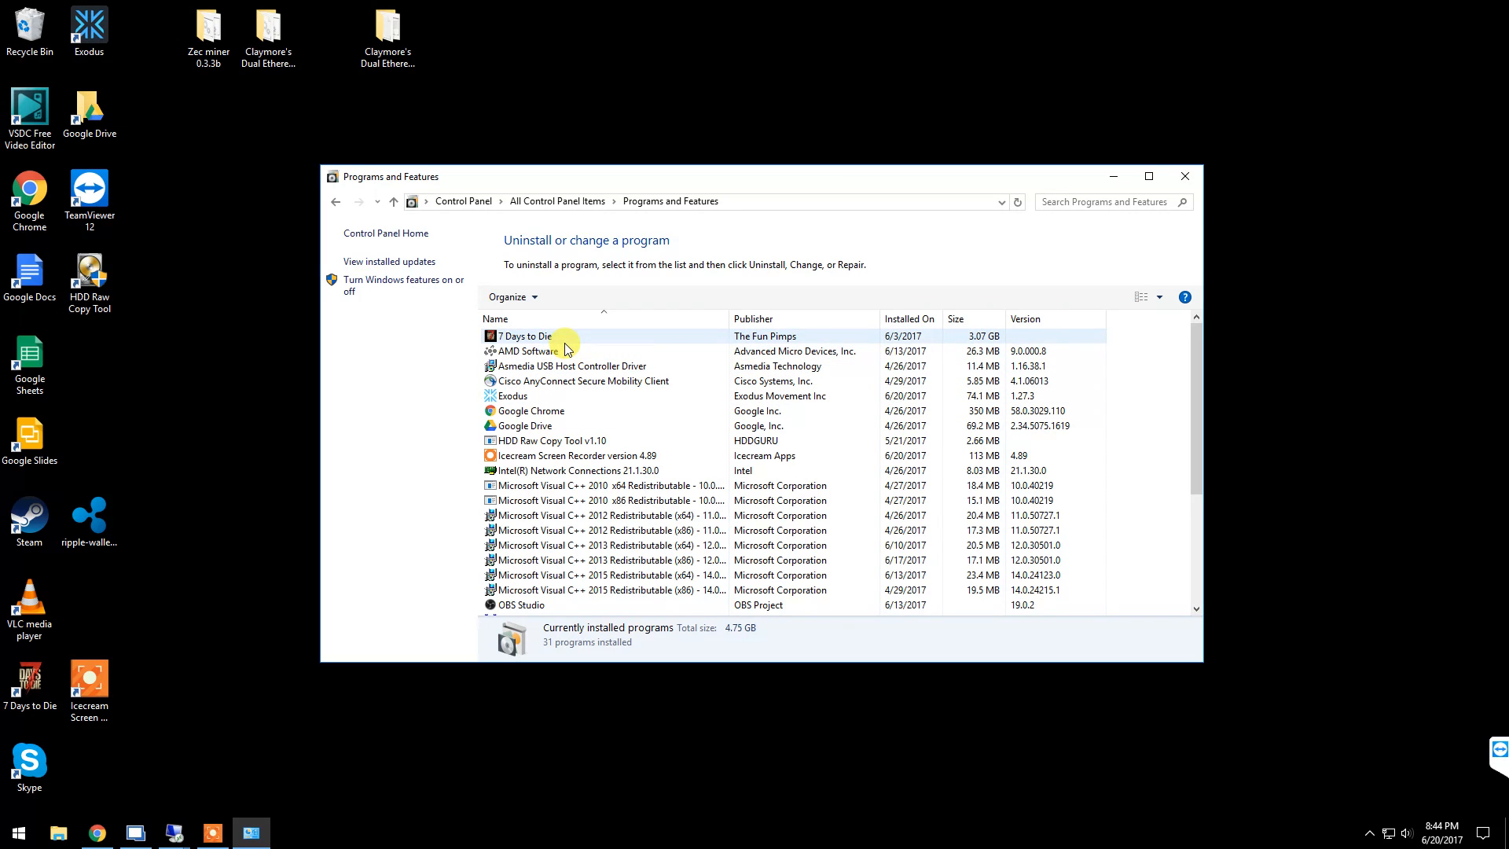
click(573, 365)
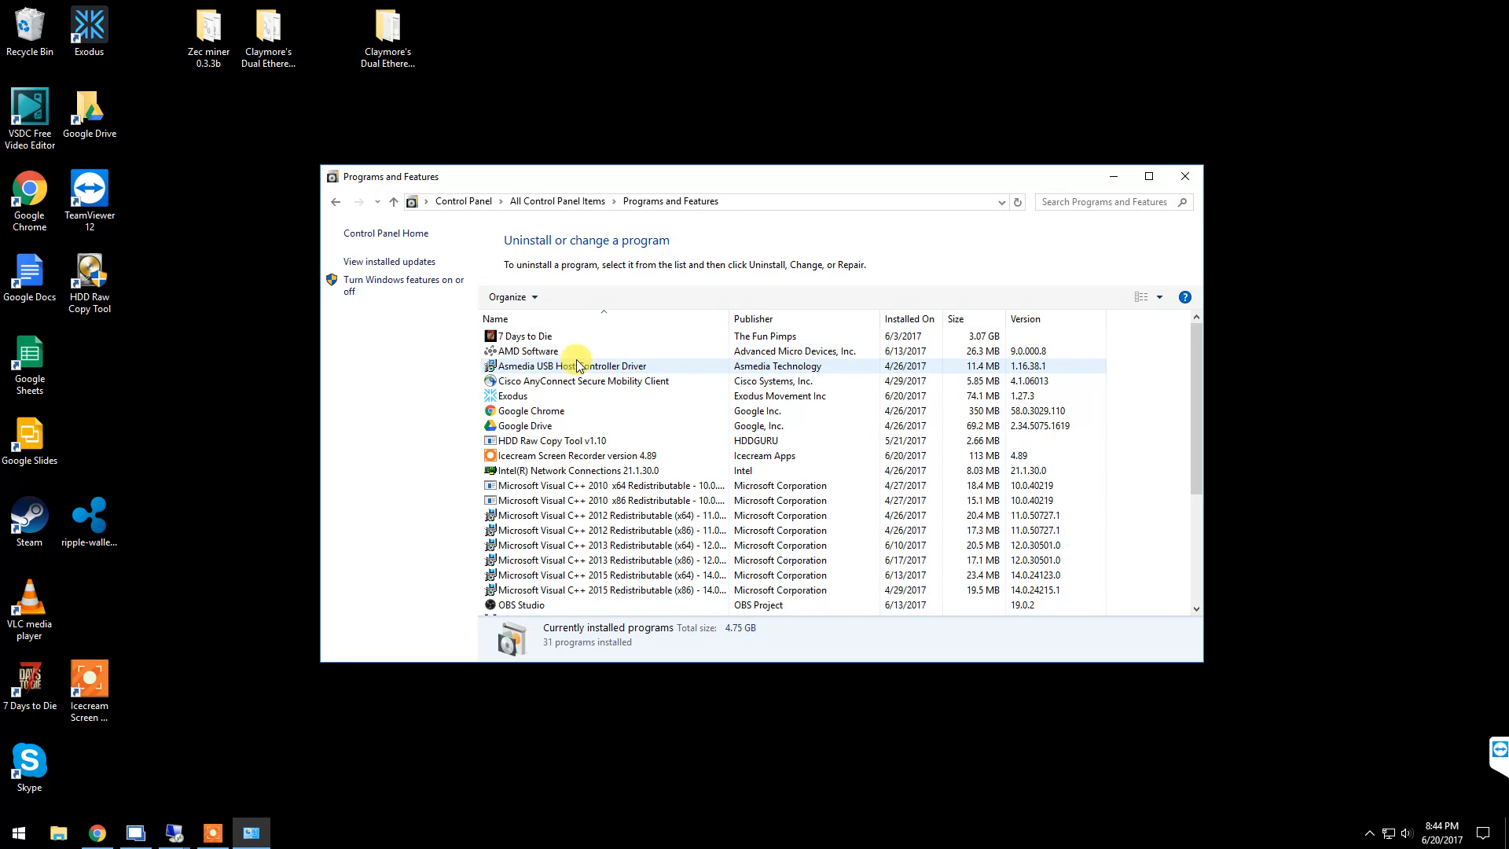
click(577, 455)
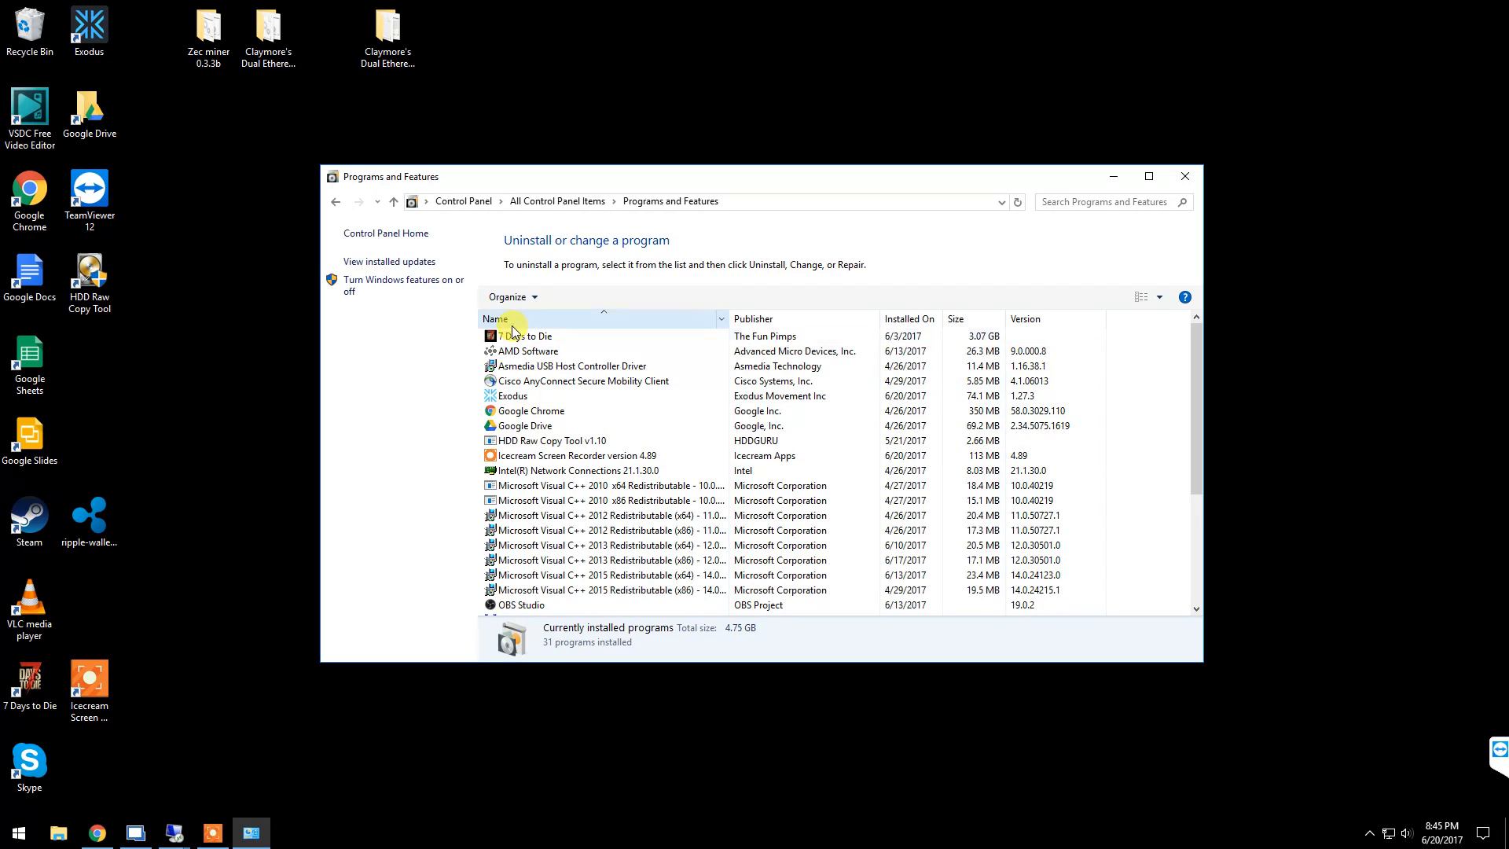
click(526, 425)
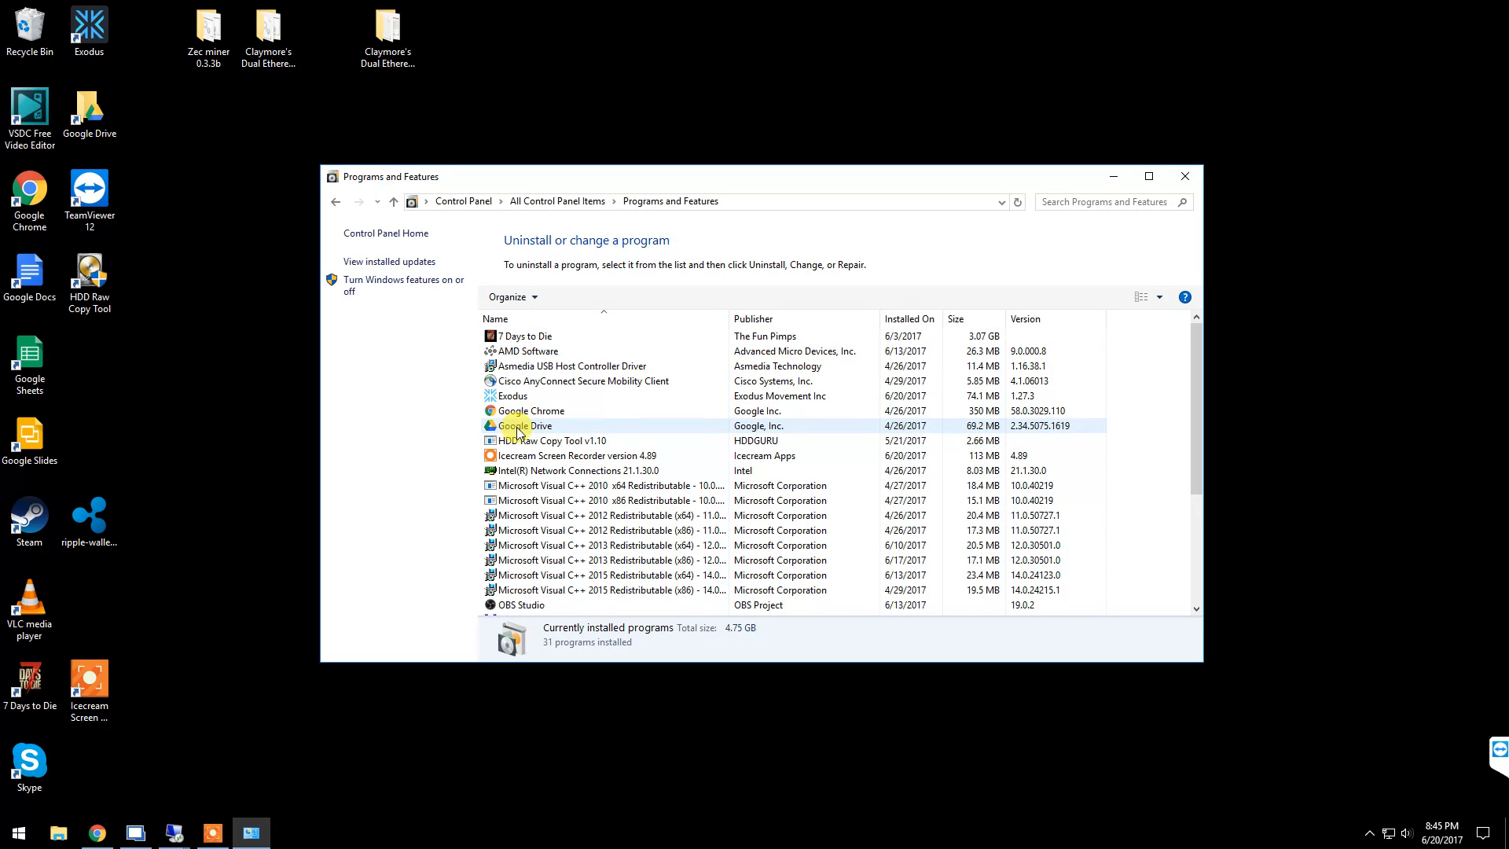
scroll(down, 3)
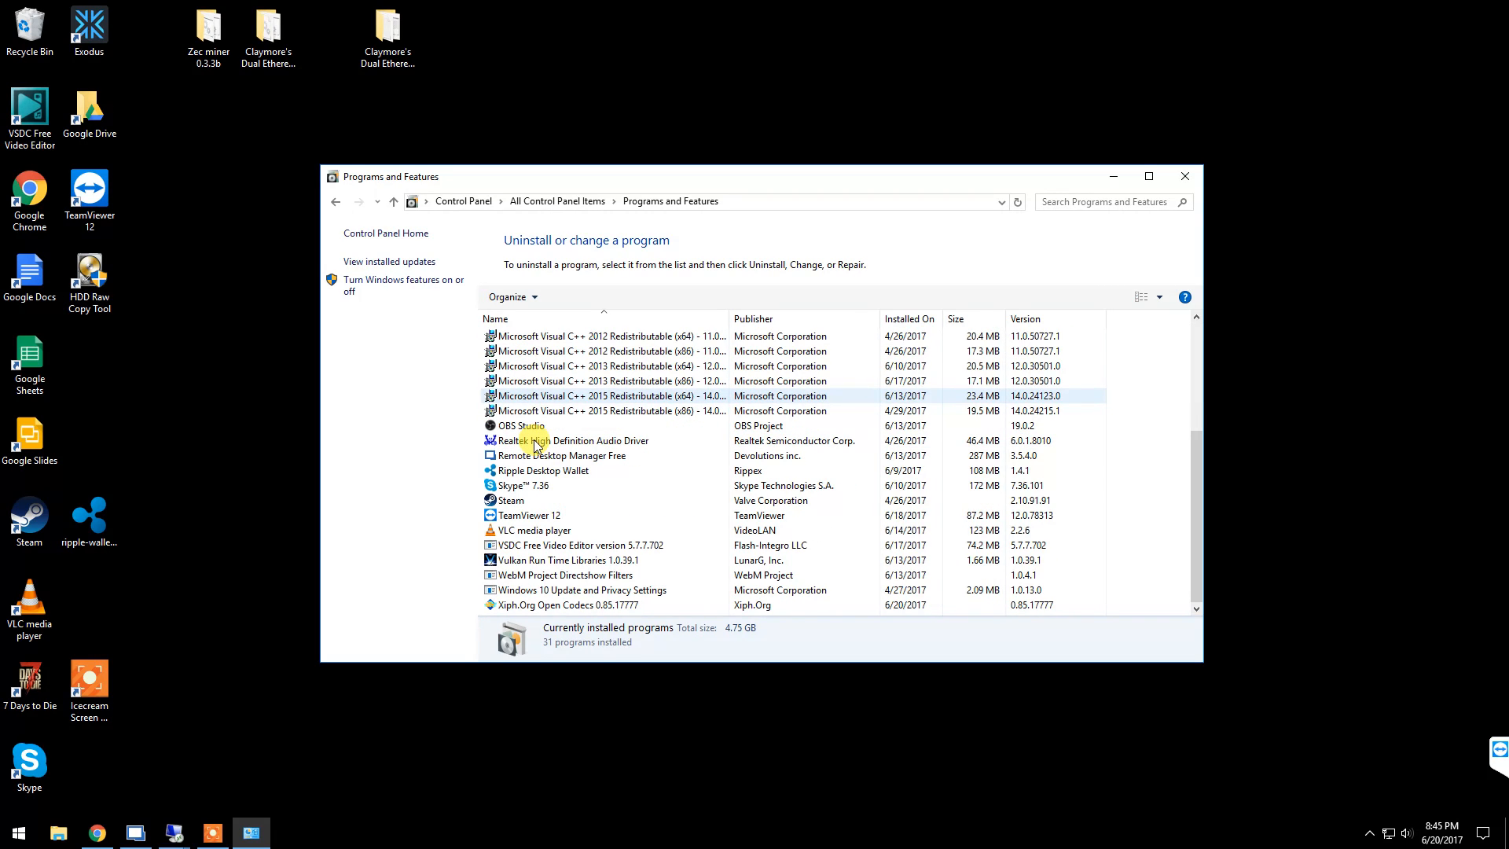
scroll(up, 3)
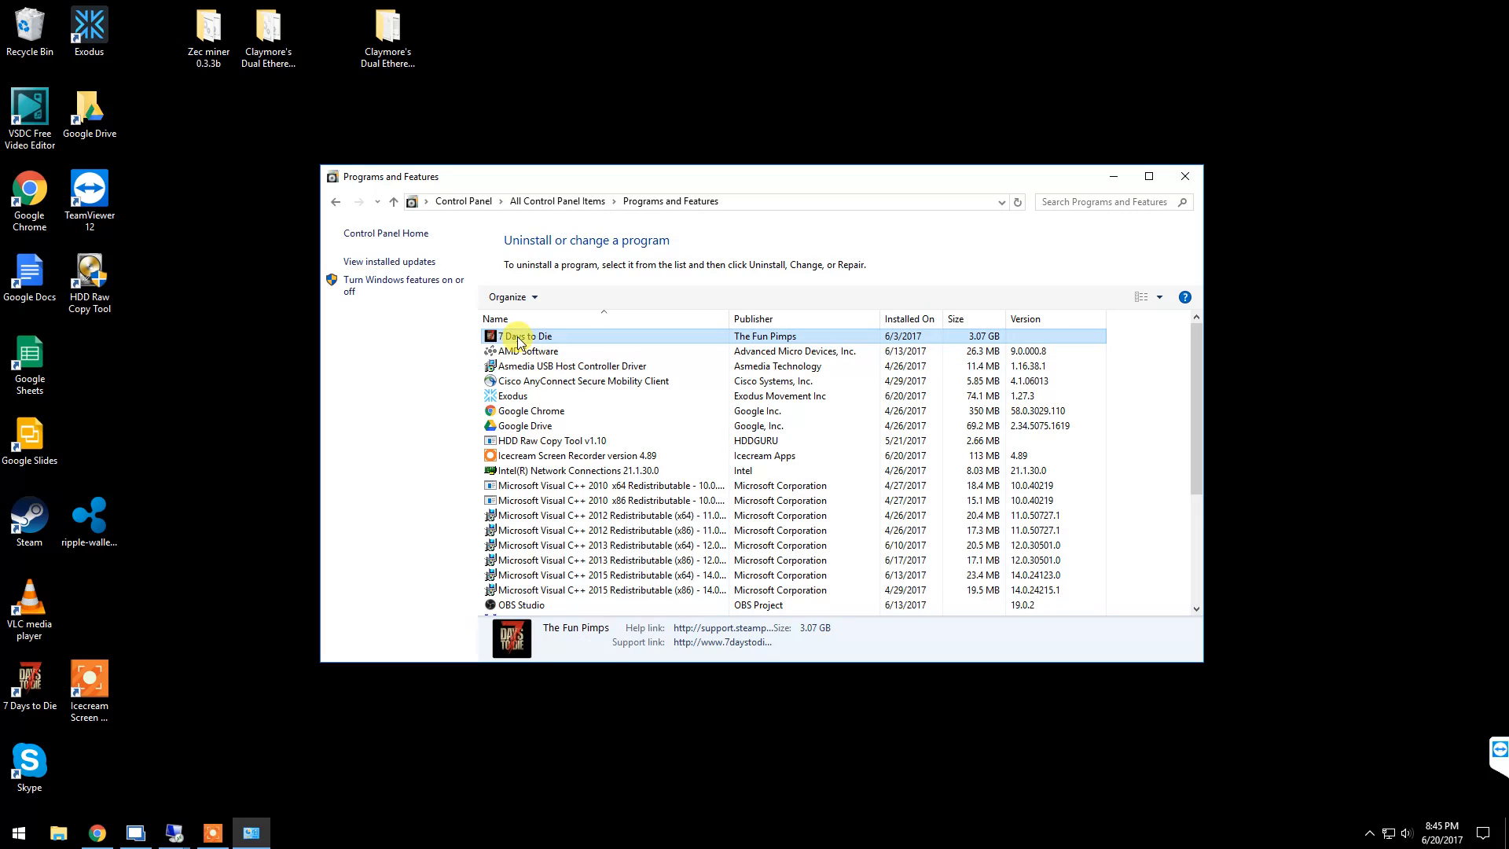
right_click(525, 336)
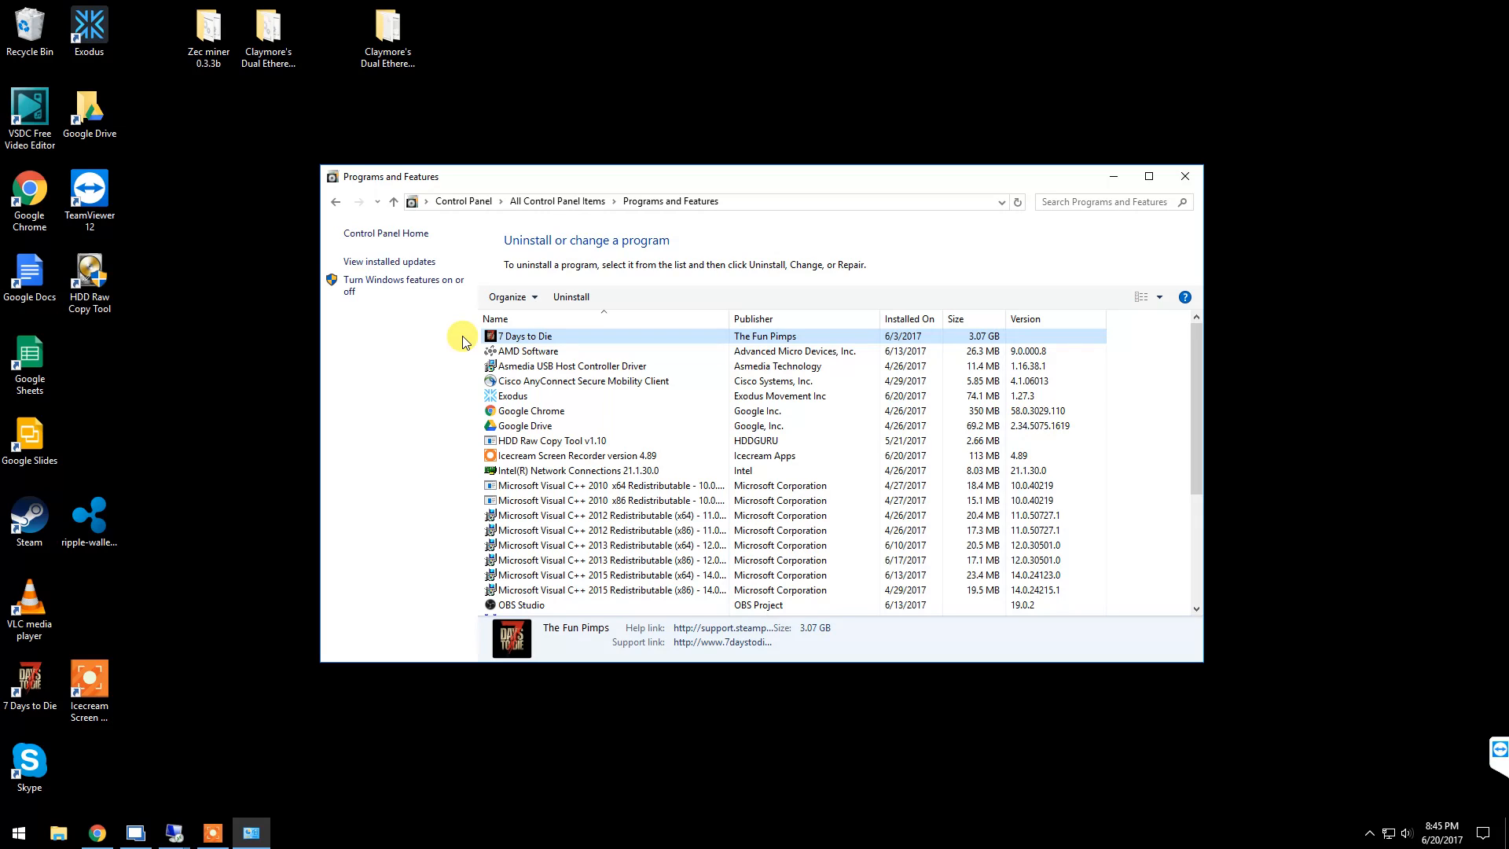
mouse_move(1184, 176)
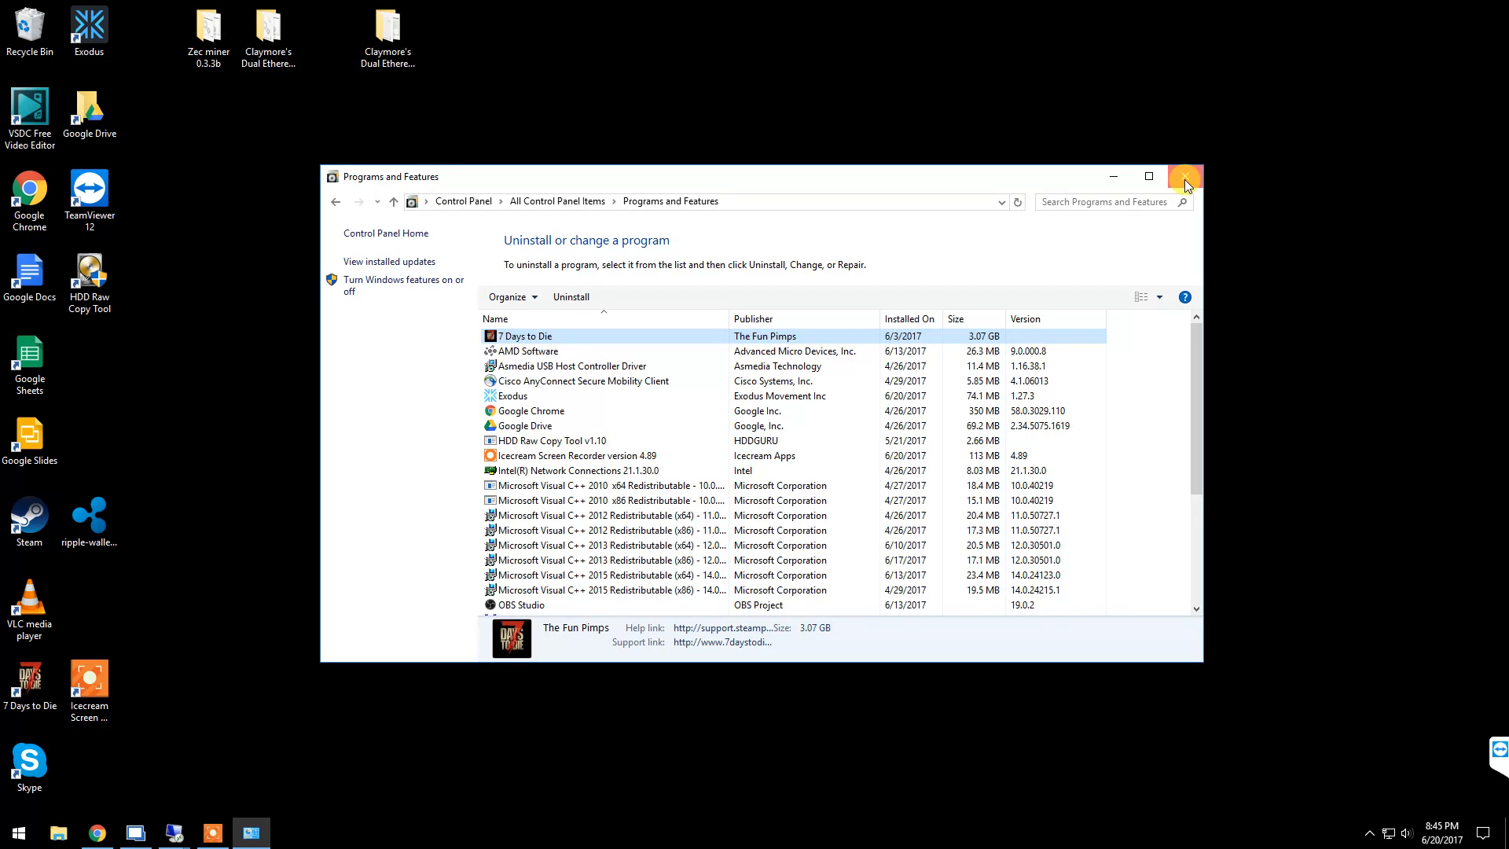
click(1184, 176)
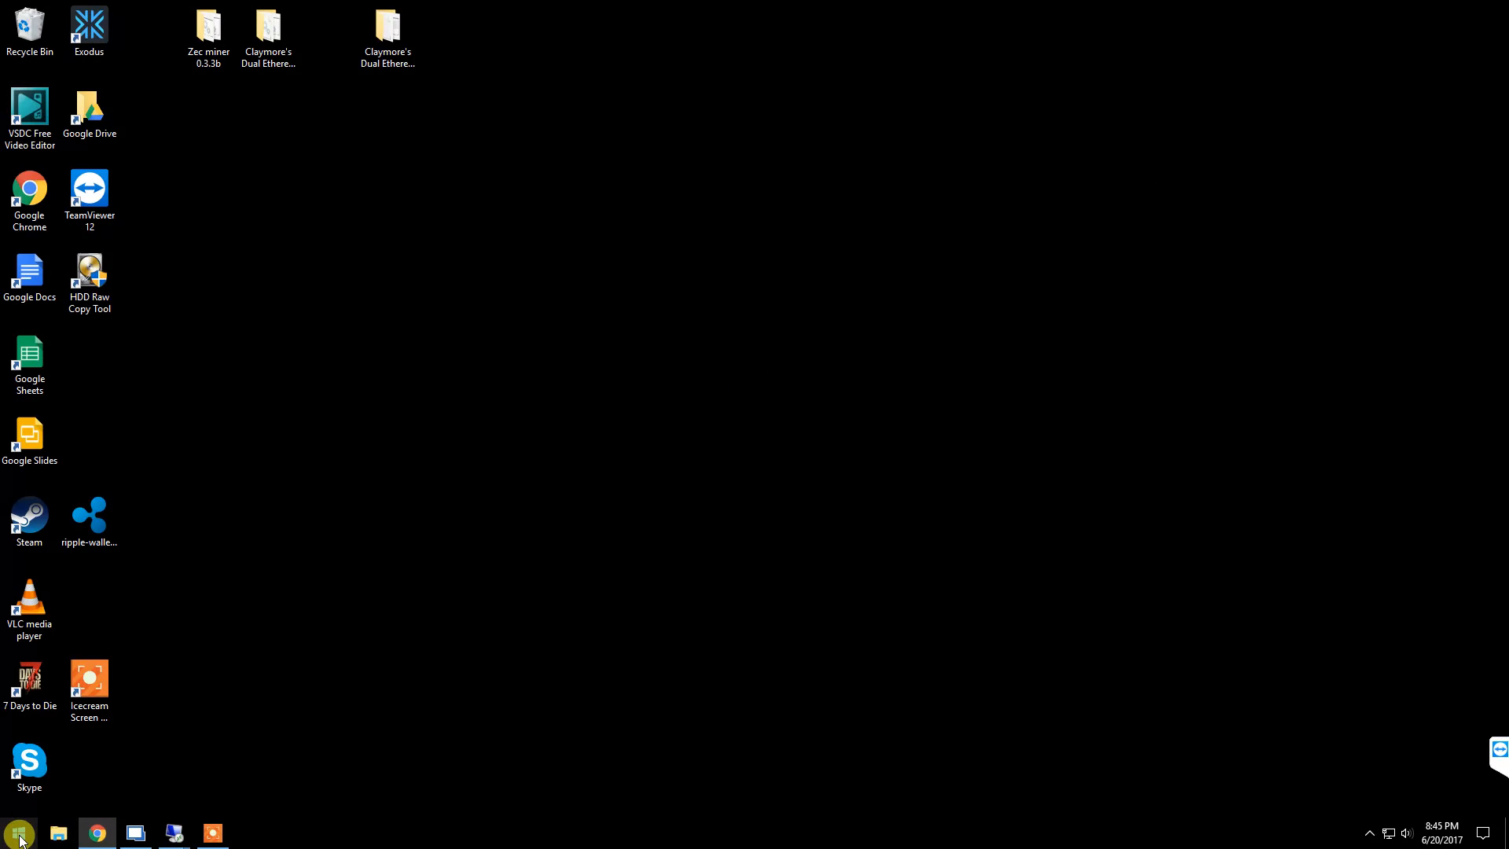
- Open the Power & sleep page under System in Windows Settings
right_click(18, 831)
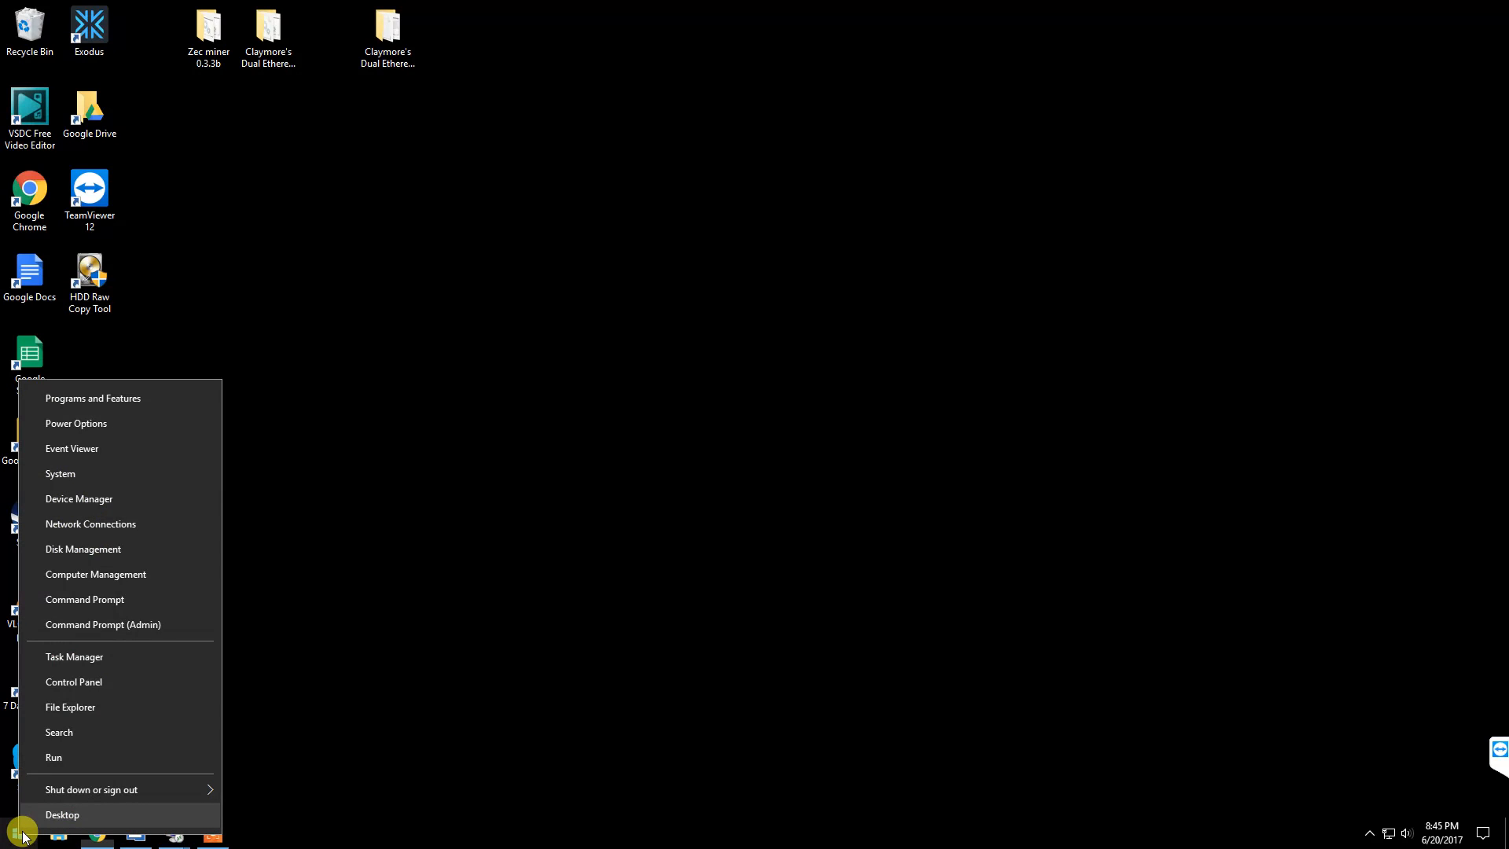
click(21, 831)
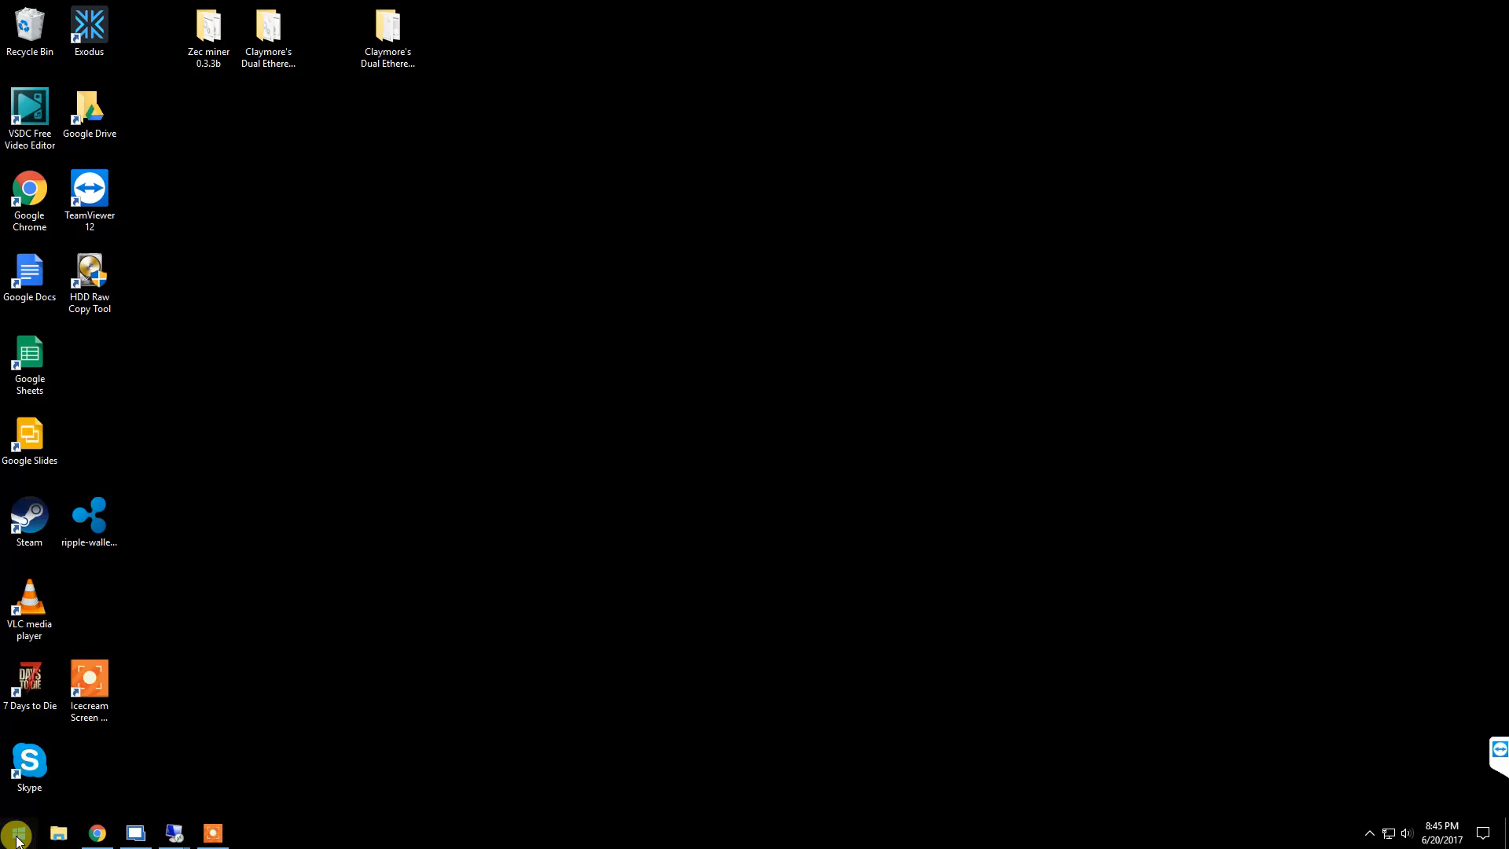
click(16, 832)
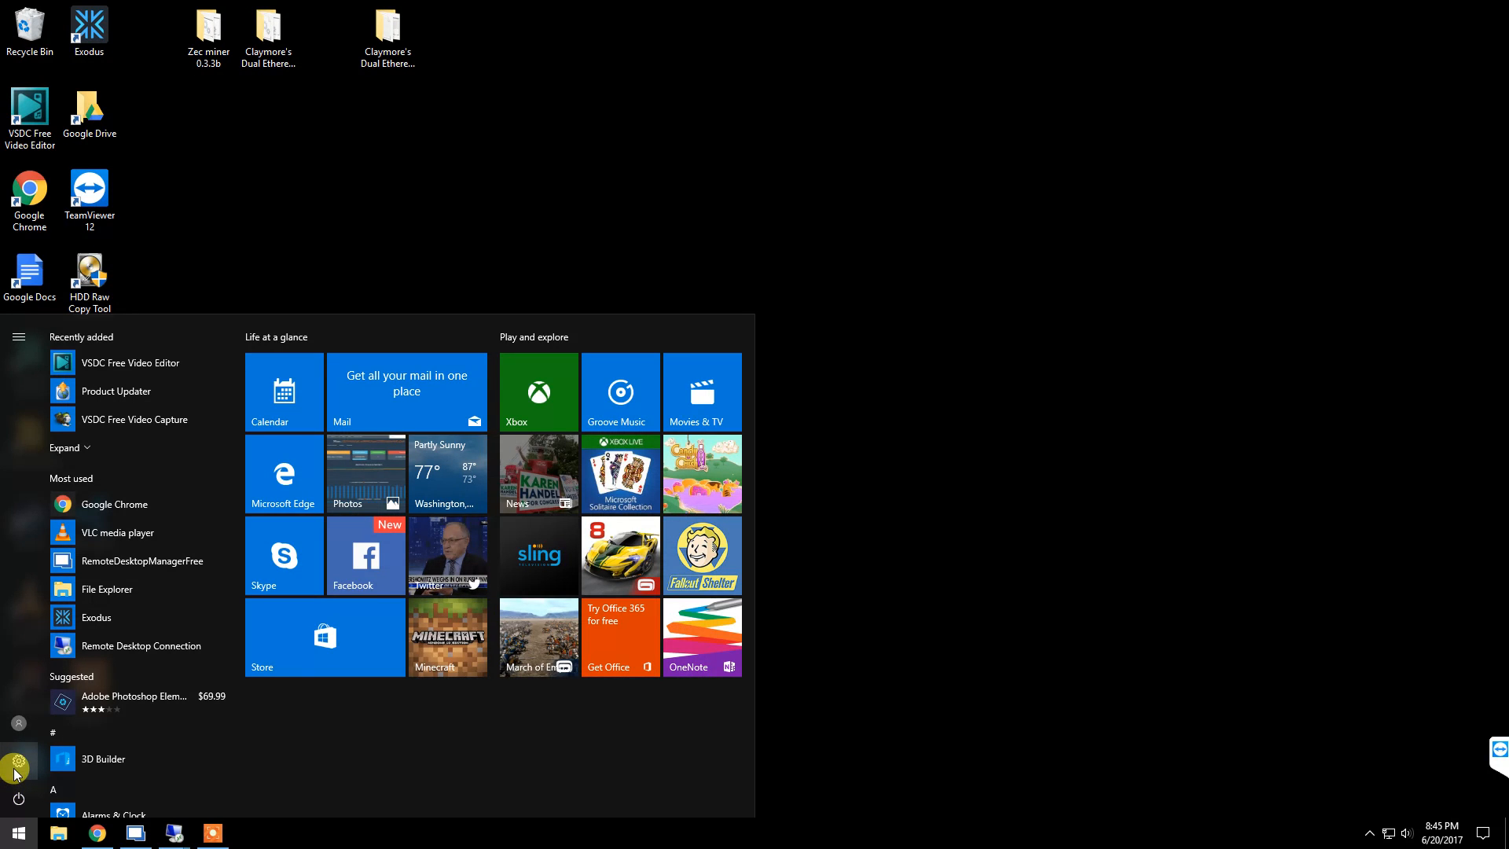
mouse_move(17, 763)
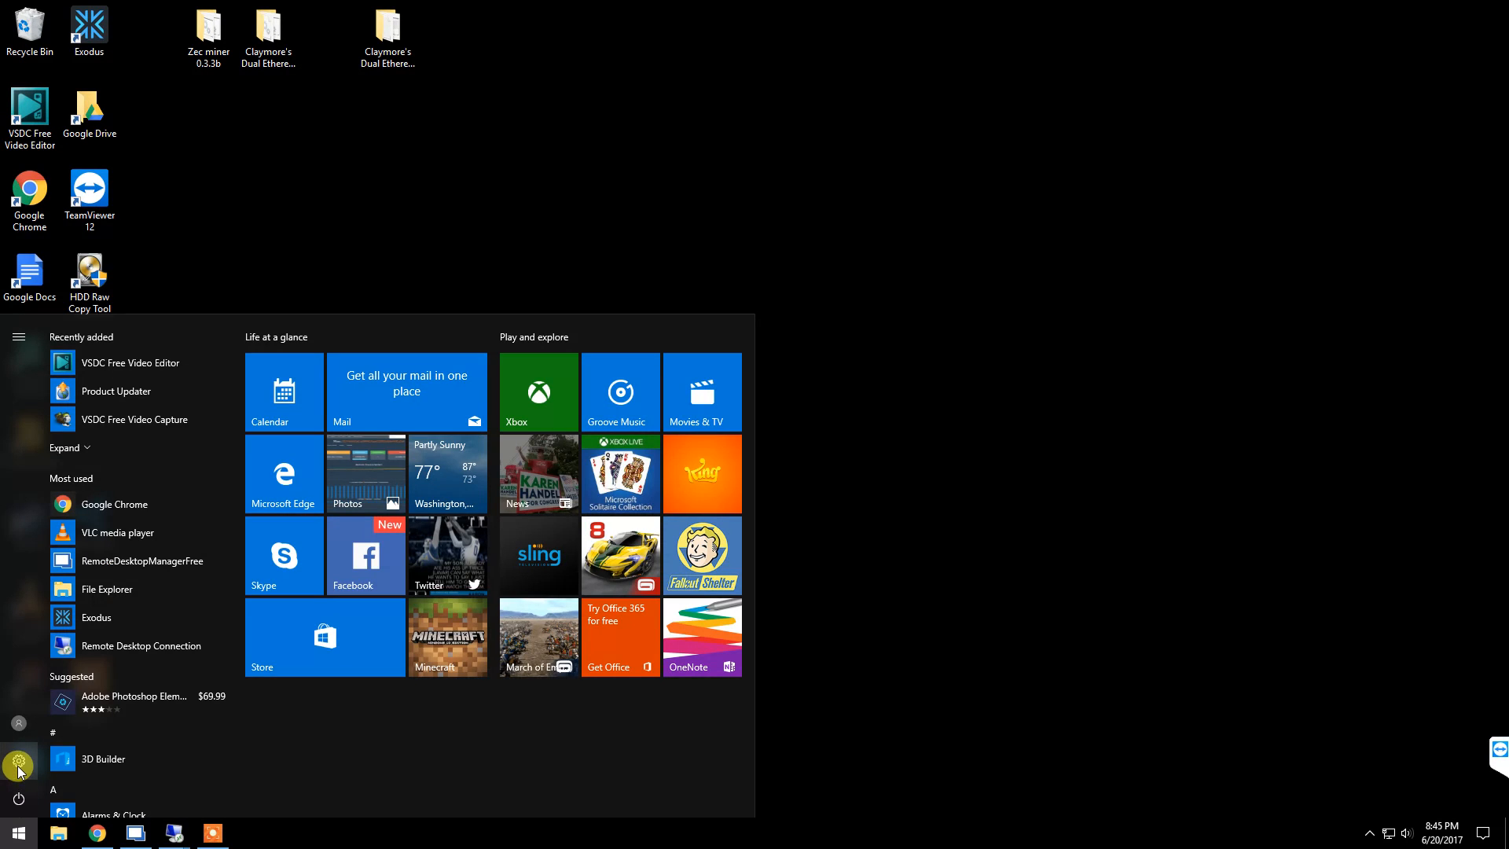
click(18, 765)
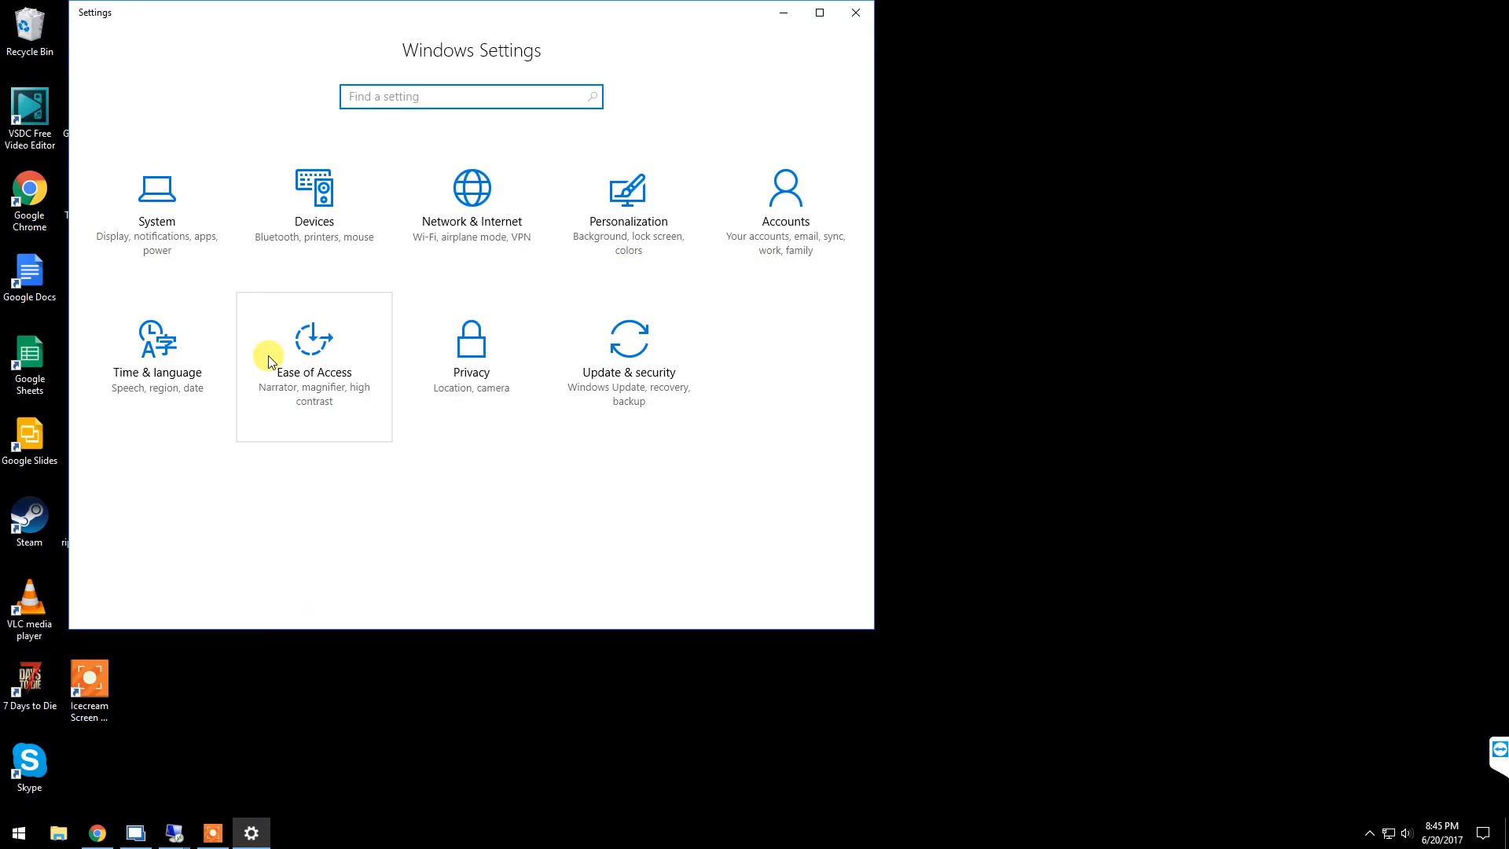
click(155, 189)
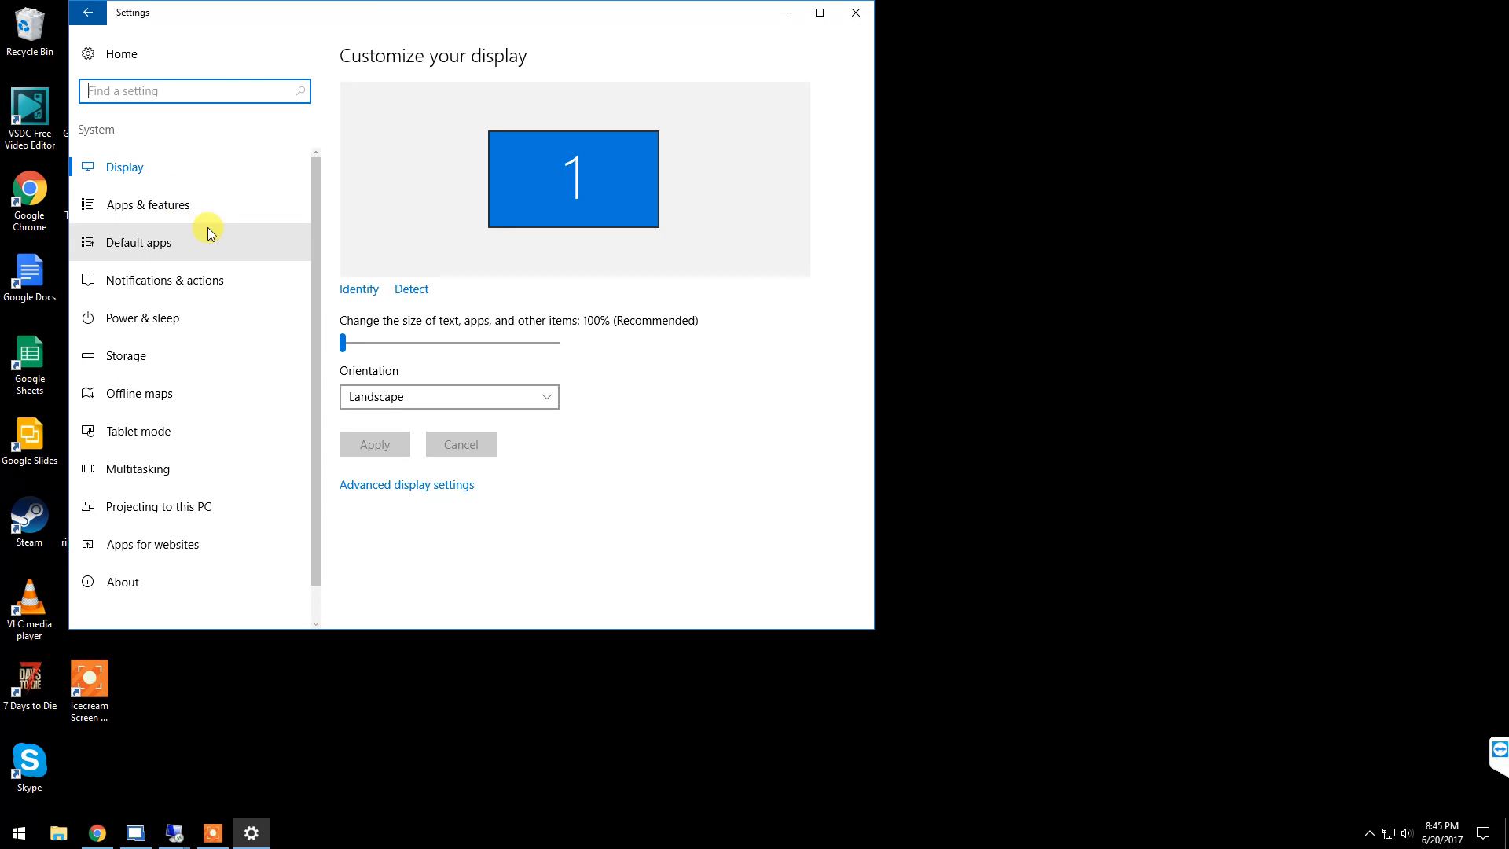
mouse_move(159, 317)
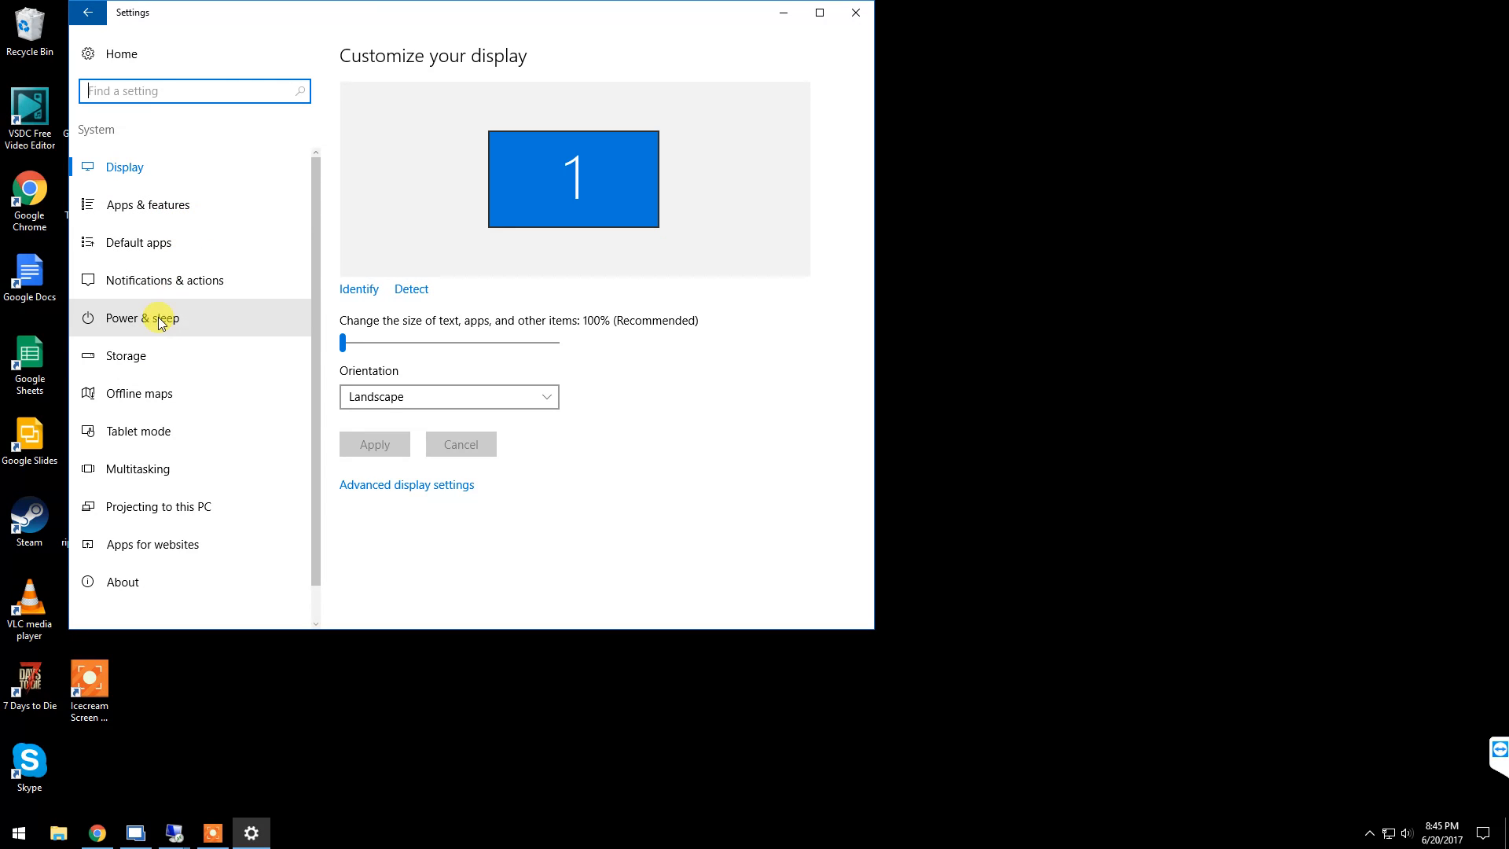
click(143, 317)
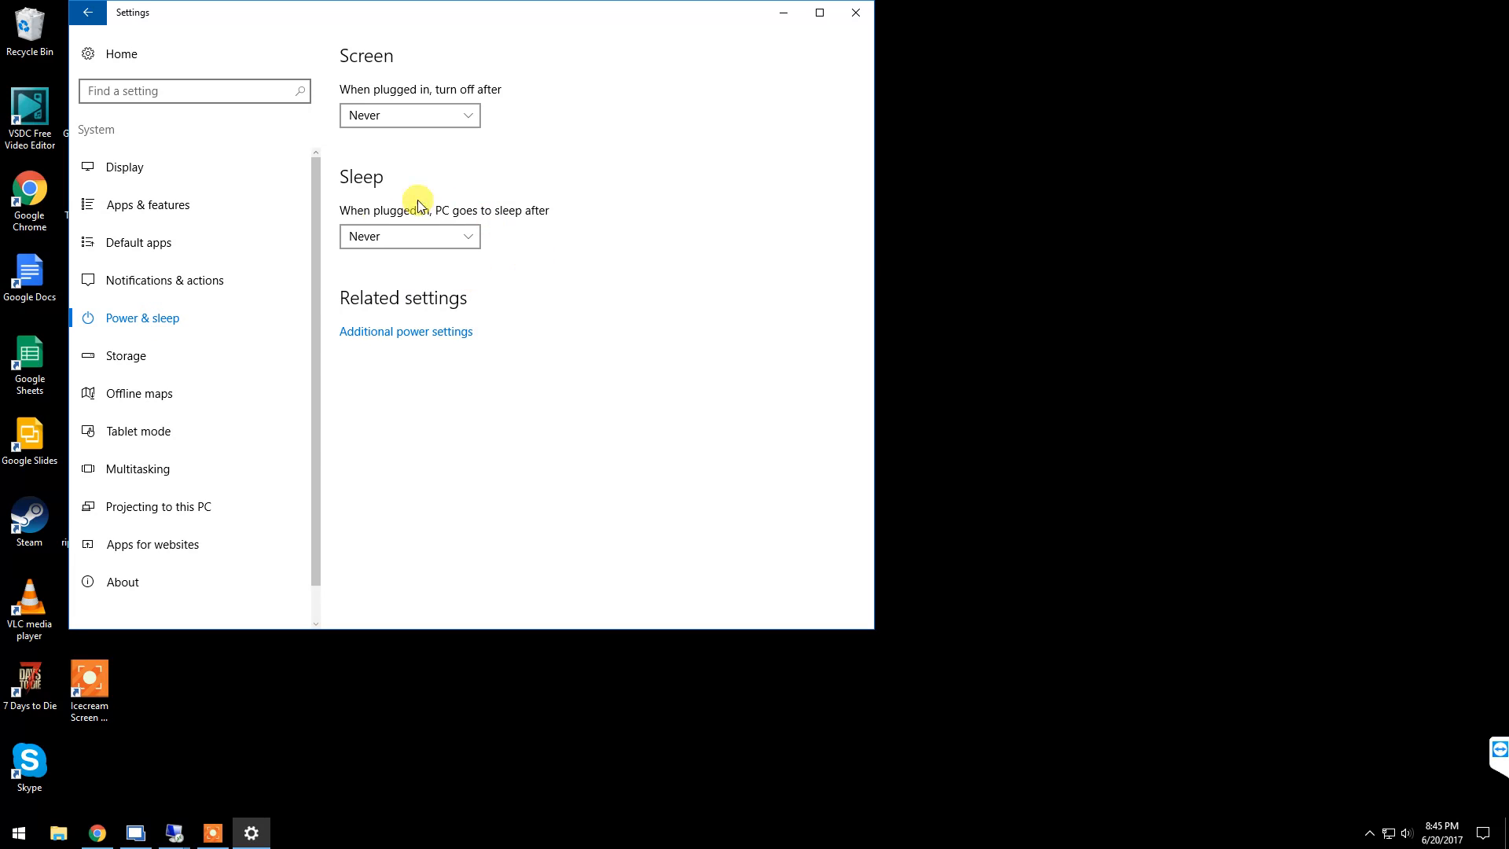
- Set the screen turn-off timeout to Never after briefly choosing 15 minutes
click(408, 115)
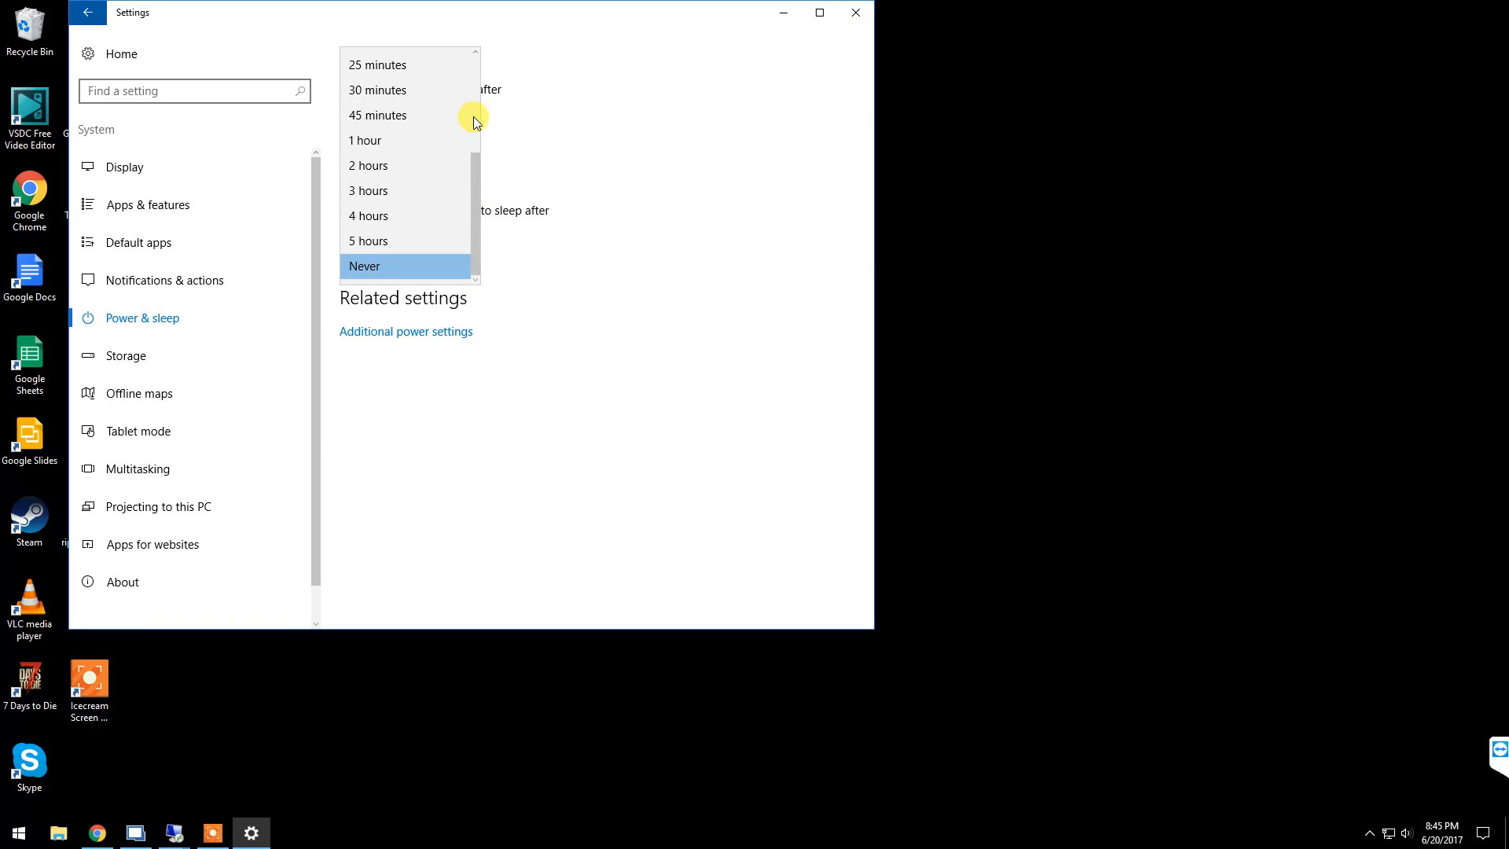
scroll(up, 3)
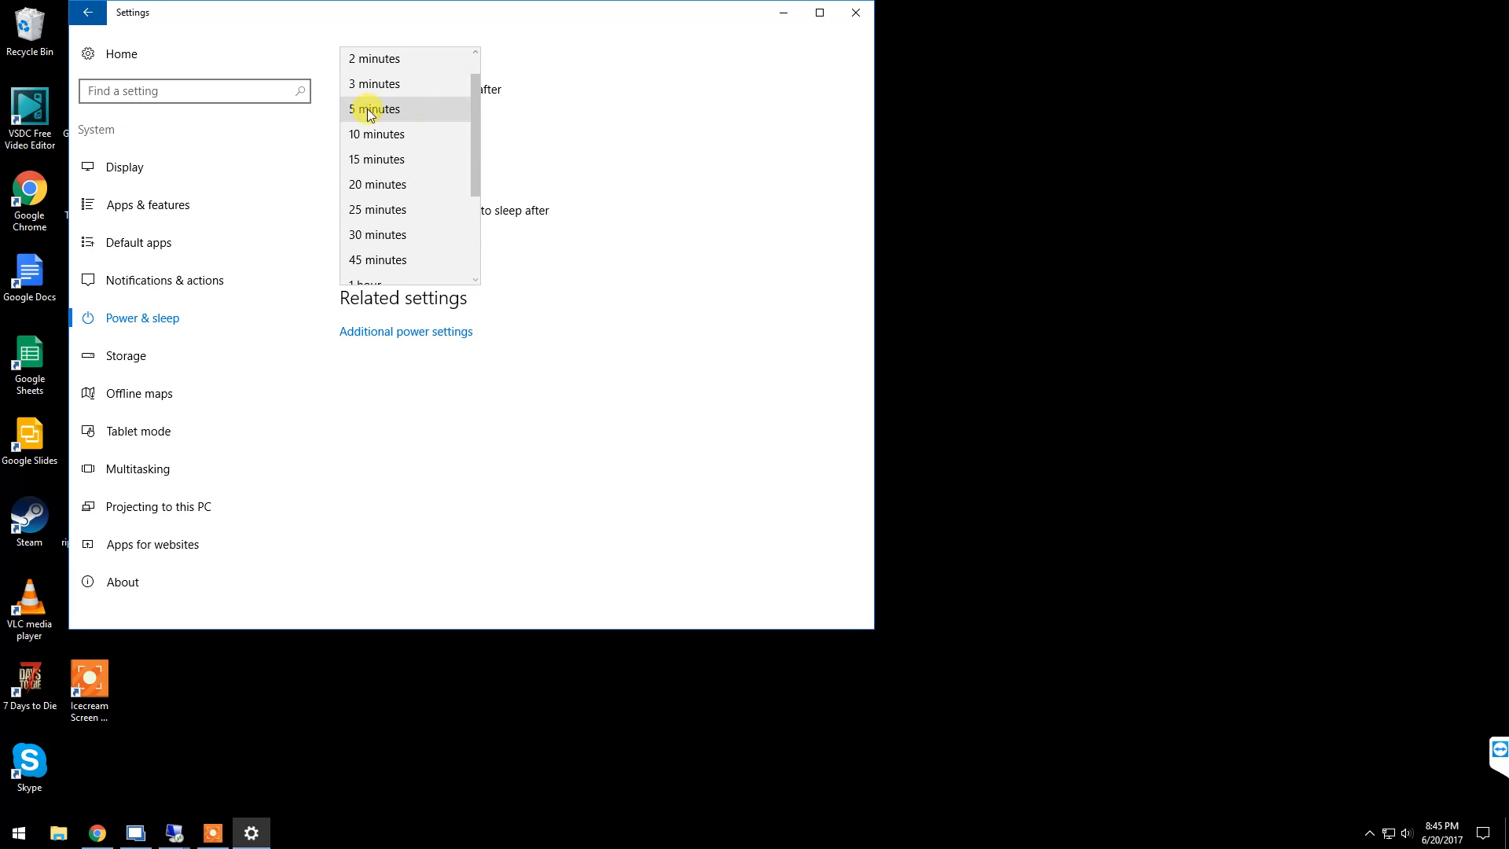
click(376, 159)
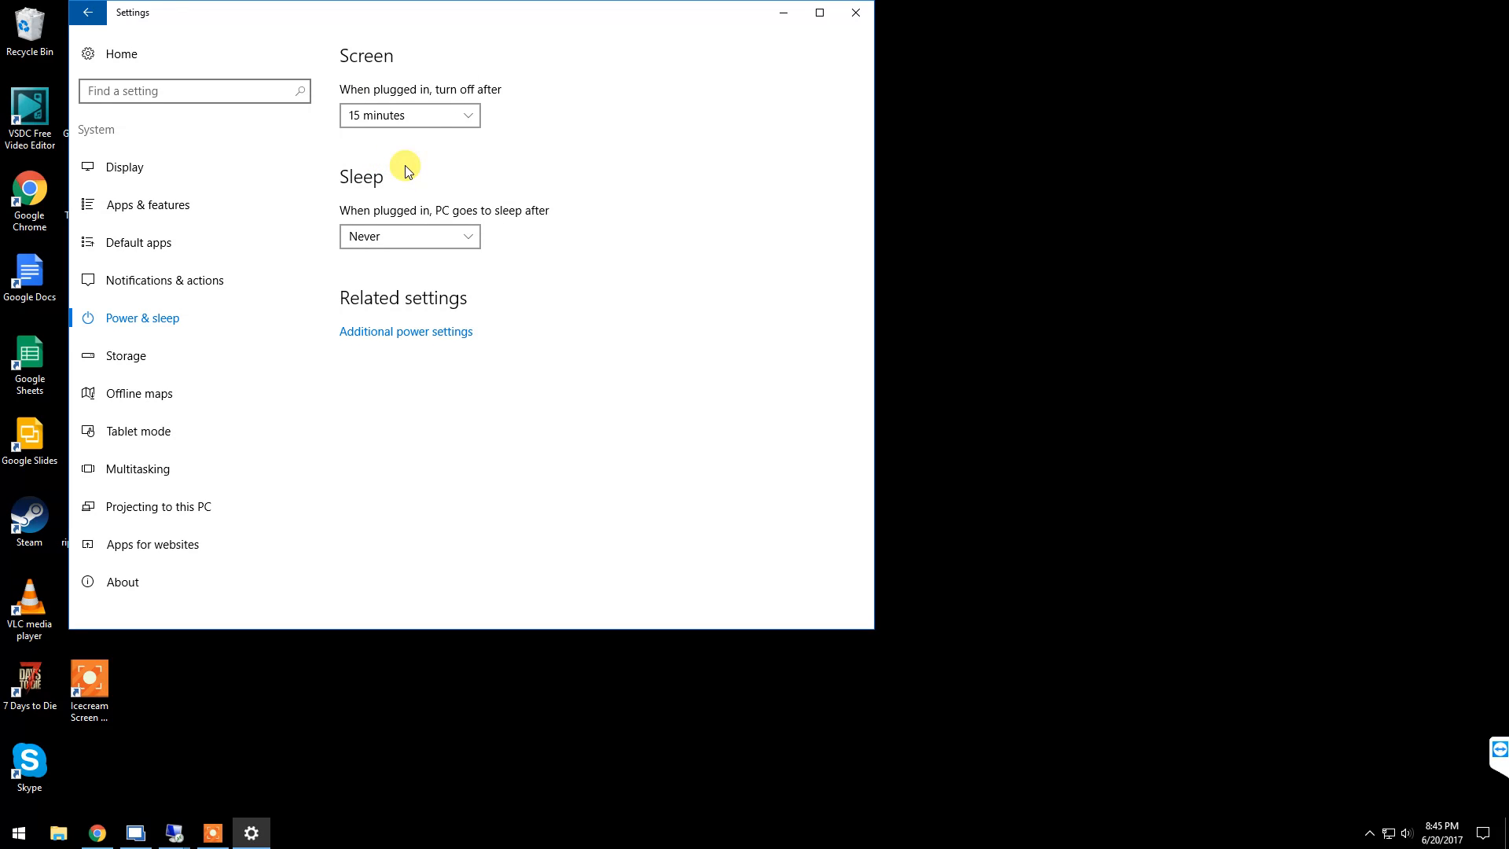
click(408, 115)
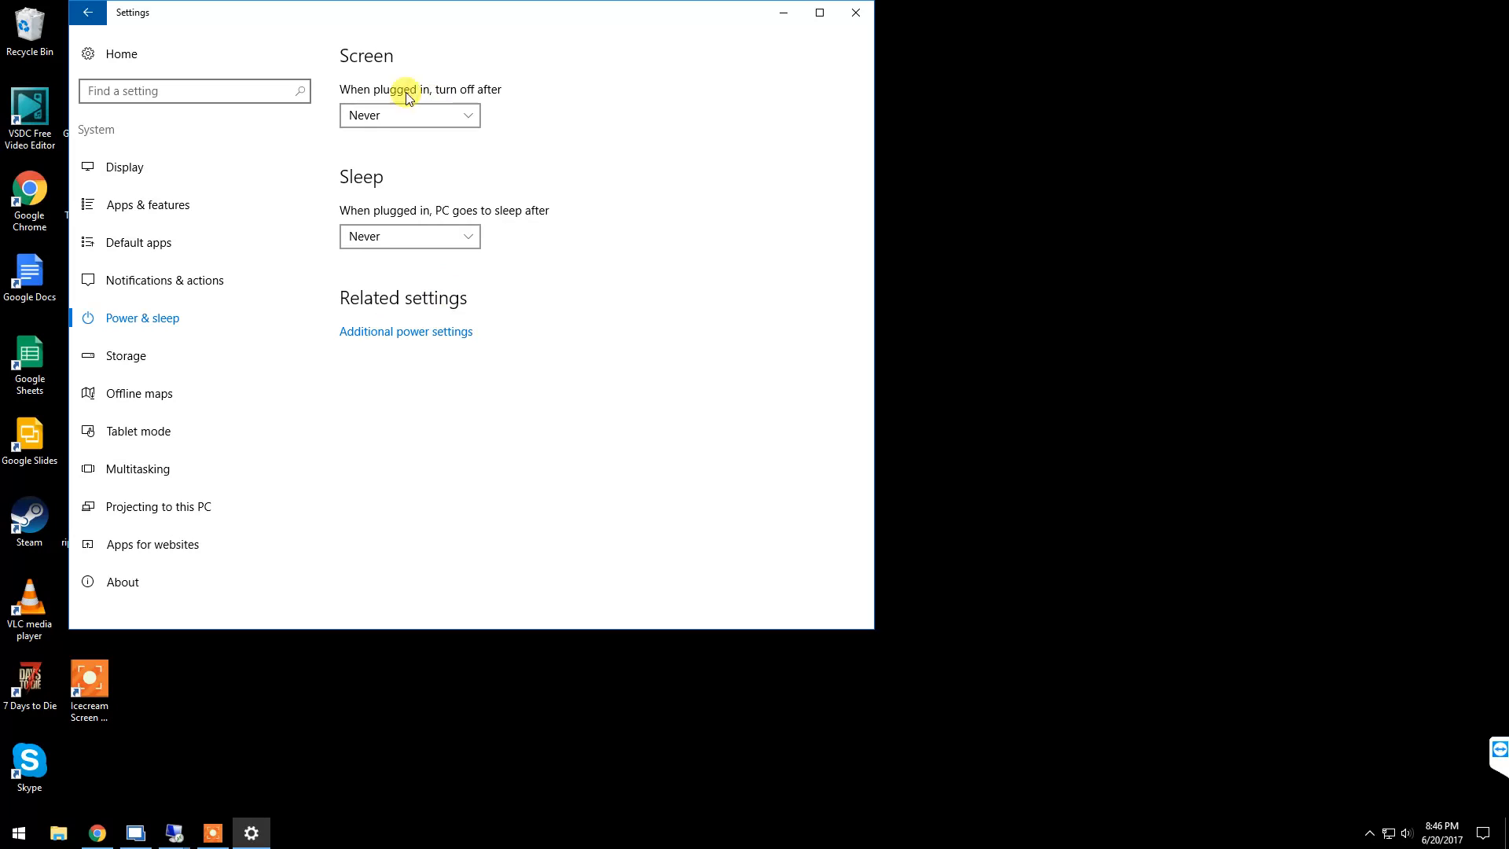
mouse_move(381, 190)
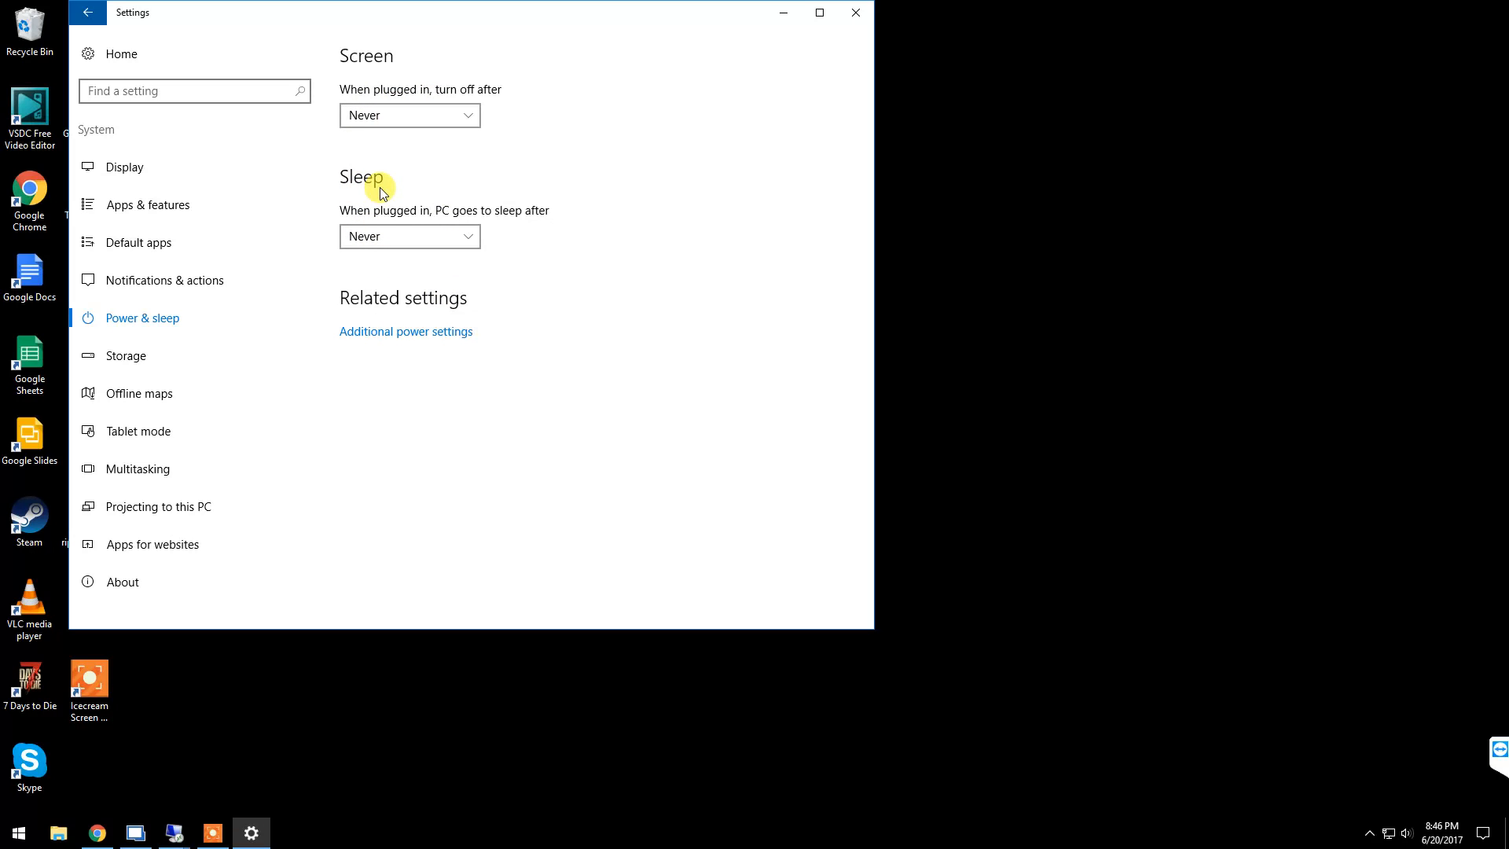
mouse_move(441, 159)
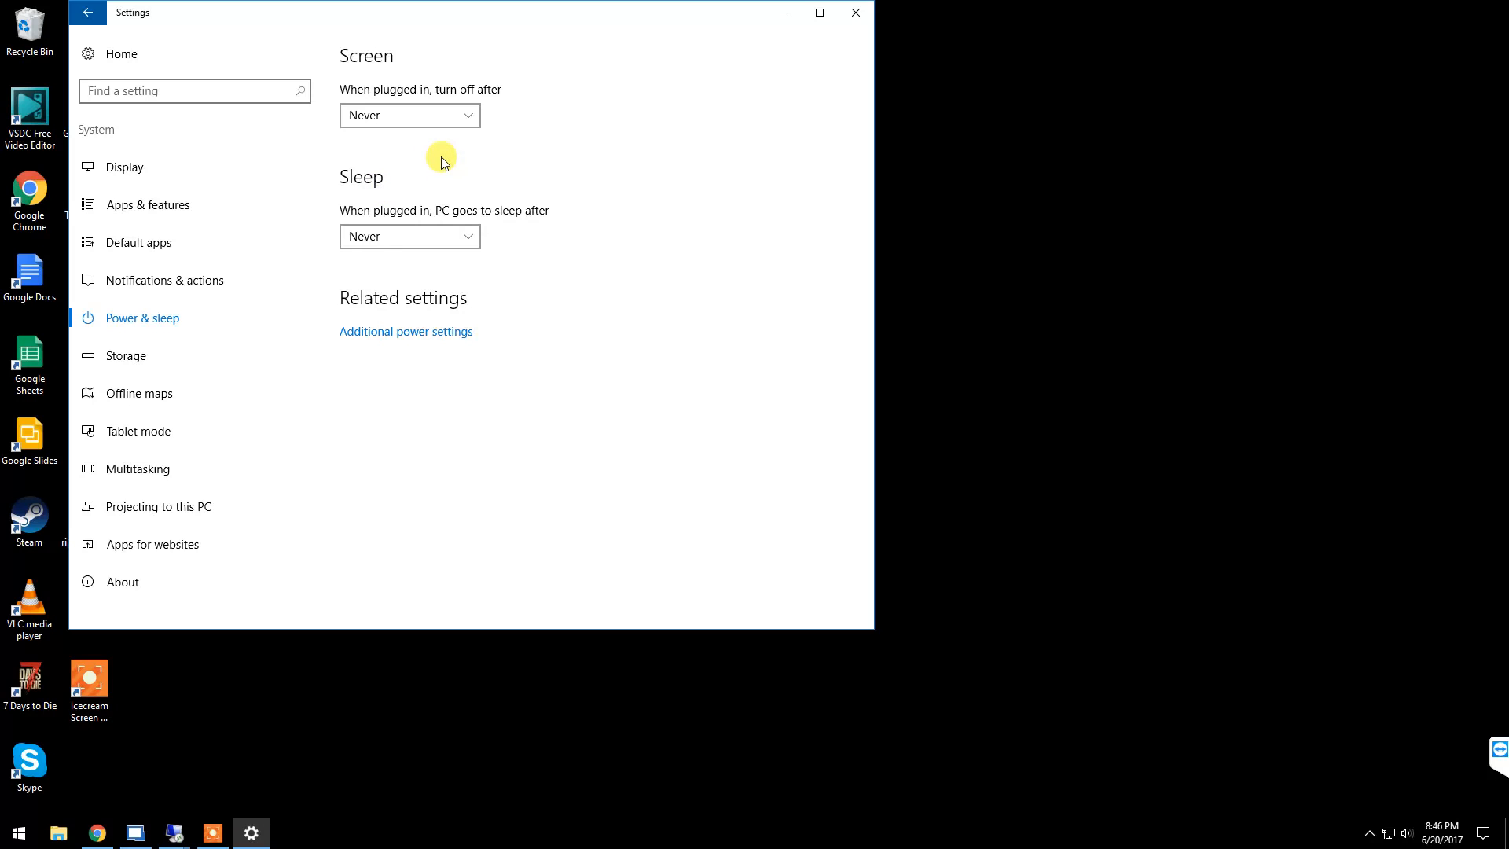
mouse_move(865, 42)
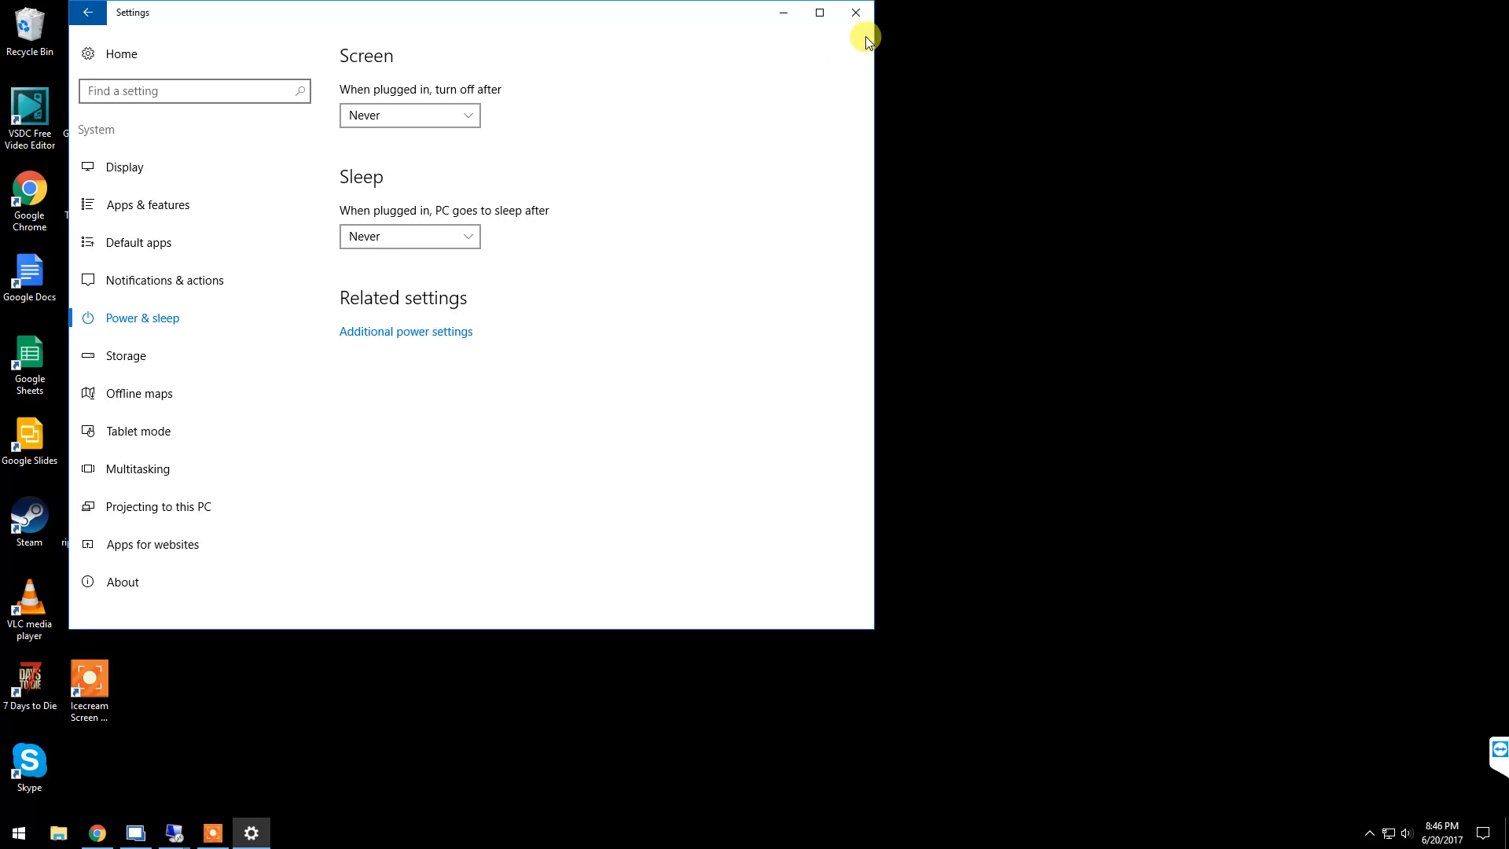
mouse_move(854, 14)
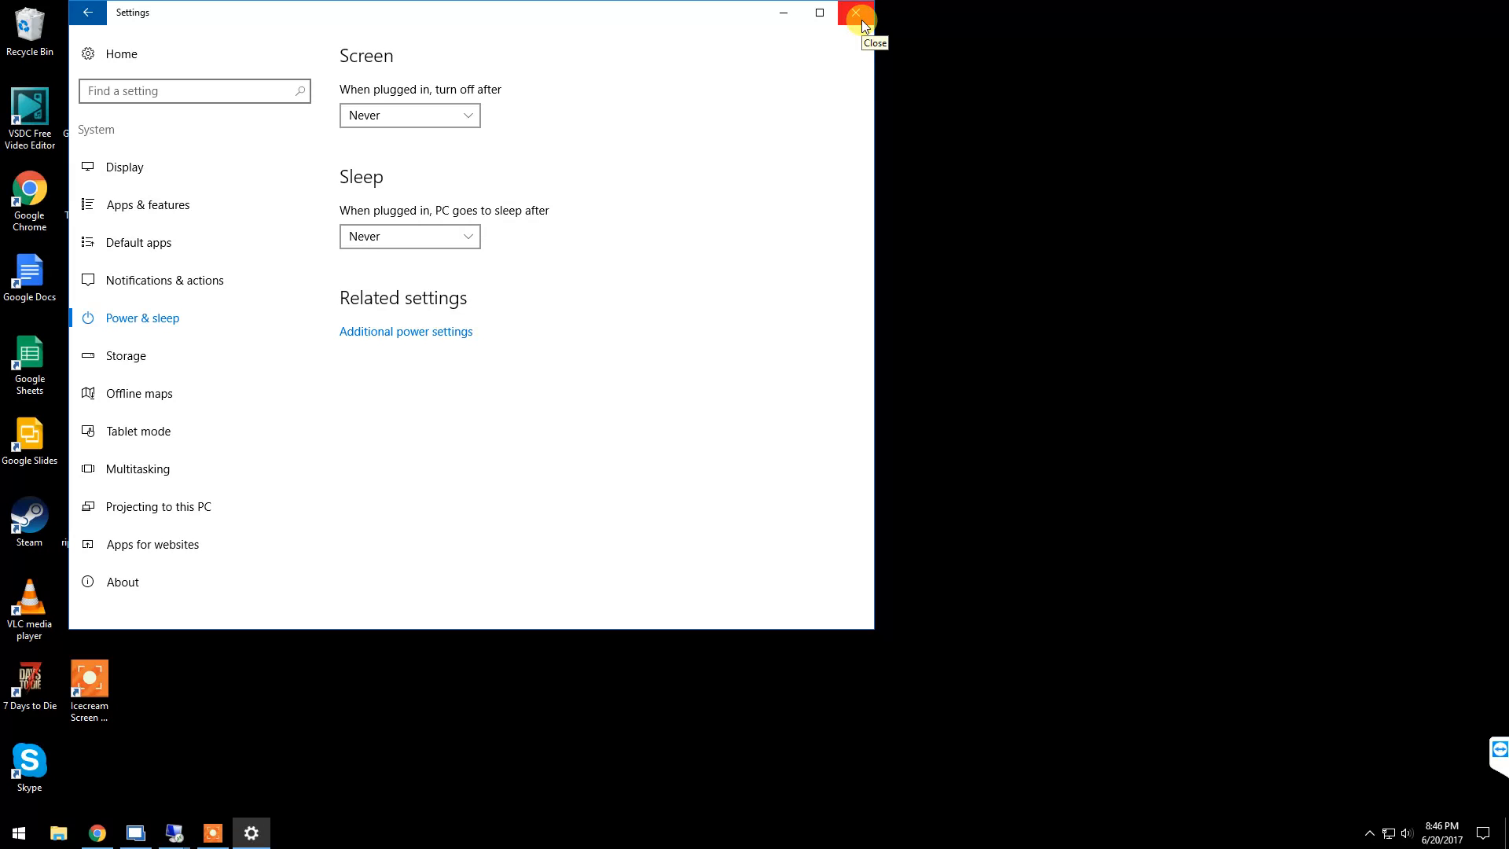
mouse_move(185, 482)
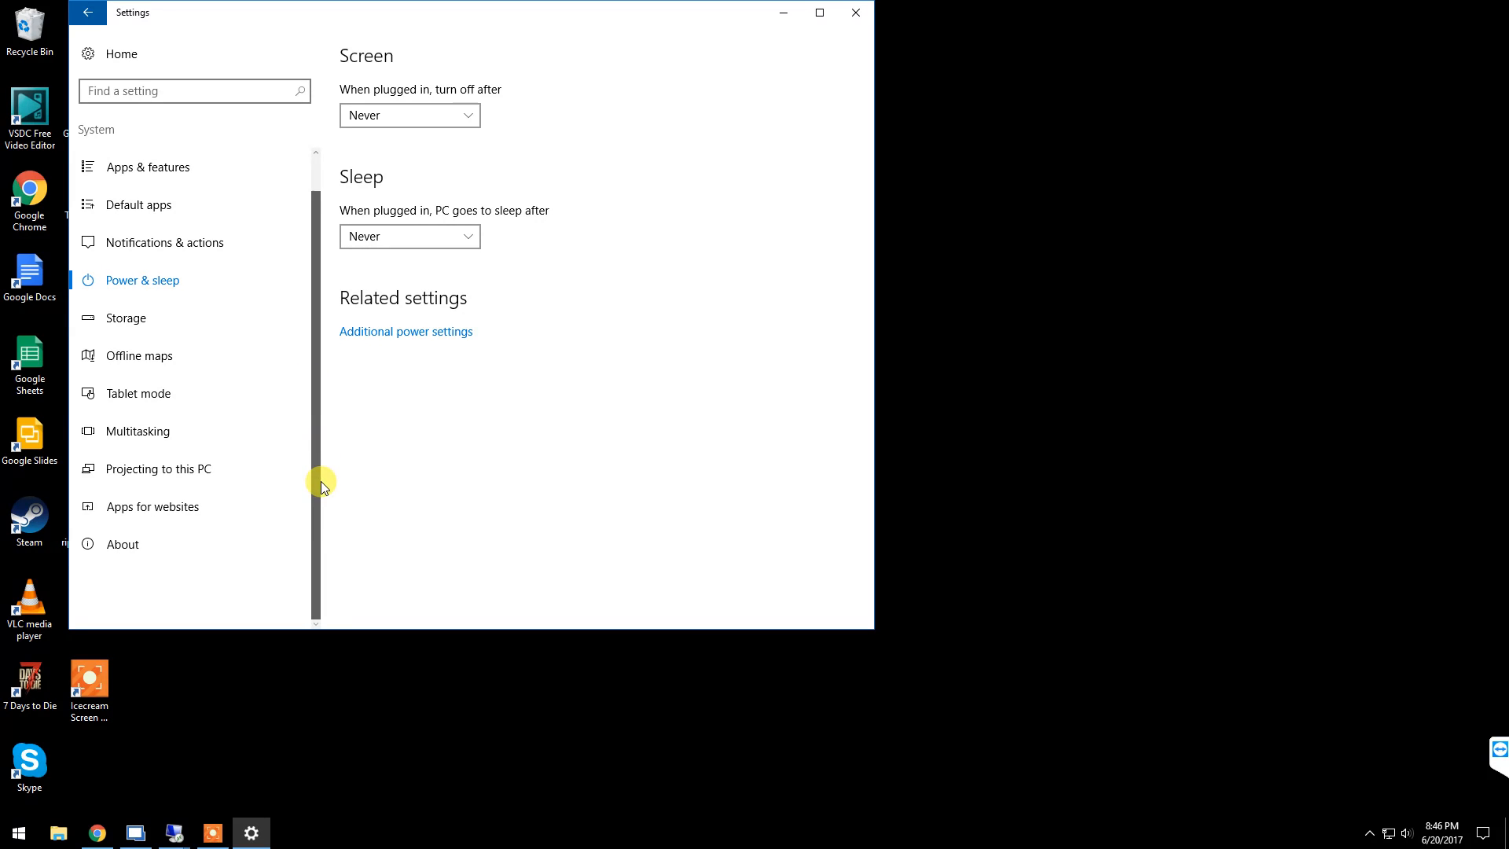
mouse_move(853, 12)
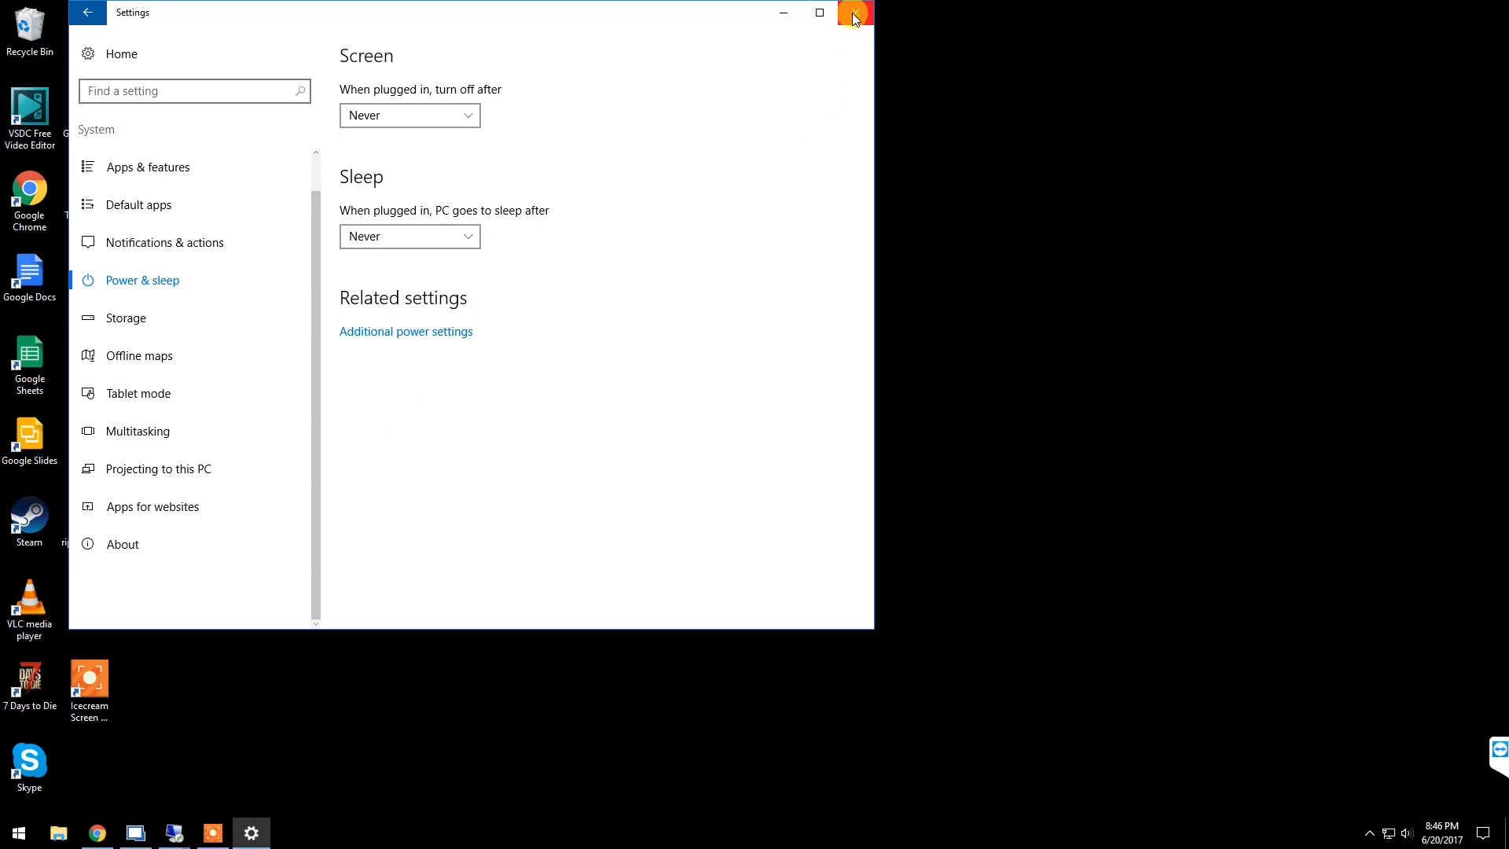
mouse_move(853, 12)
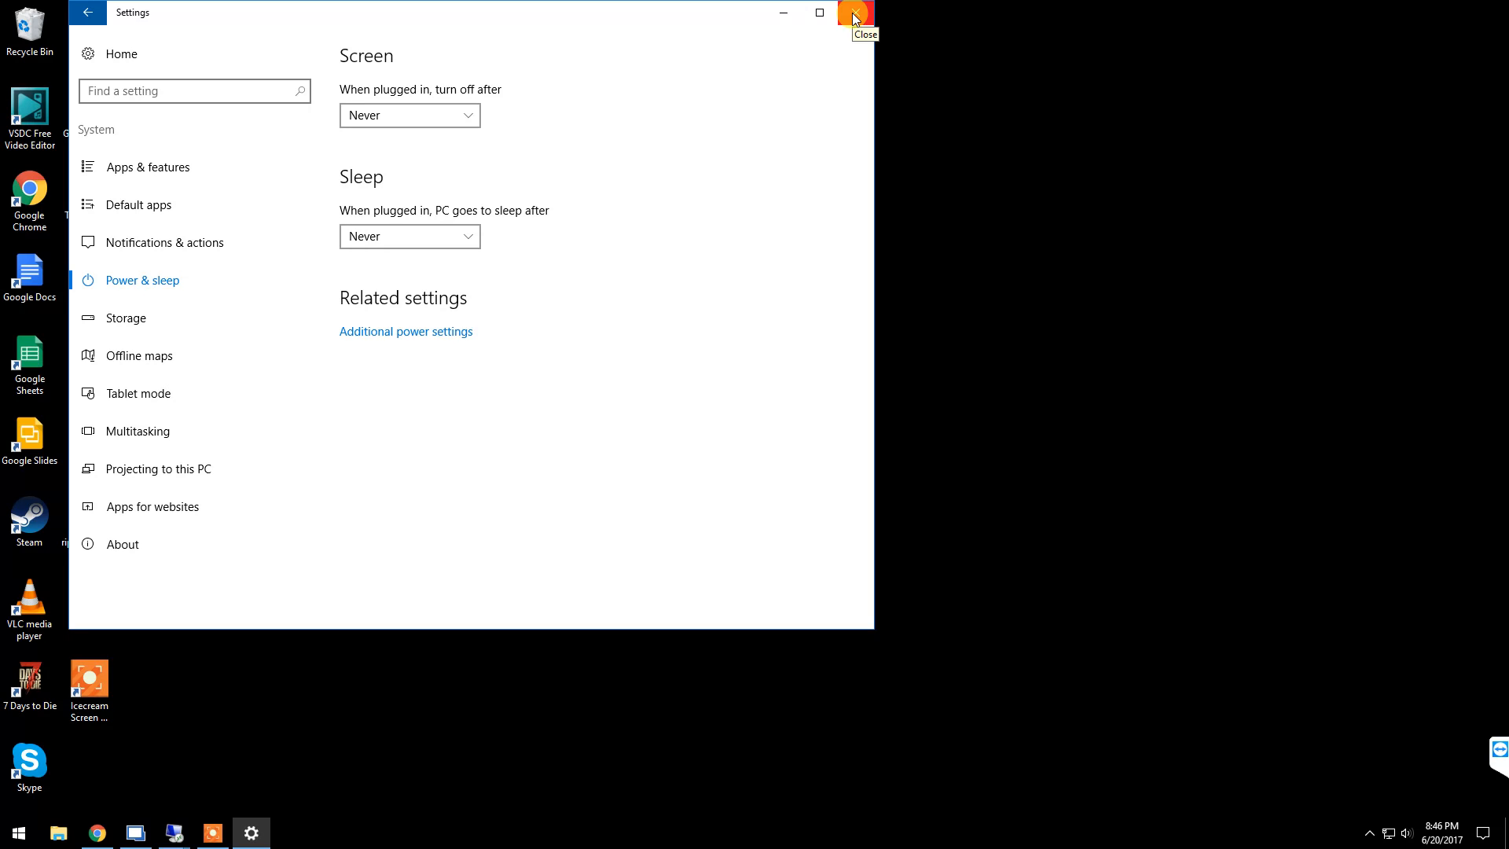
mouse_move(854, 16)
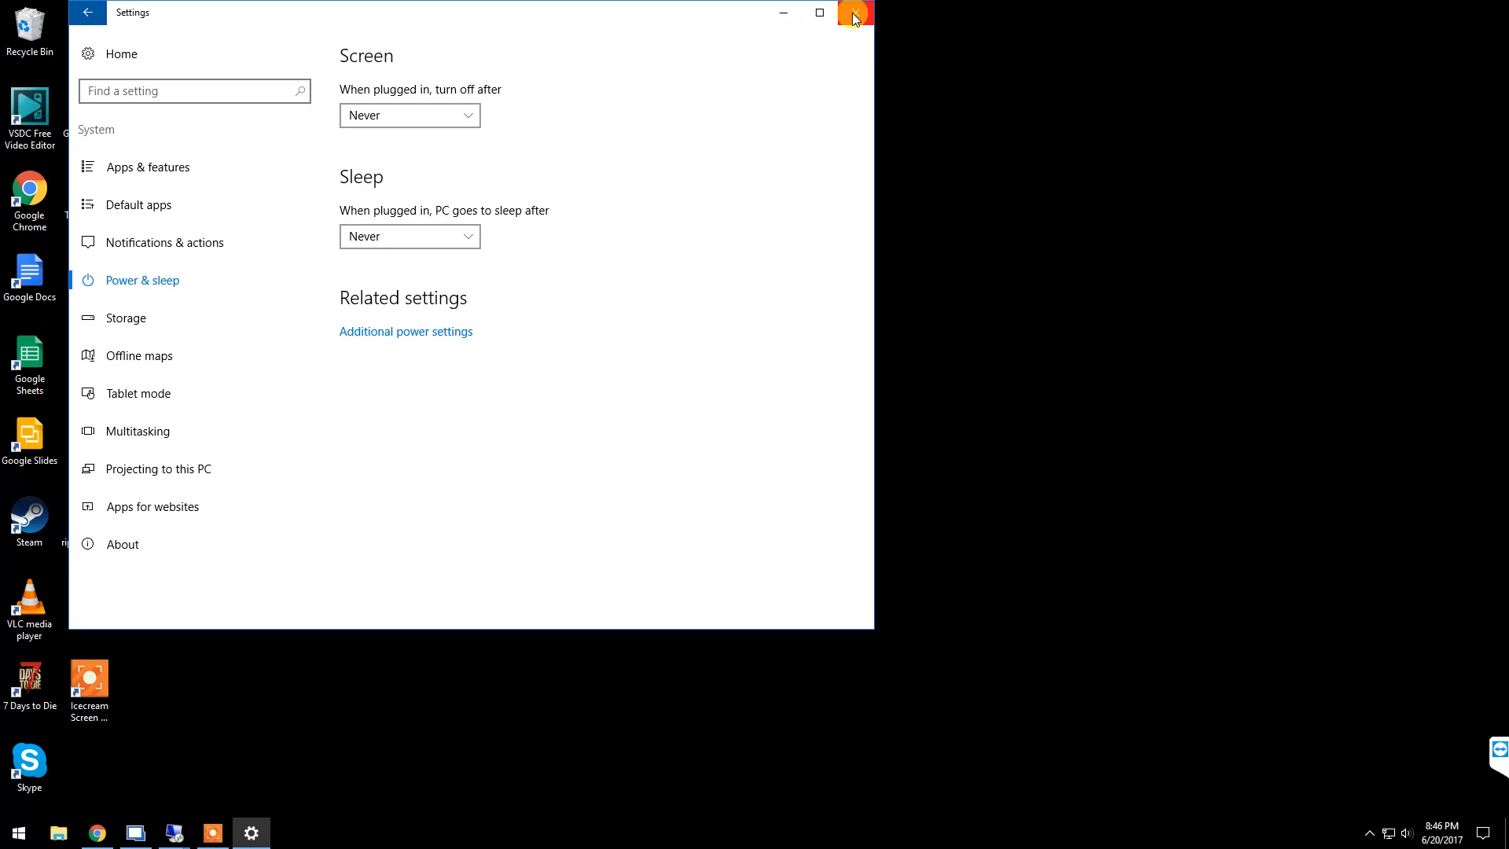
- Close Settings and launch Control Panel from the Win+X menu, after a stray Run box
click(853, 12)
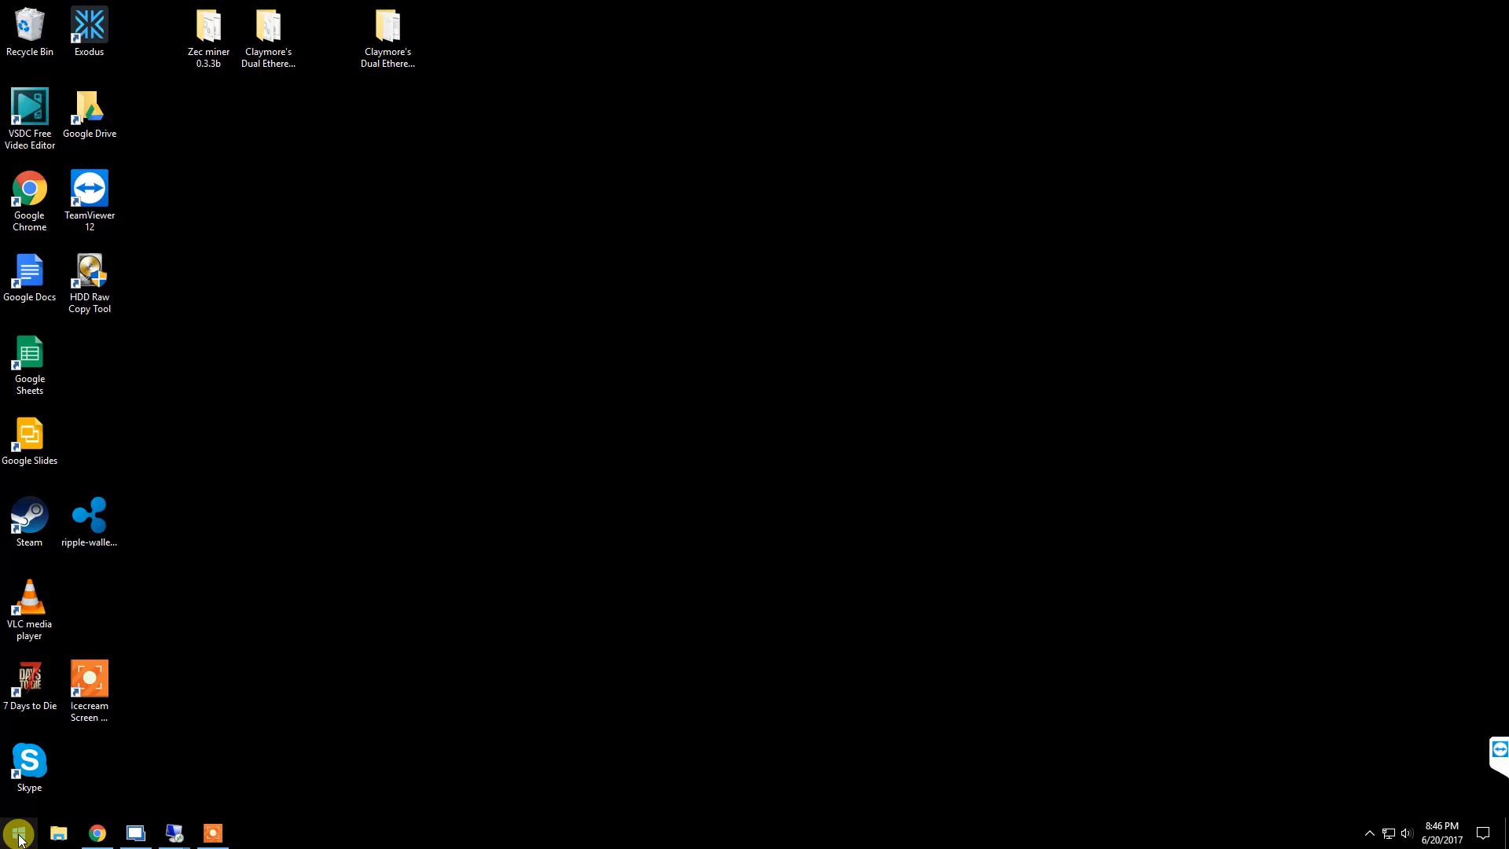
right_click(17, 831)
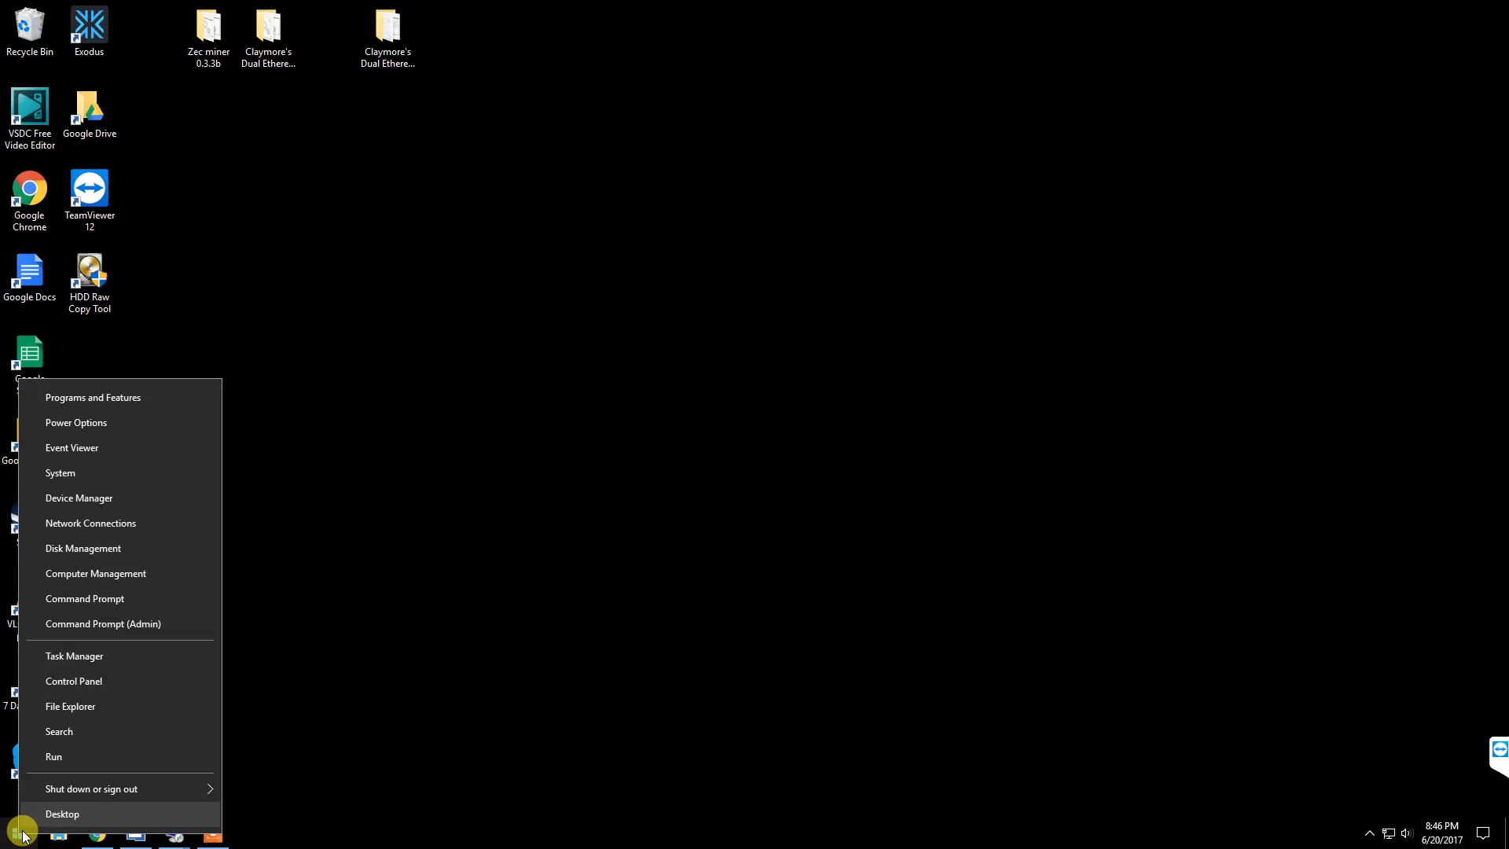
click(54, 756)
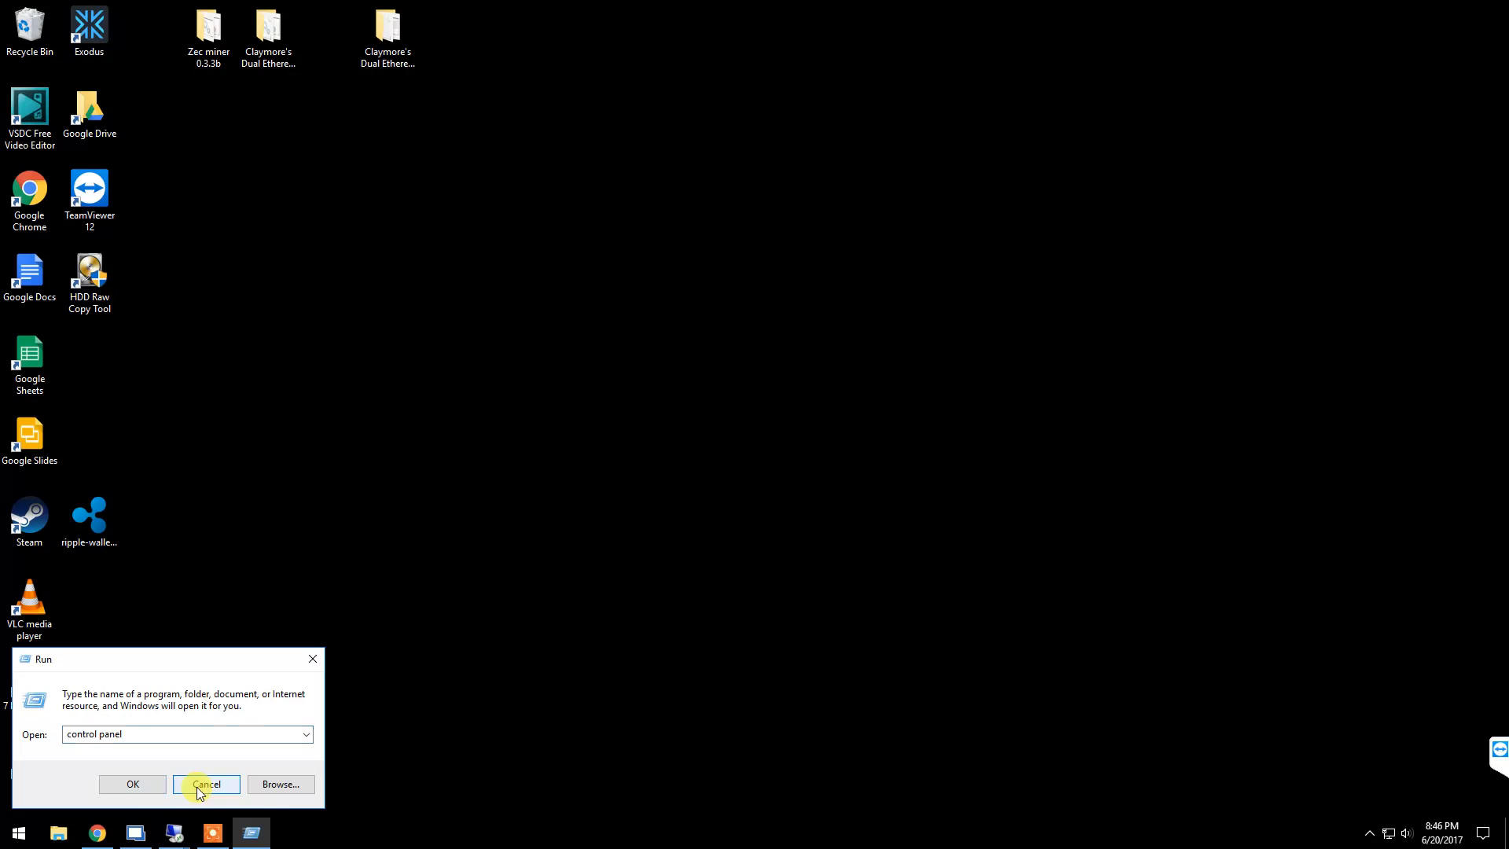
right_click(18, 832)
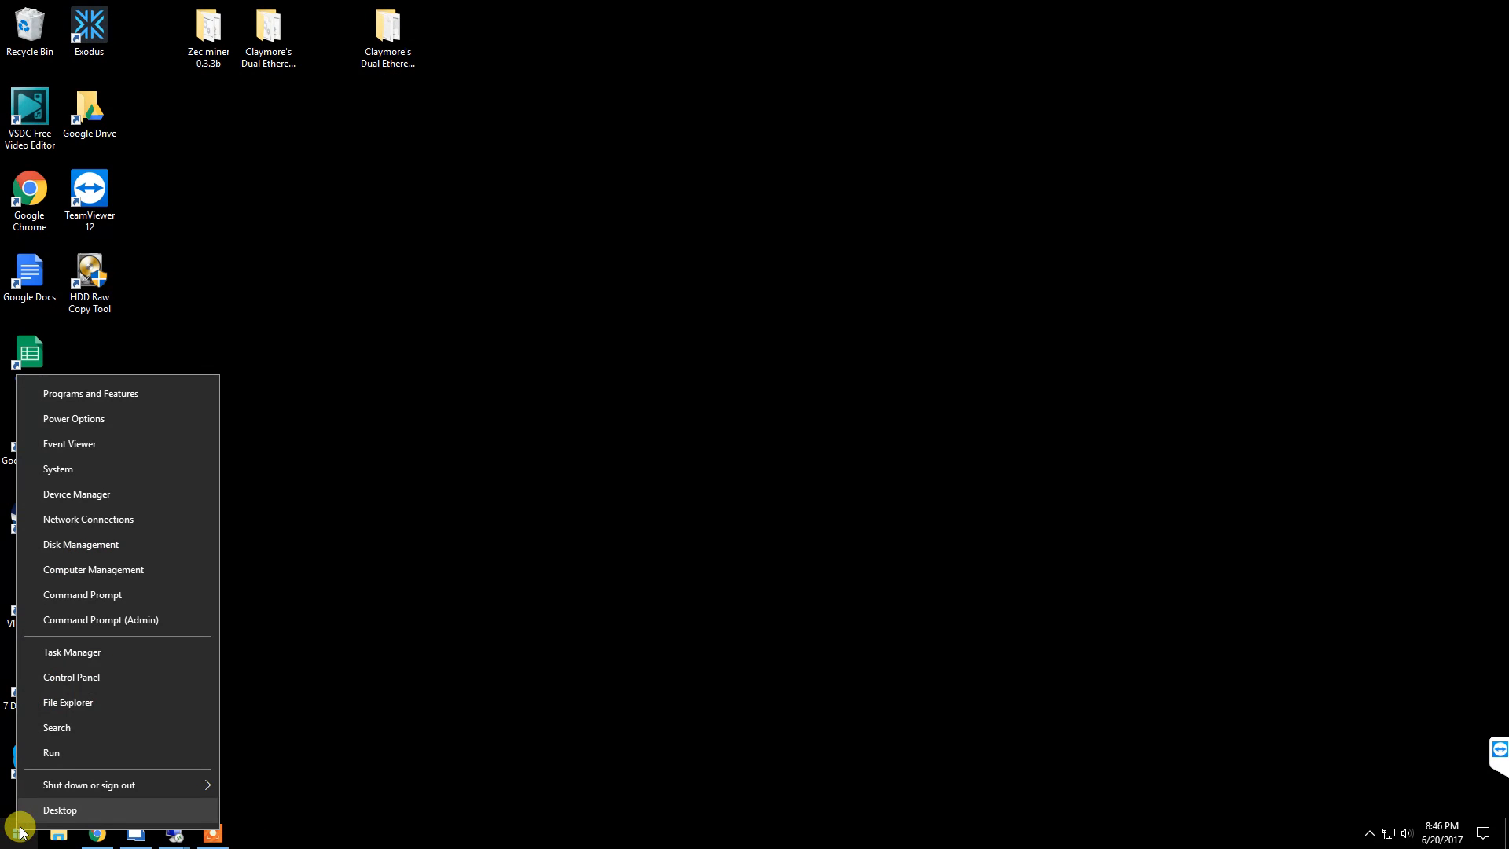
click(59, 809)
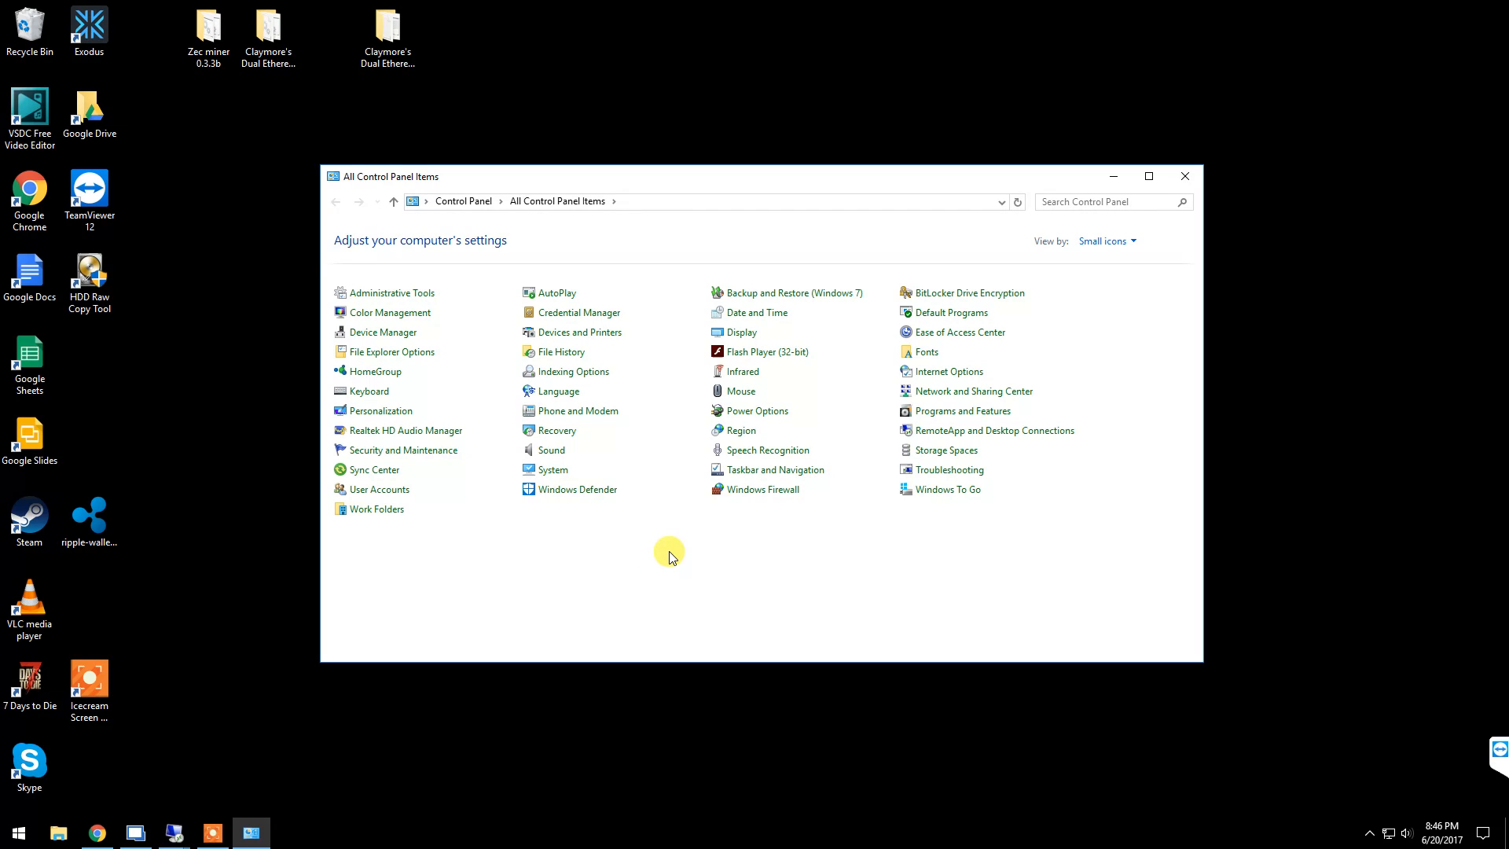
mouse_move(376, 292)
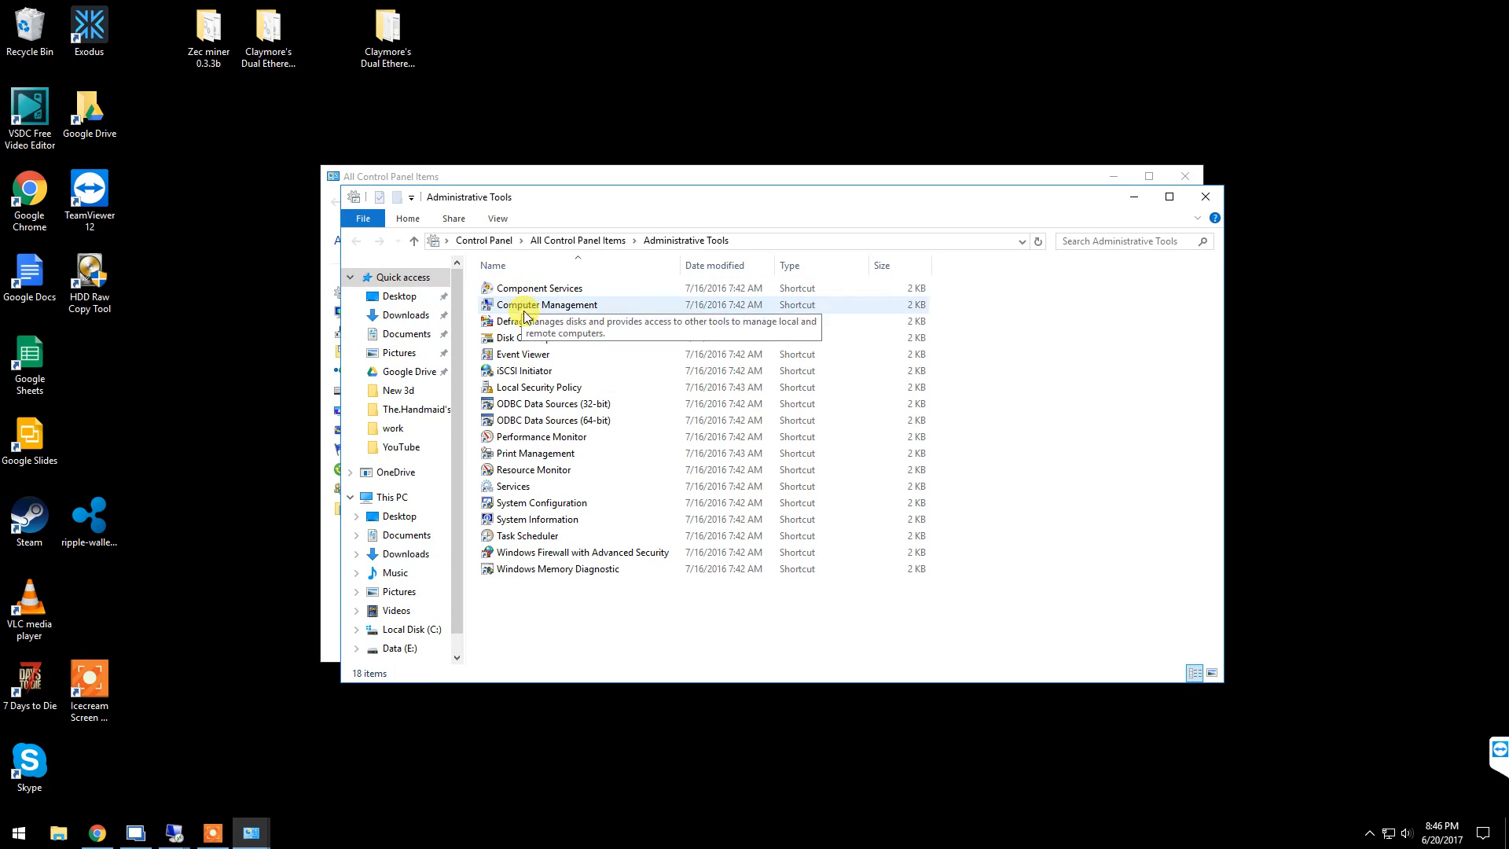
mouse_move(518, 486)
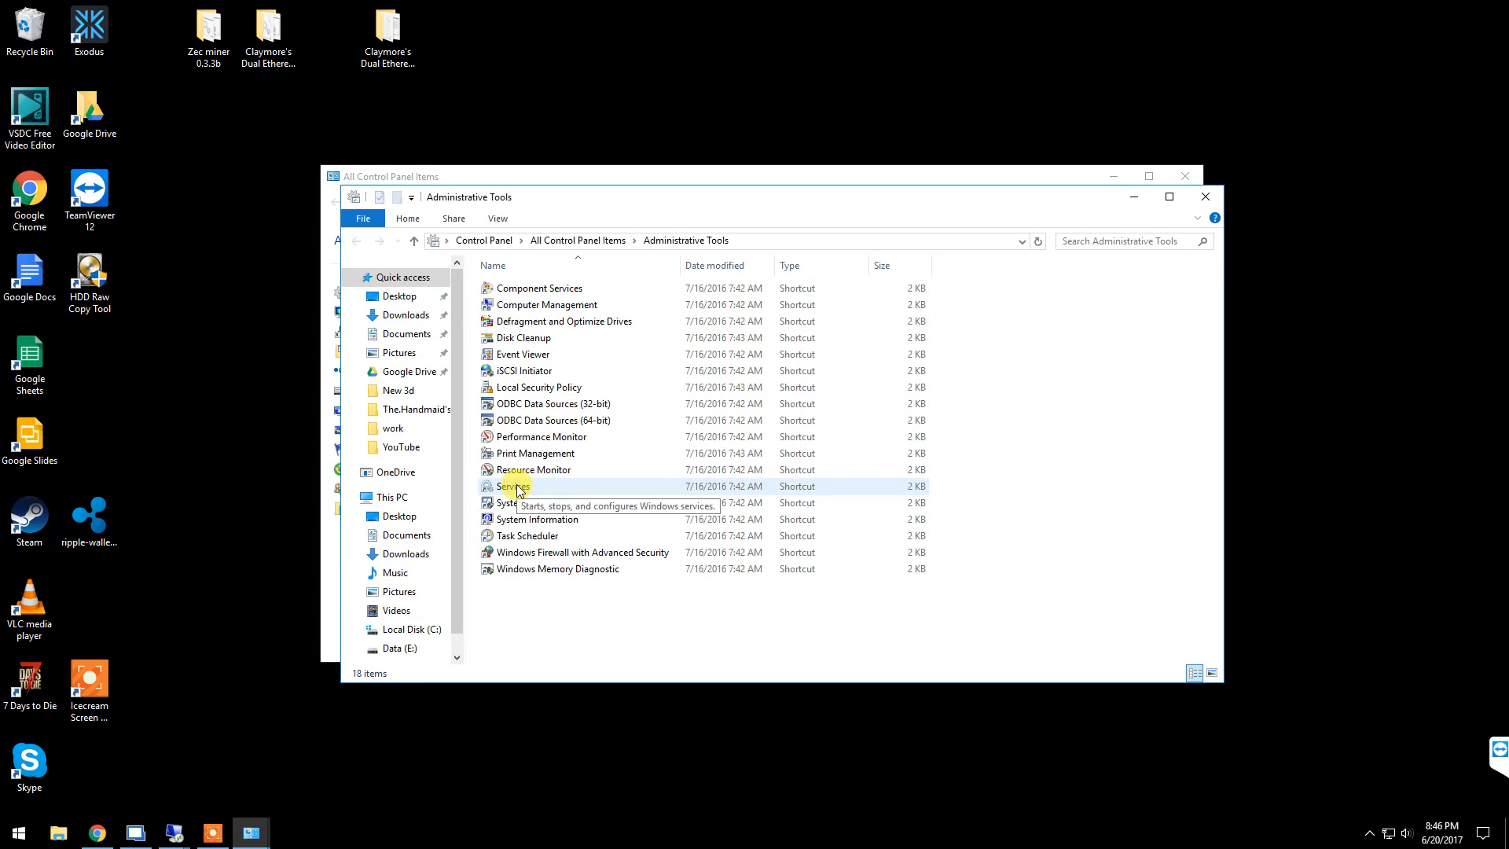
- Open the Services console, select Windows Update and stop the service
double_click(515, 486)
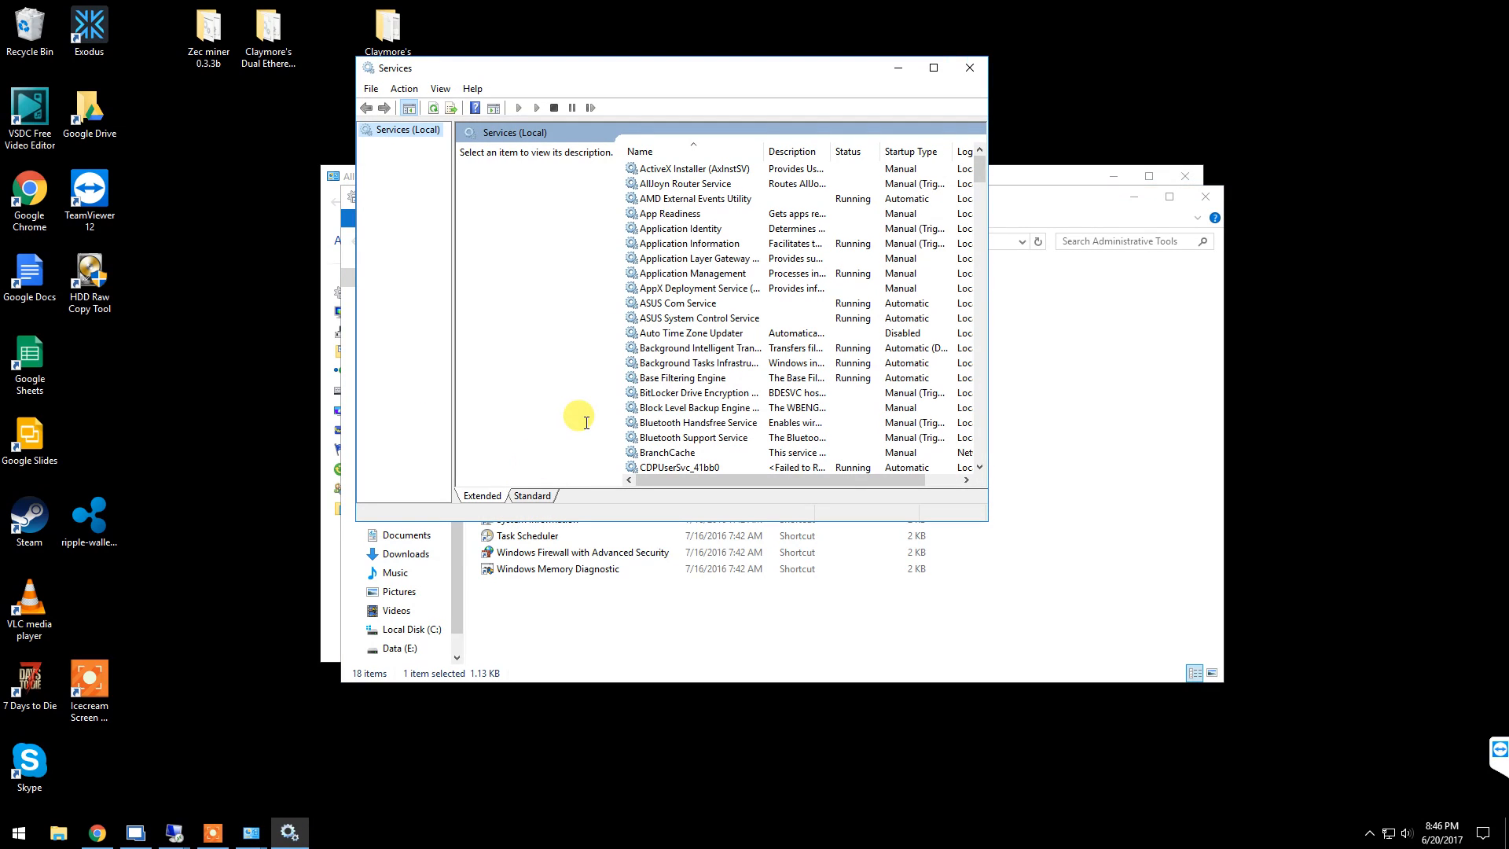
mouse_move(981, 159)
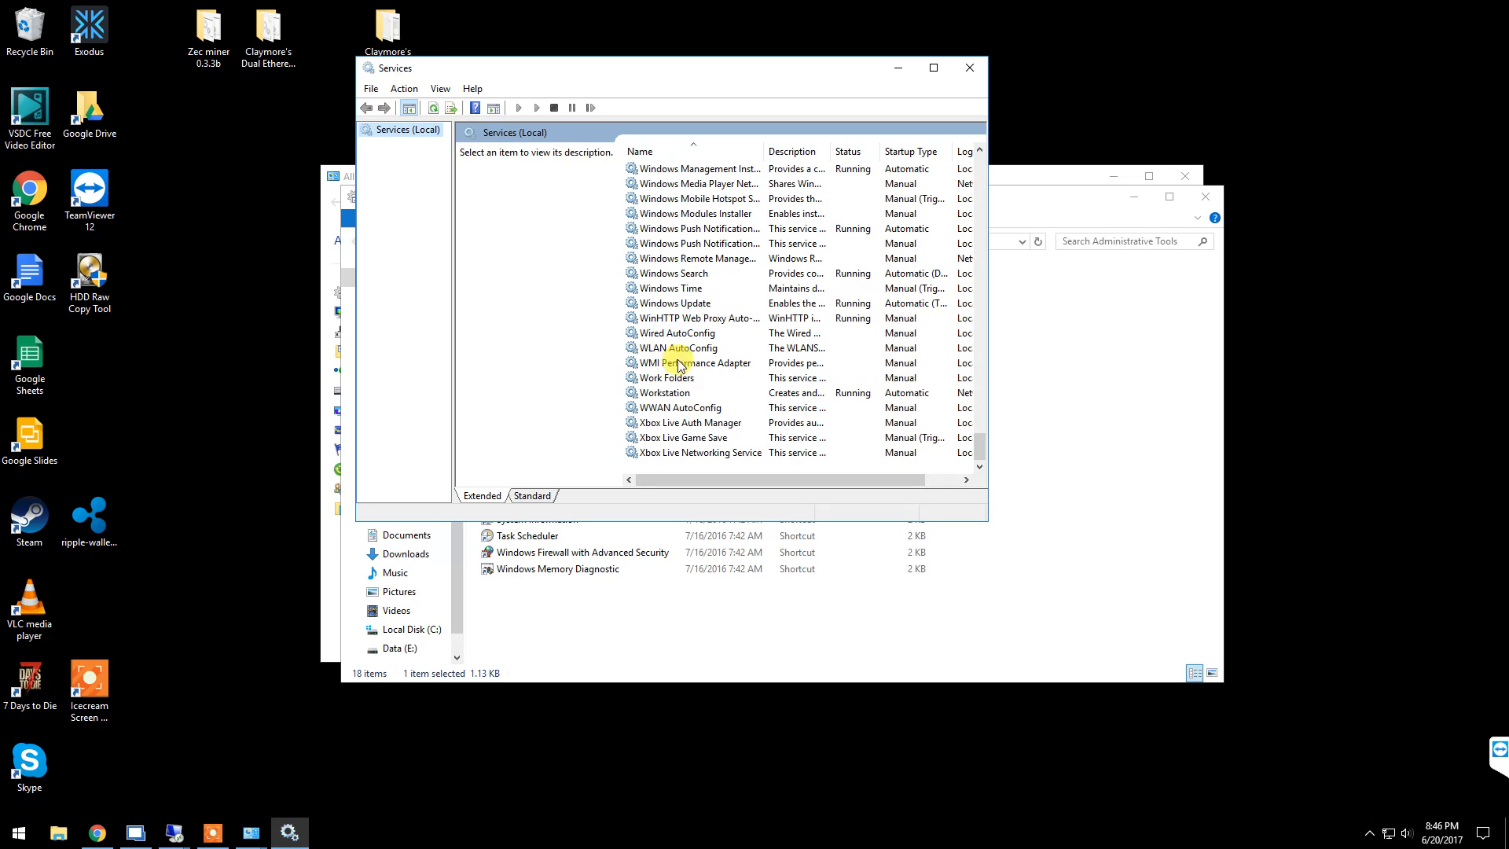
click(673, 302)
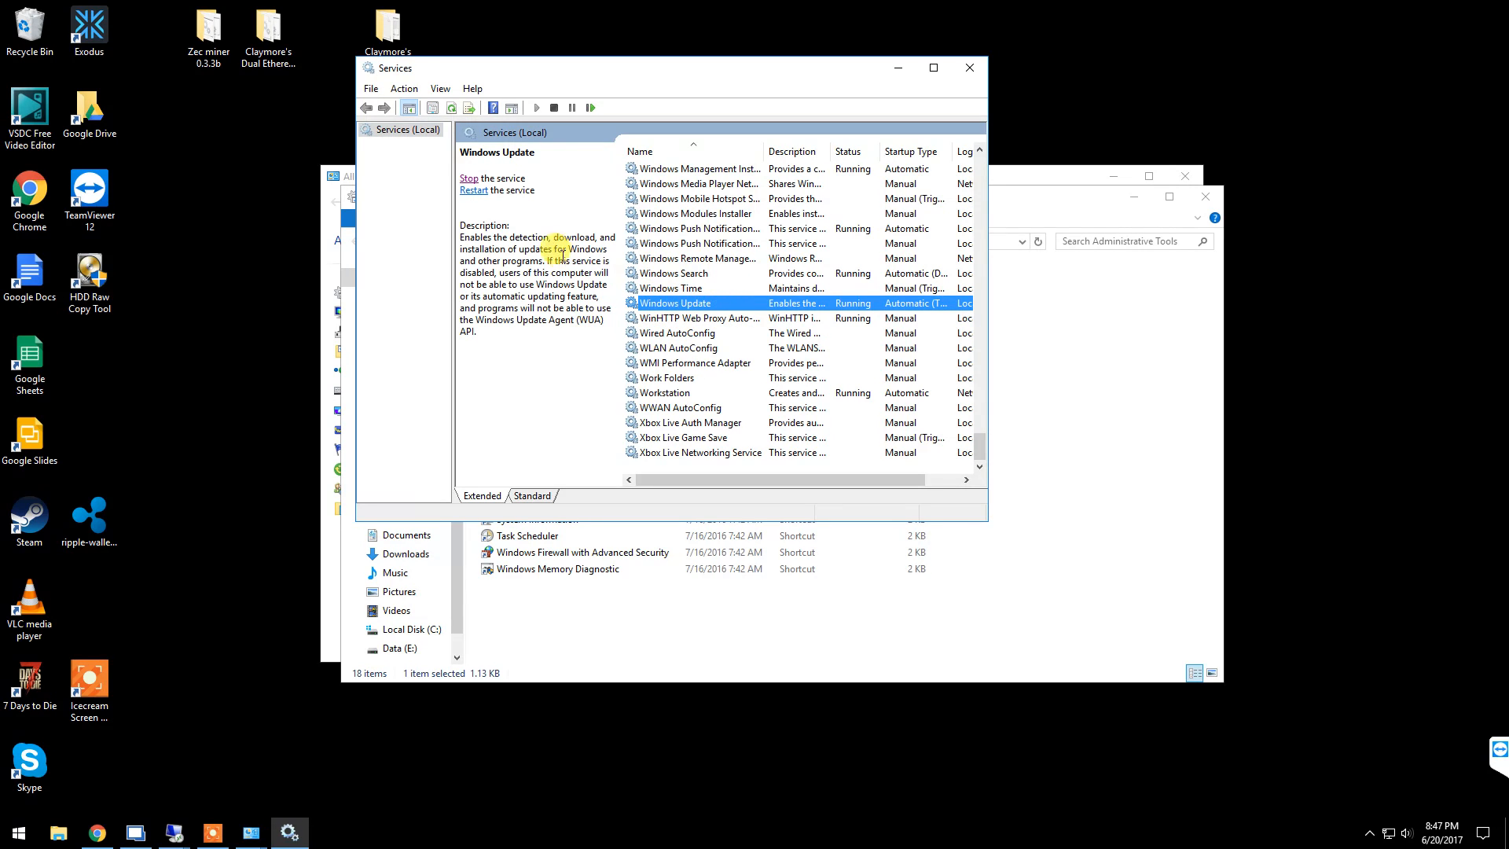
click(470, 177)
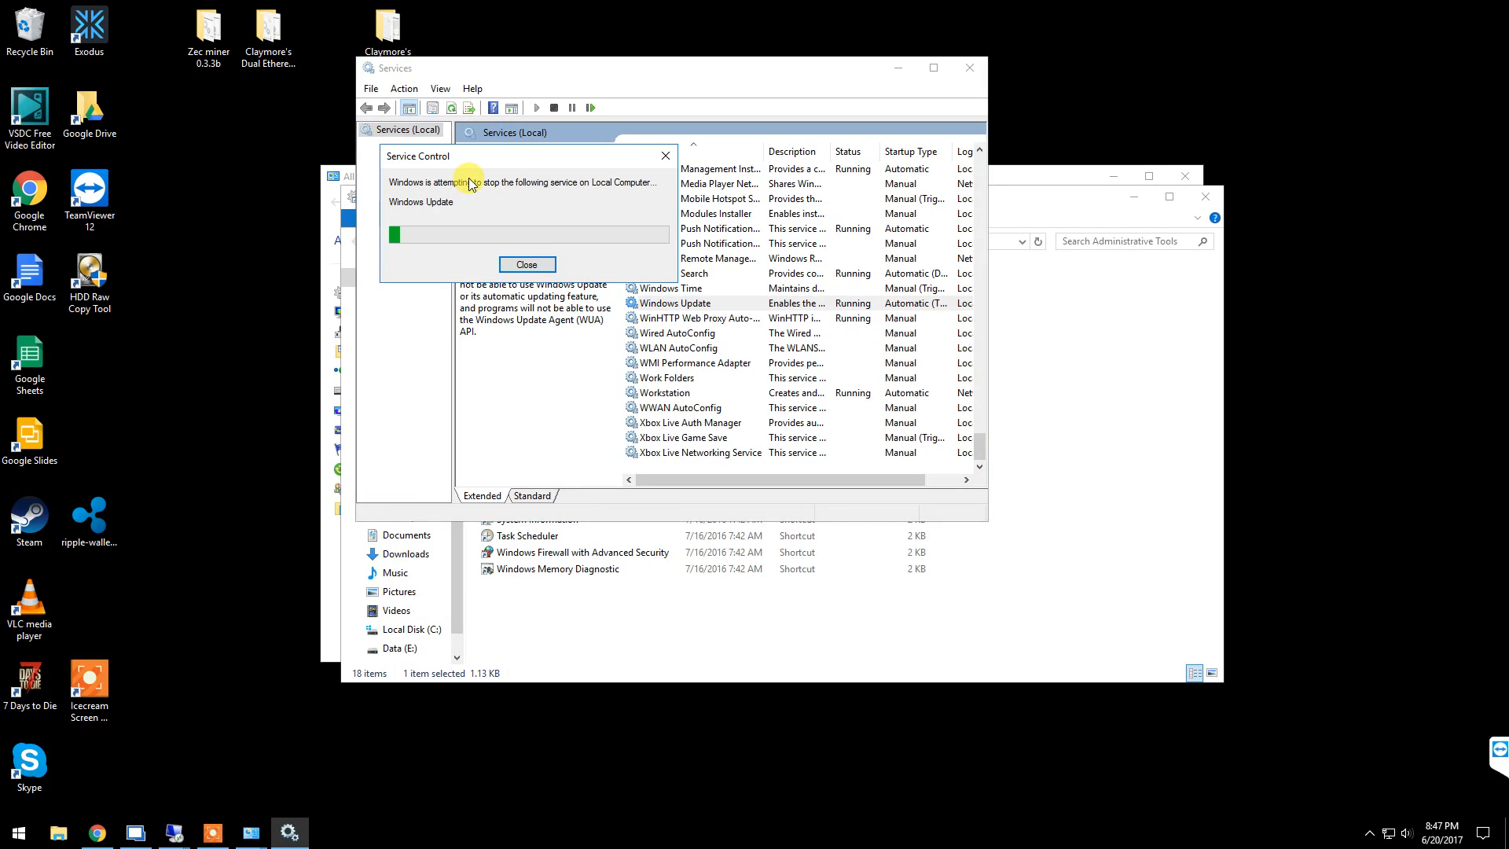
- Set the Windows Update service's startup type to Disabled and confirm with OK
click(526, 265)
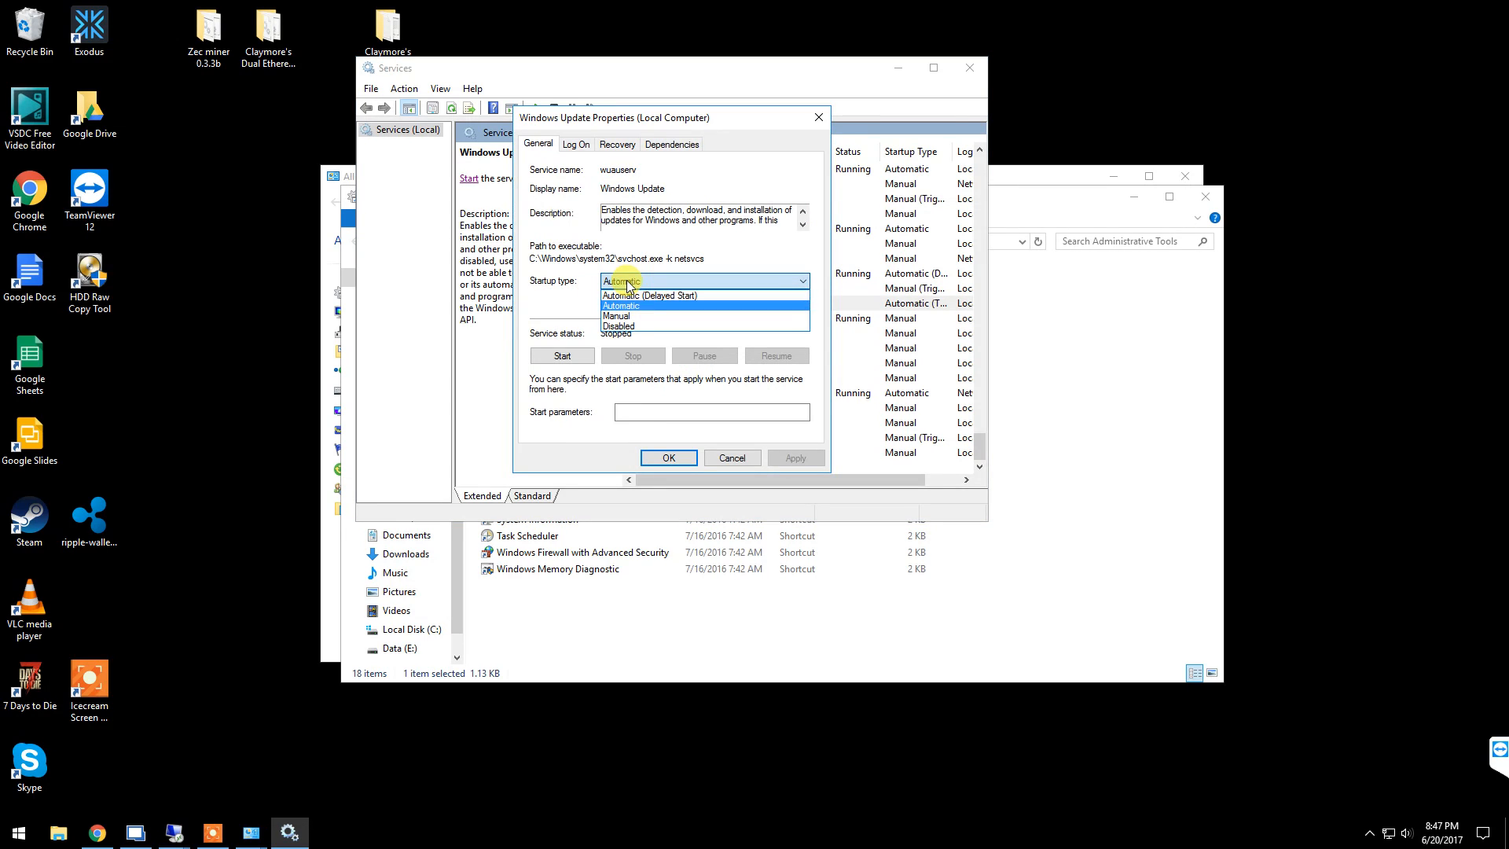
mouse_move(623, 329)
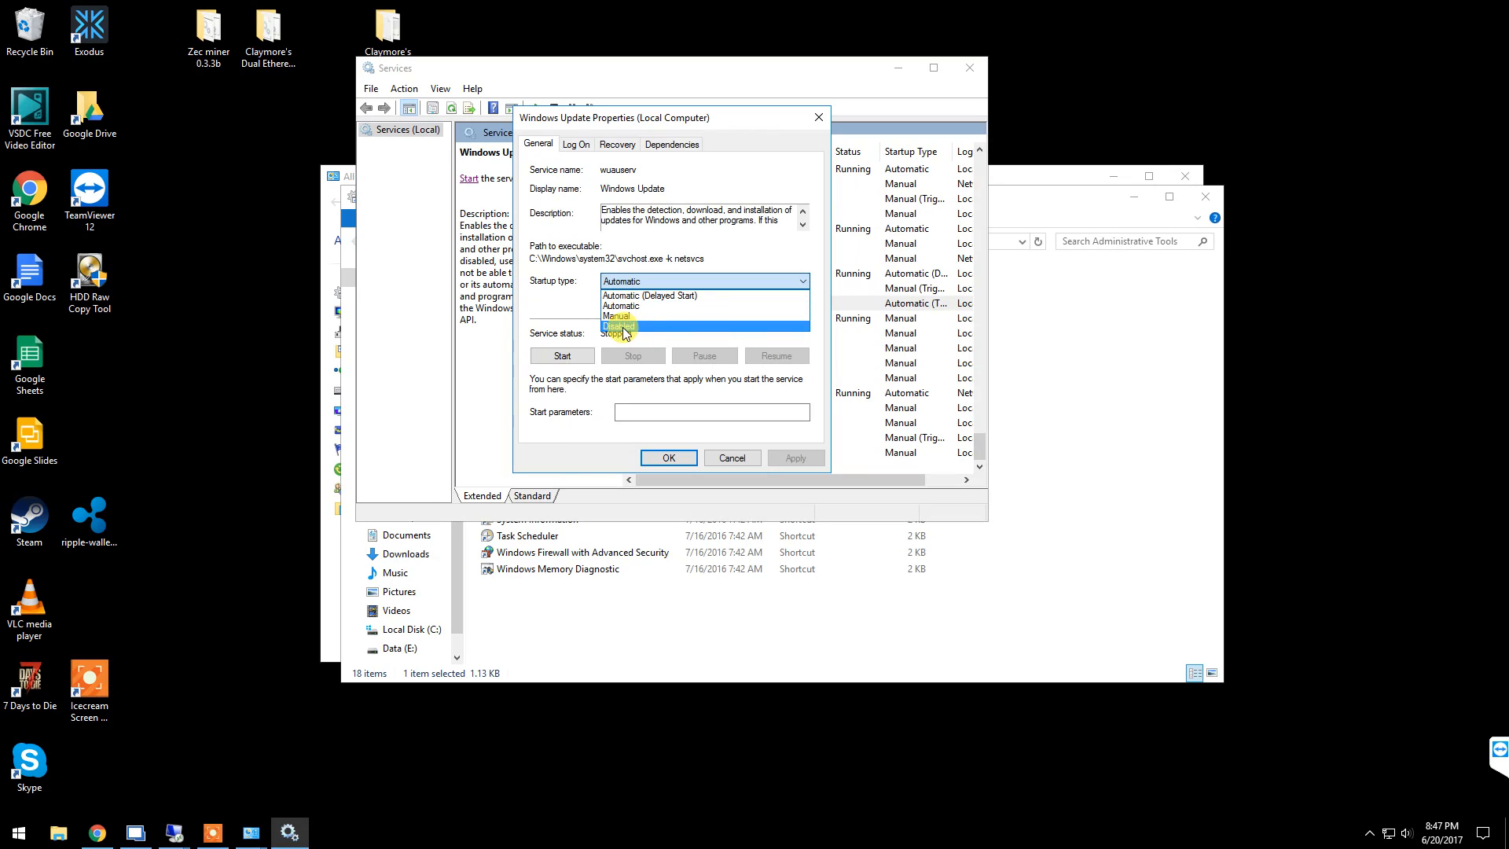
click(621, 327)
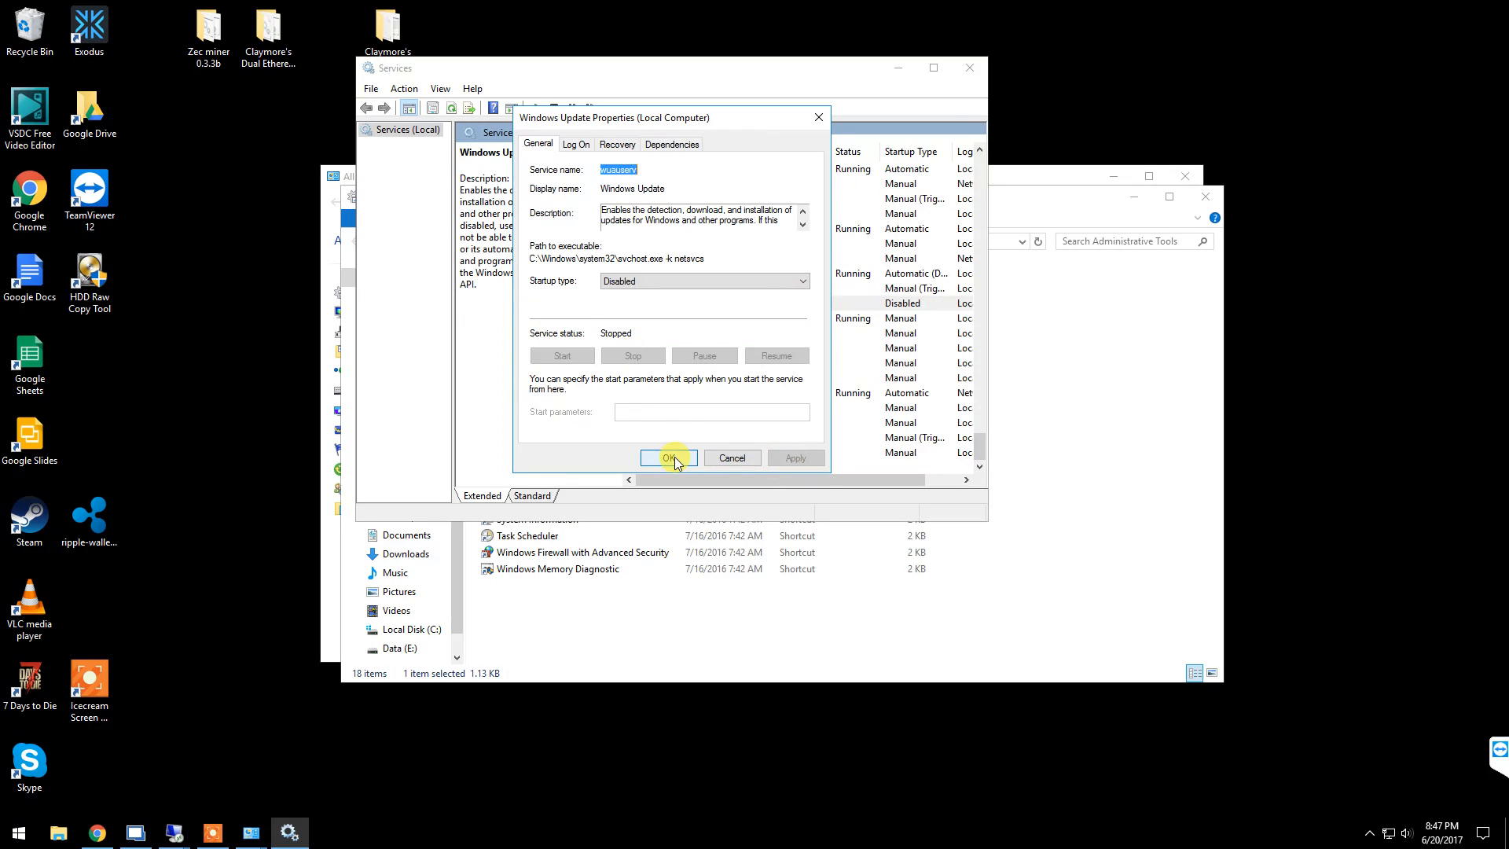
click(670, 457)
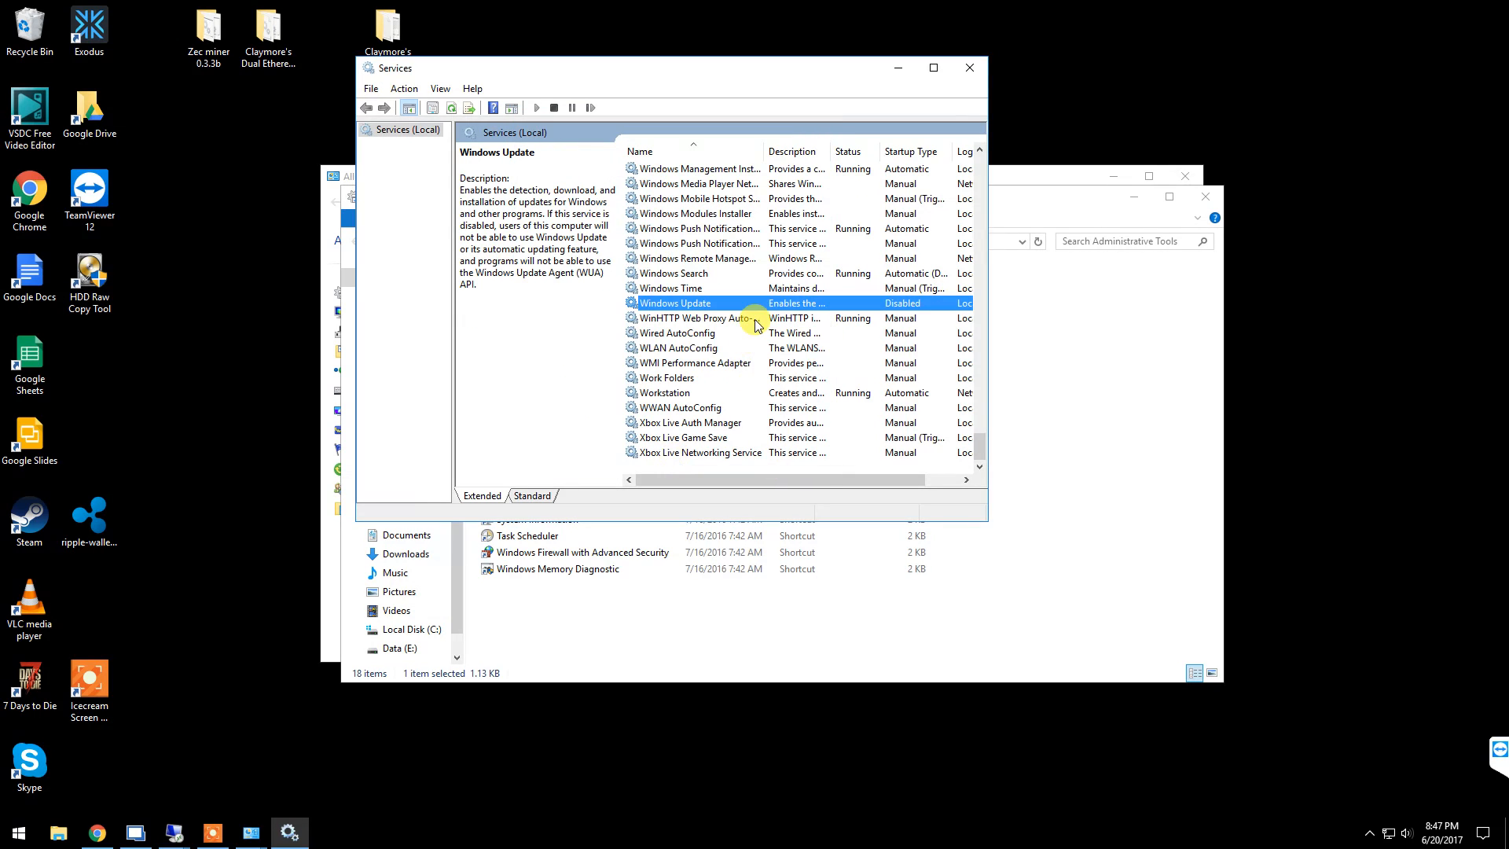
mouse_move(881, 113)
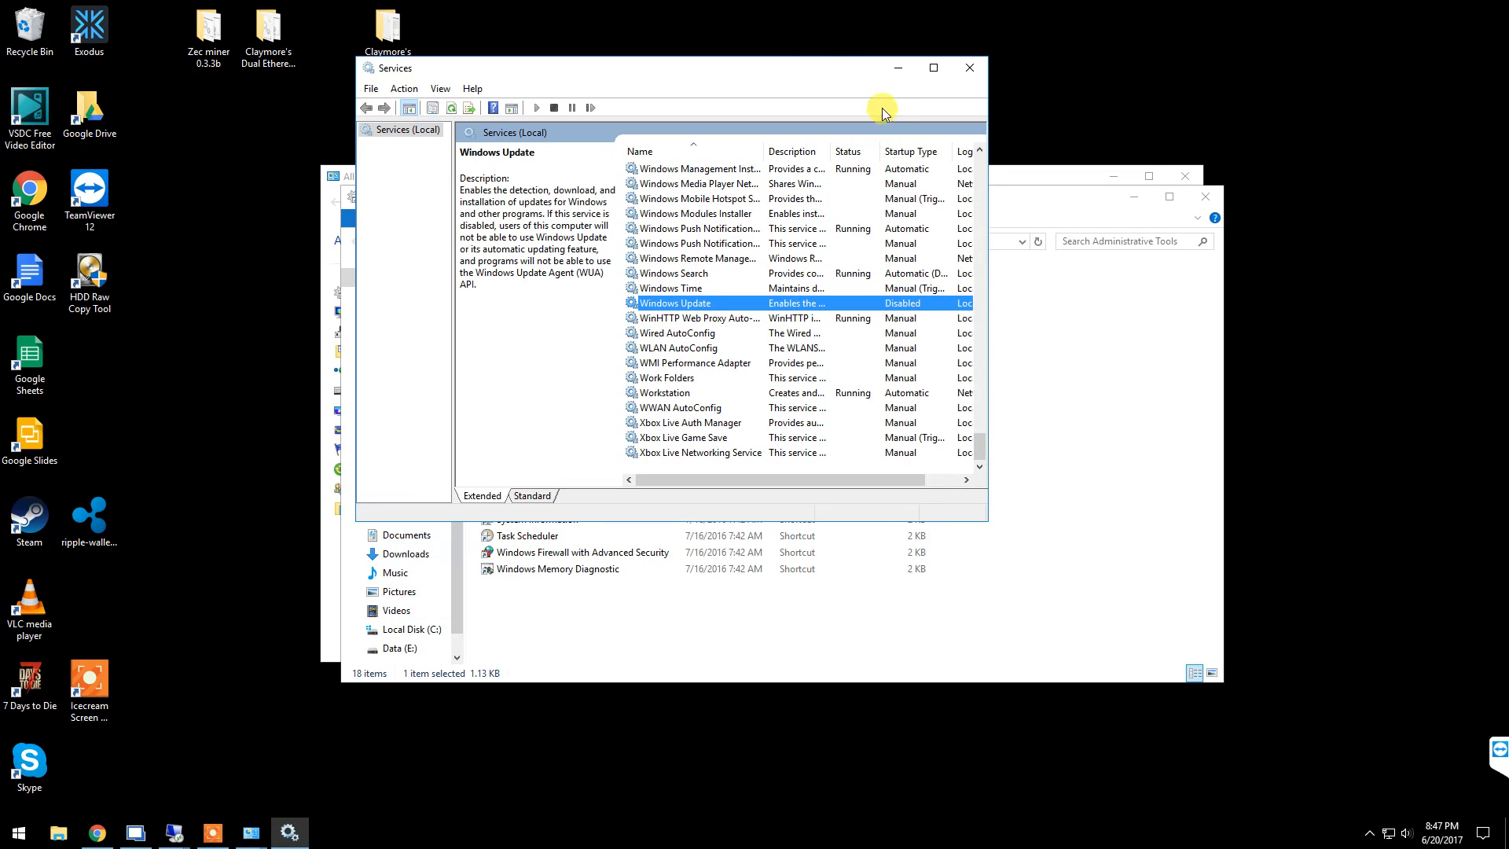
mouse_move(817, 70)
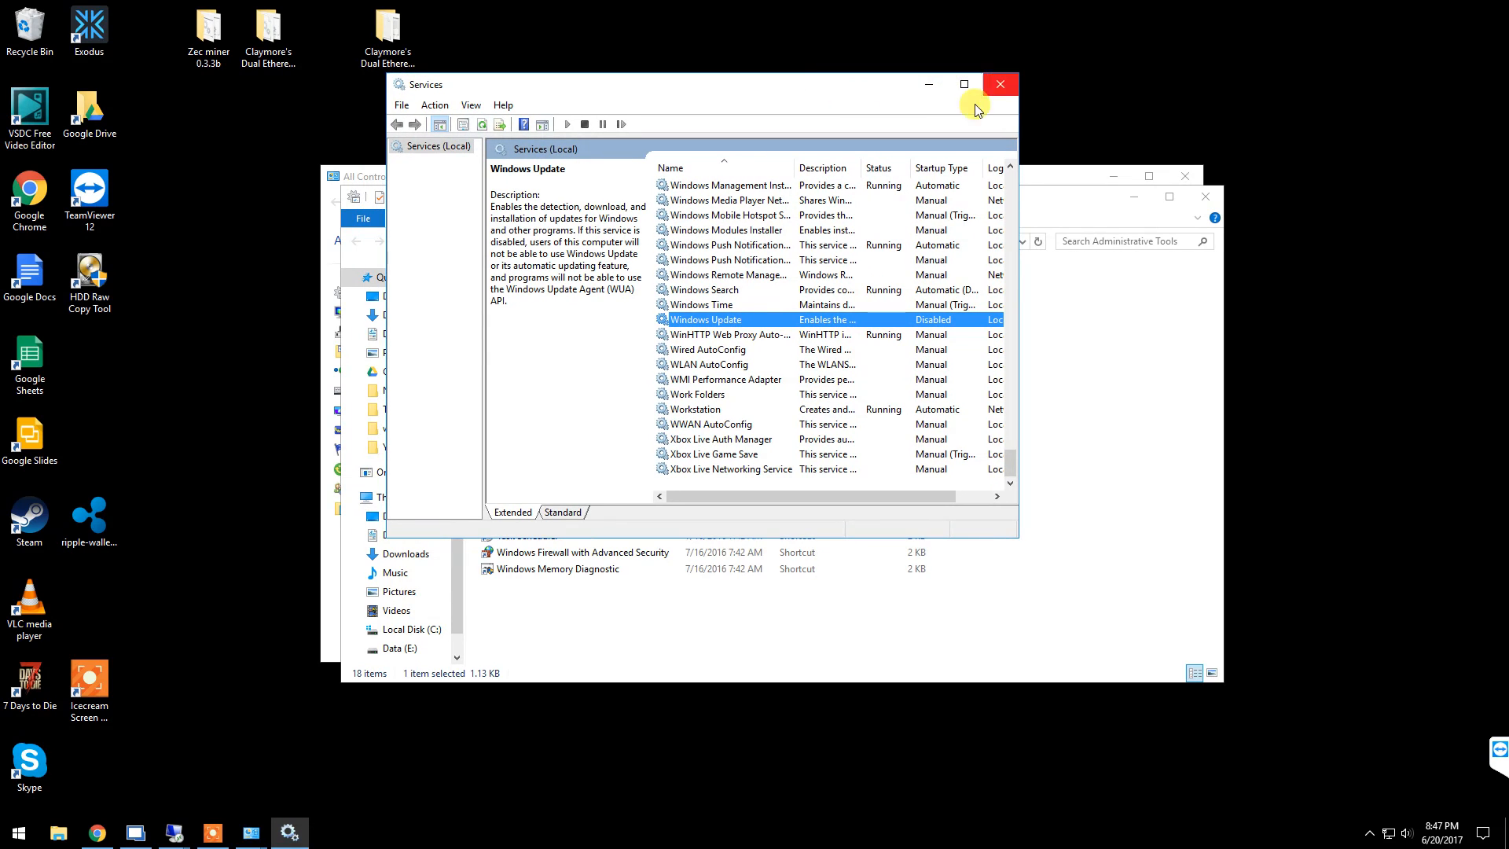
mouse_move(936, 133)
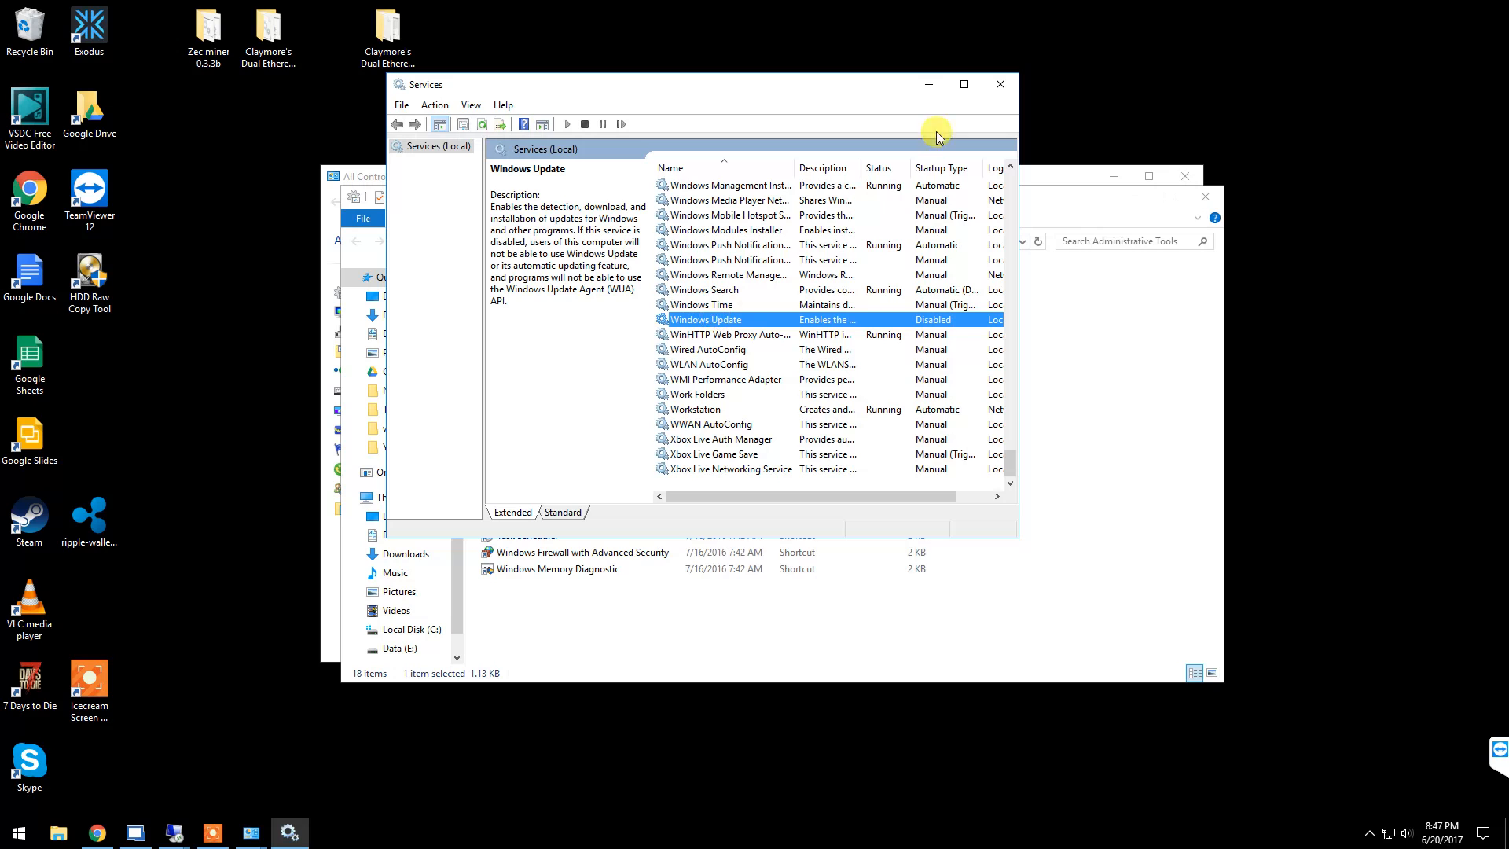
- Close the Services console to return to the Administrative Tools folder
click(998, 85)
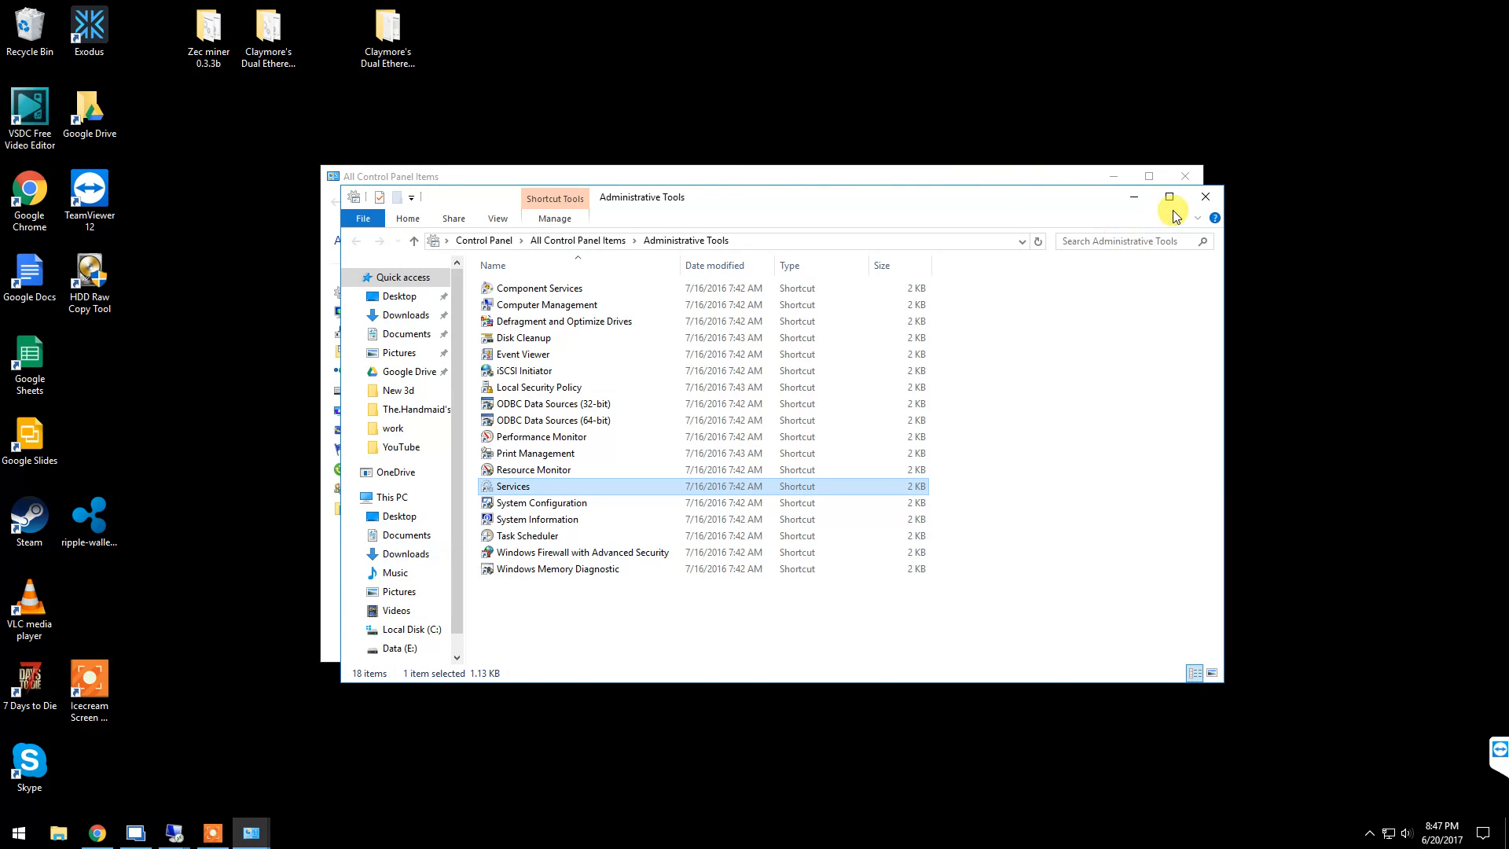
mouse_move(1206, 196)
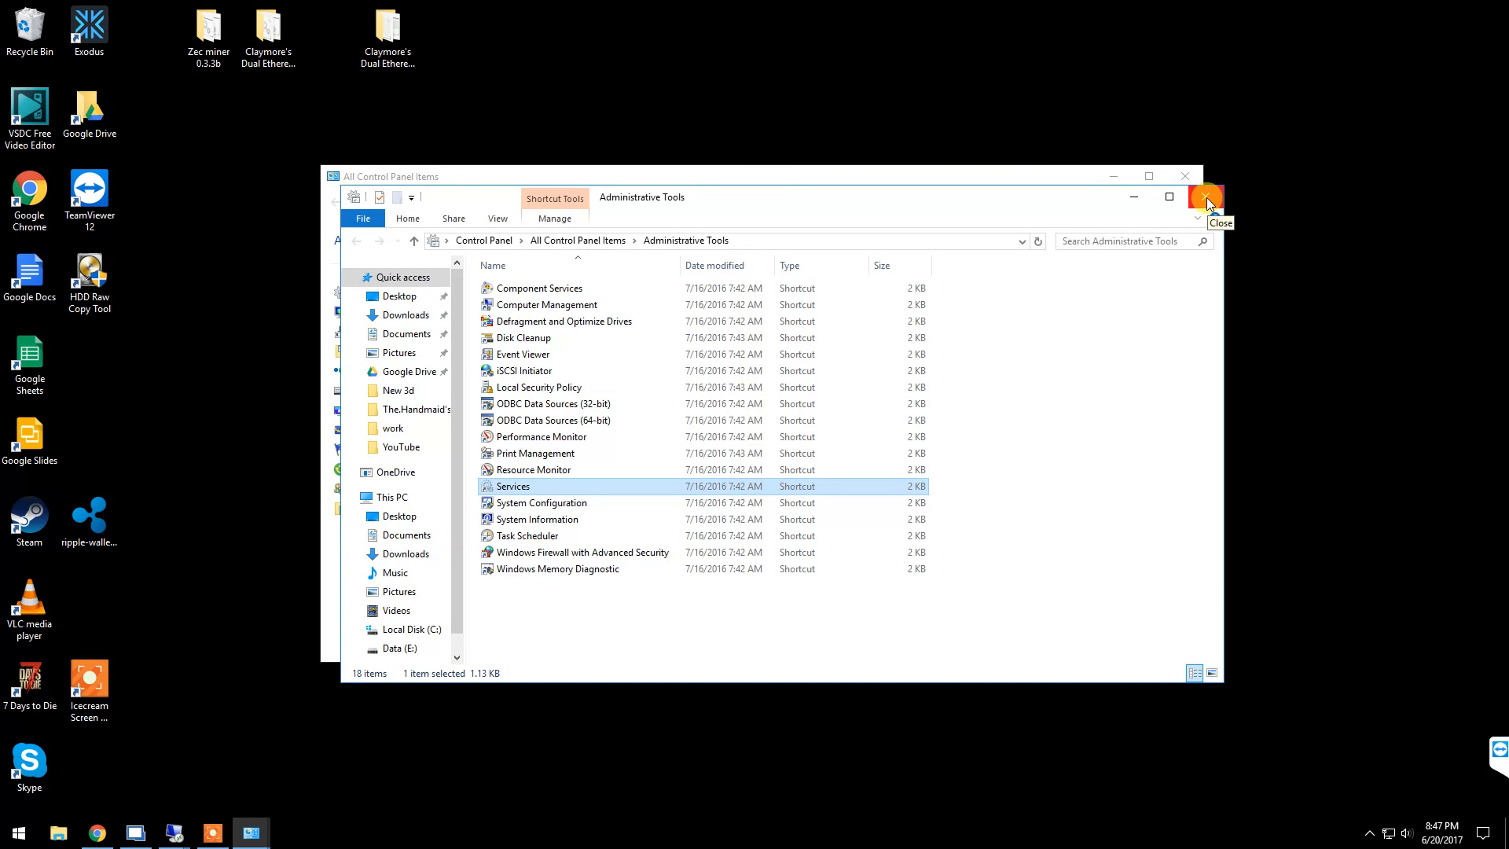
mouse_move(1060, 202)
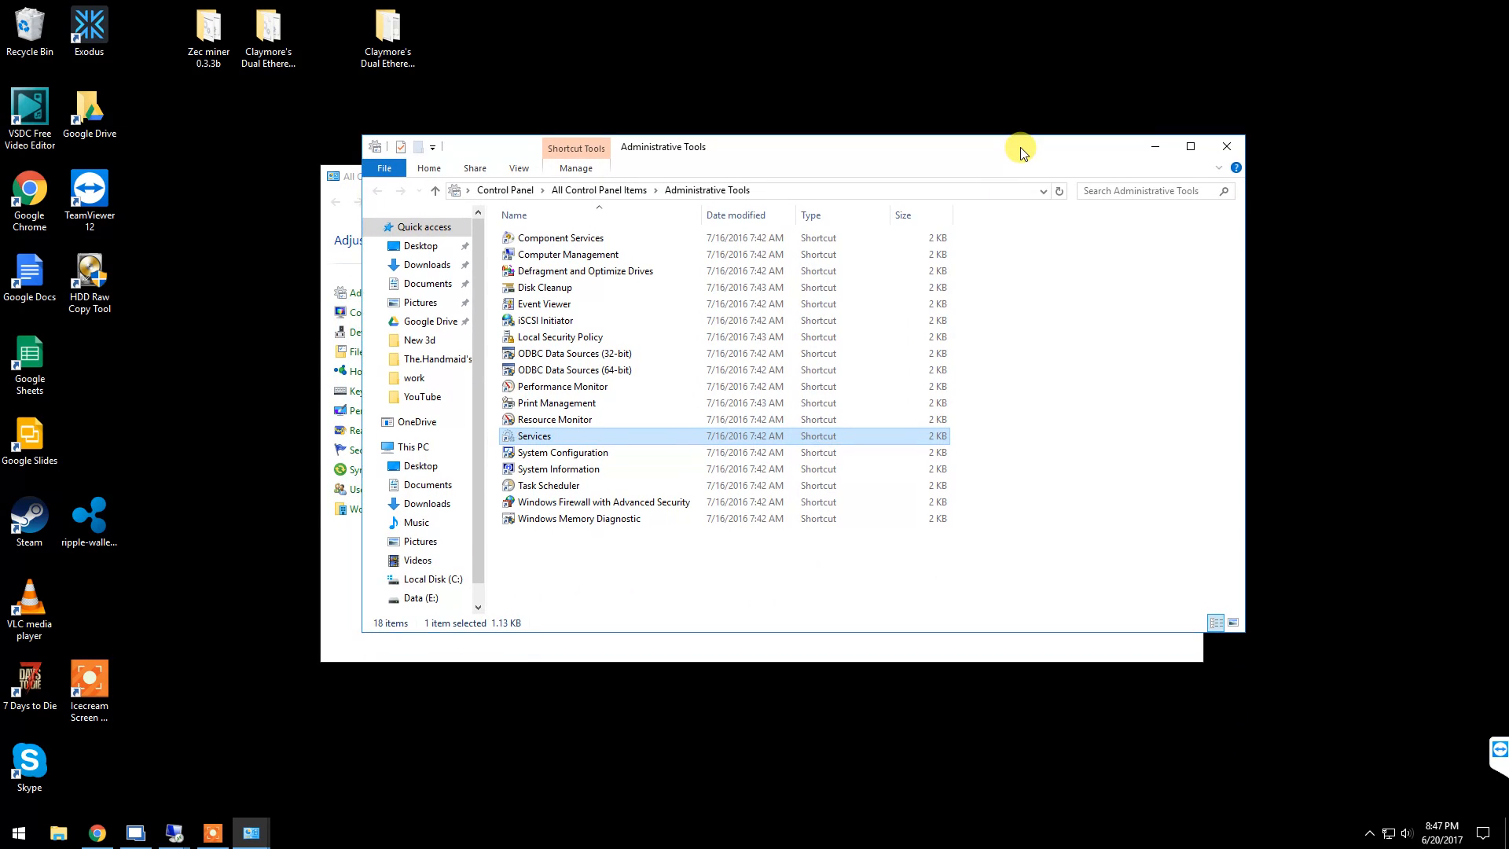
mouse_move(1227, 146)
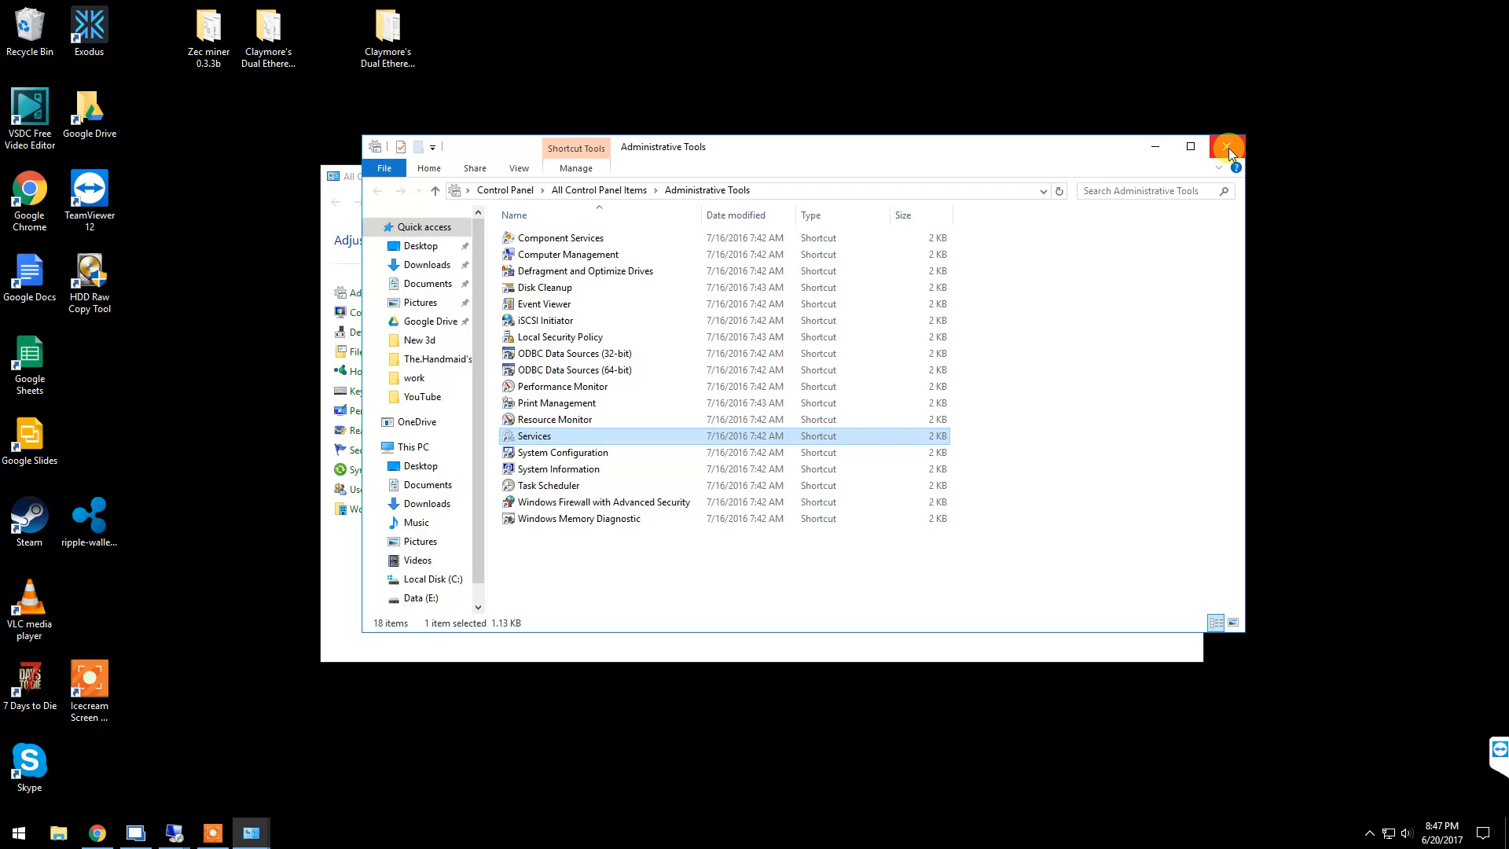
mouse_move(1228, 154)
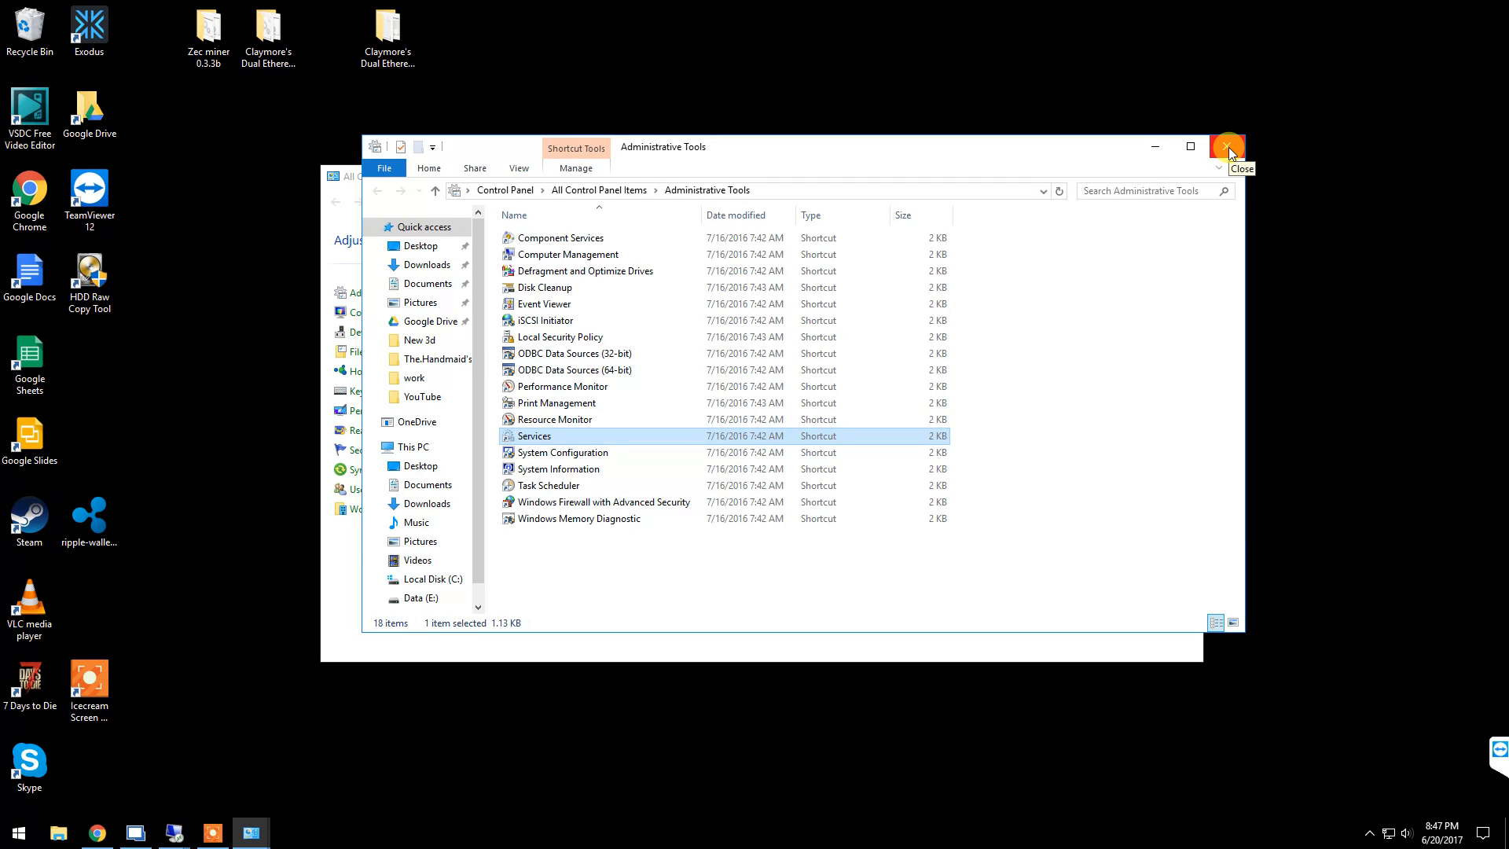
- Close the Administrative Tools folder, returning to All Control Panel Items
click(1229, 146)
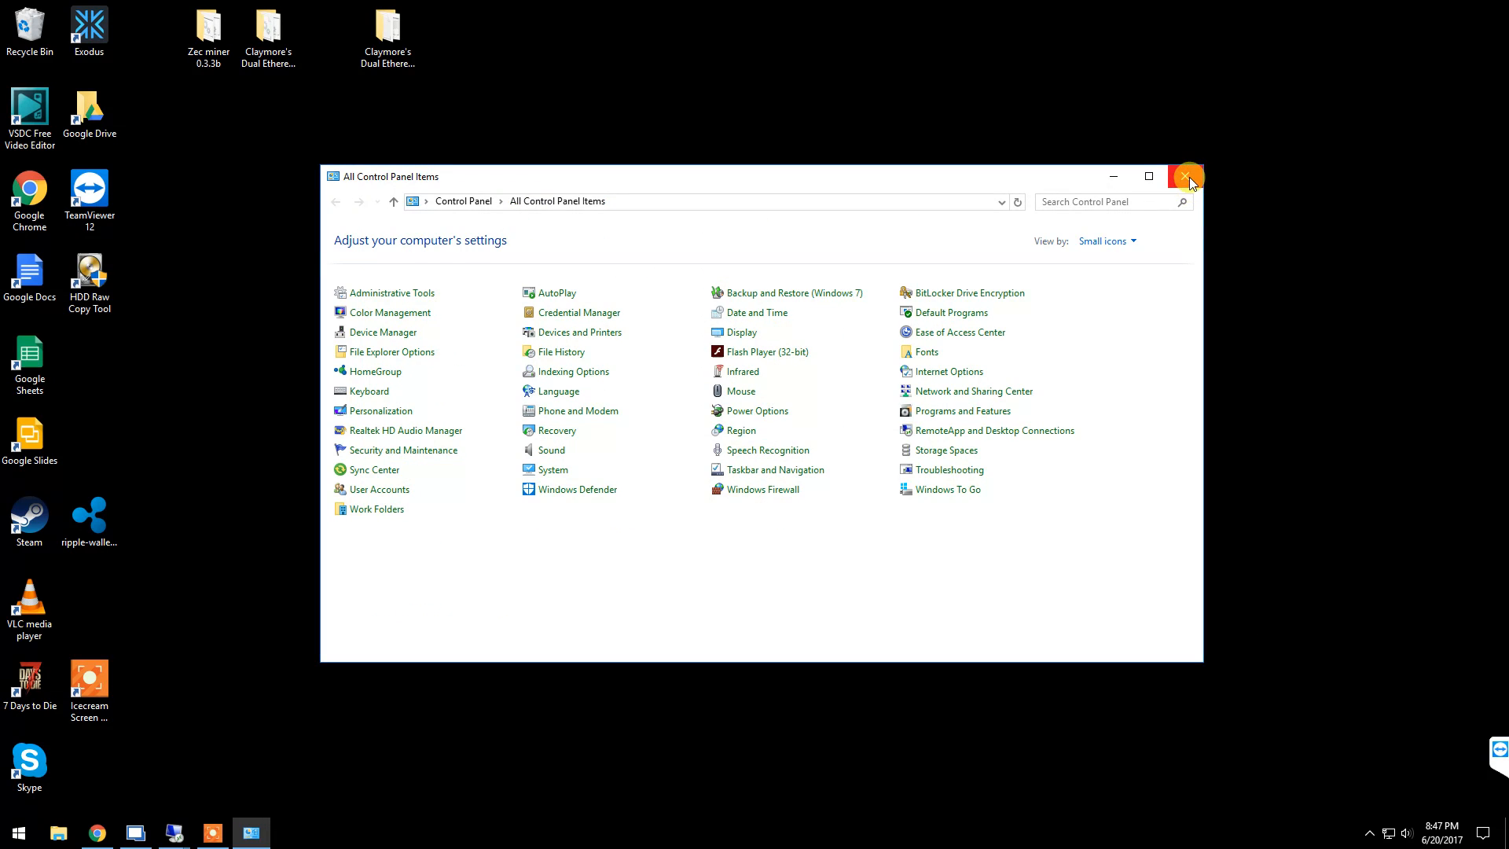
mouse_move(1189, 180)
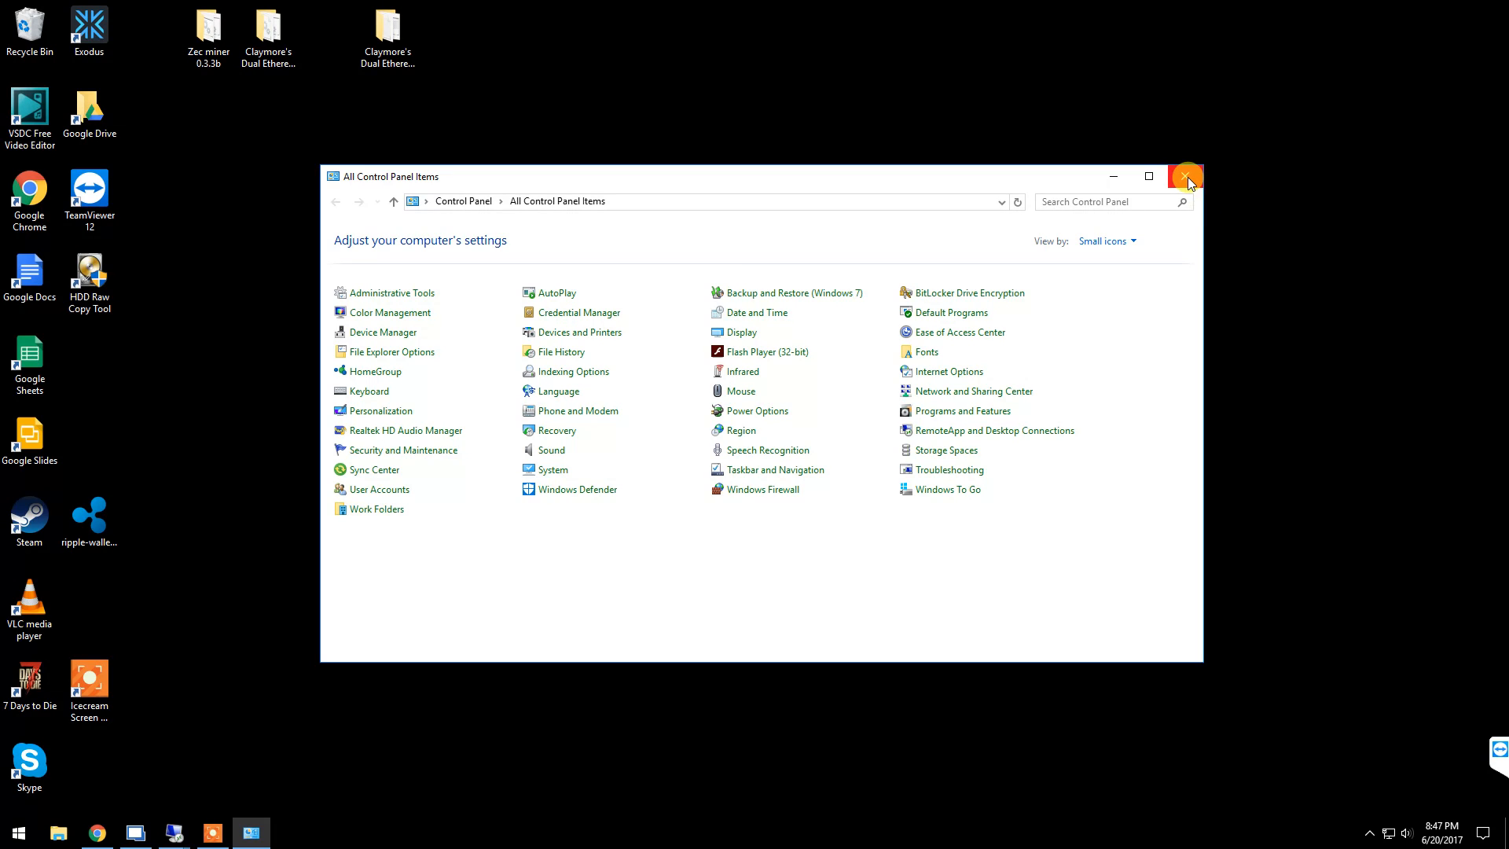
mouse_move(717, 541)
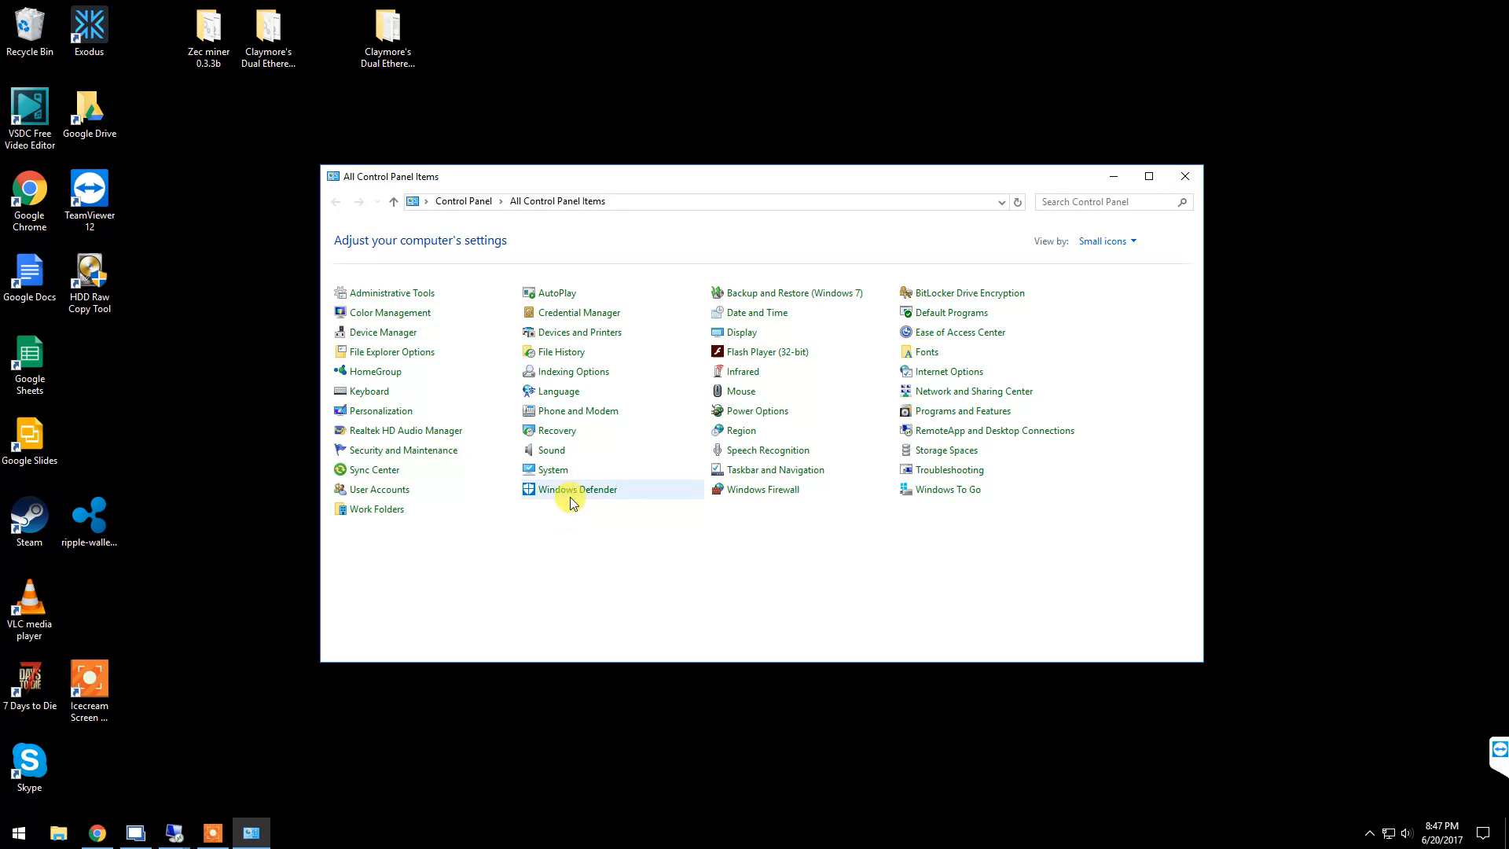
mouse_move(737, 498)
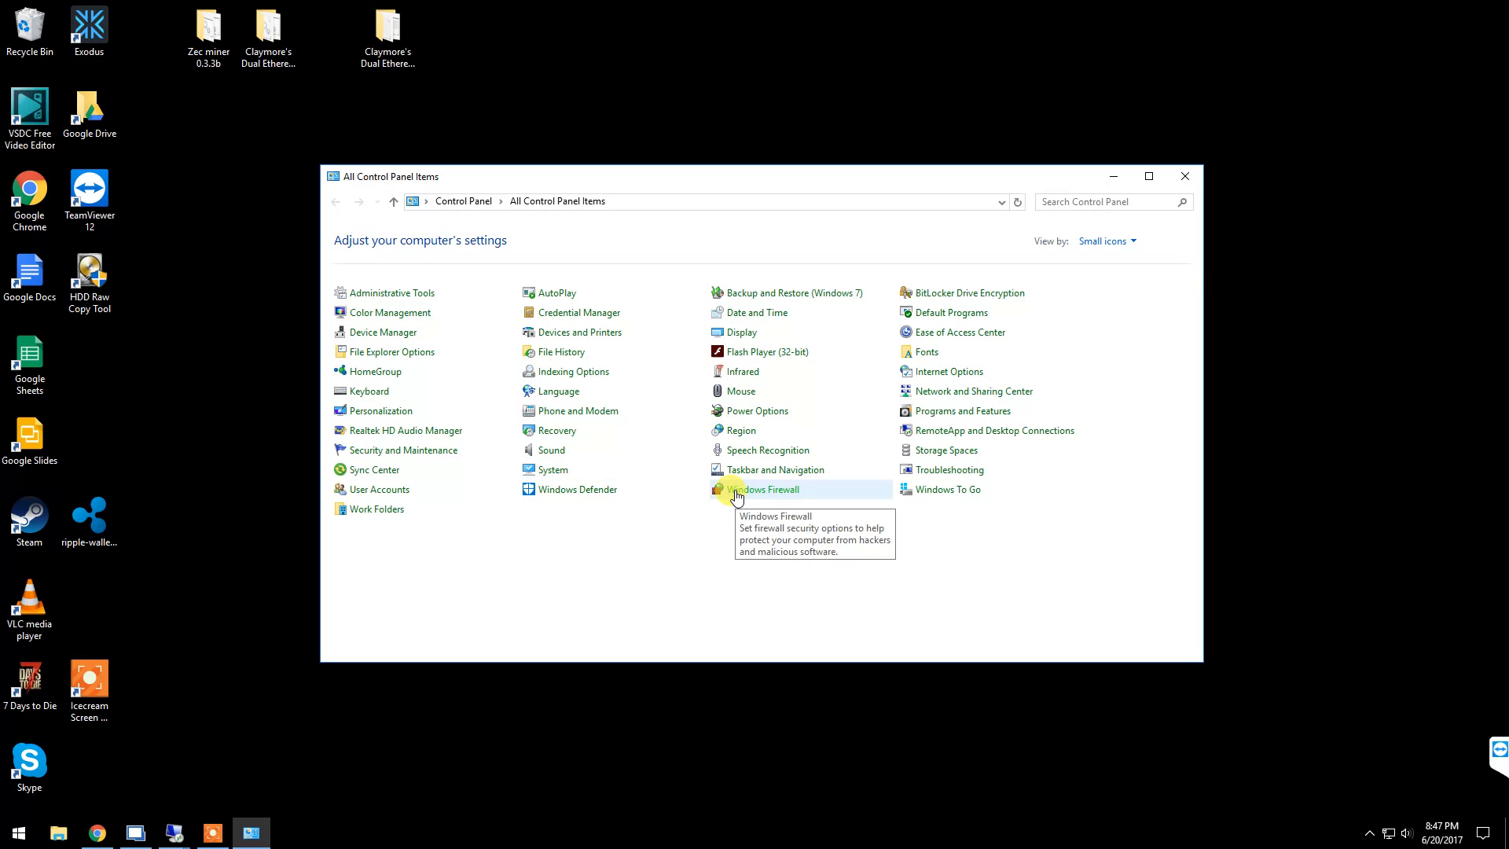
mouse_move(728, 504)
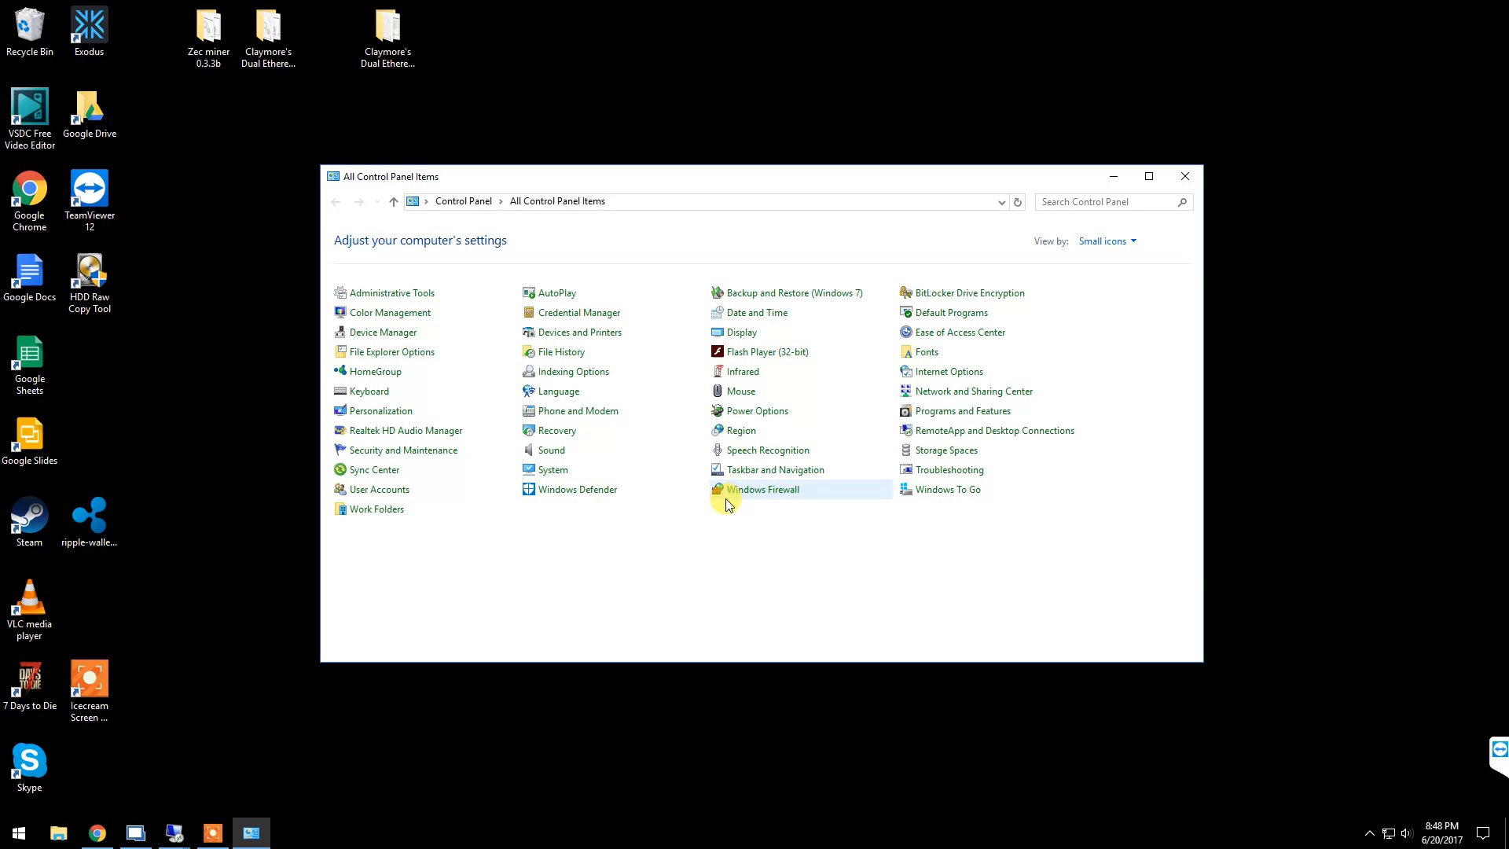
mouse_move(552, 470)
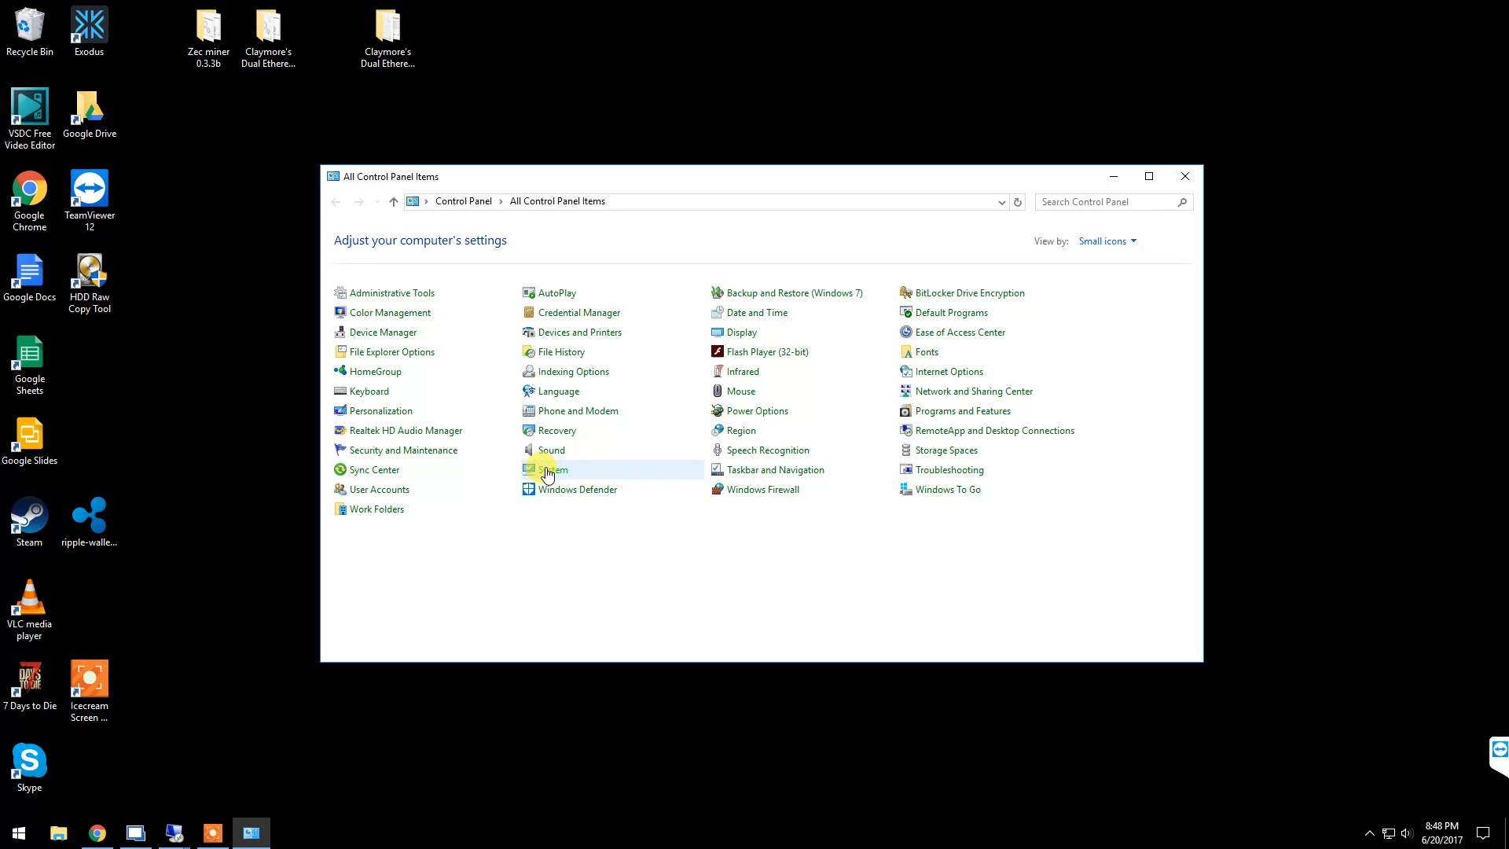
- Open Performance Options on its Advanced tab from the System page's advanced system settings
click(549, 470)
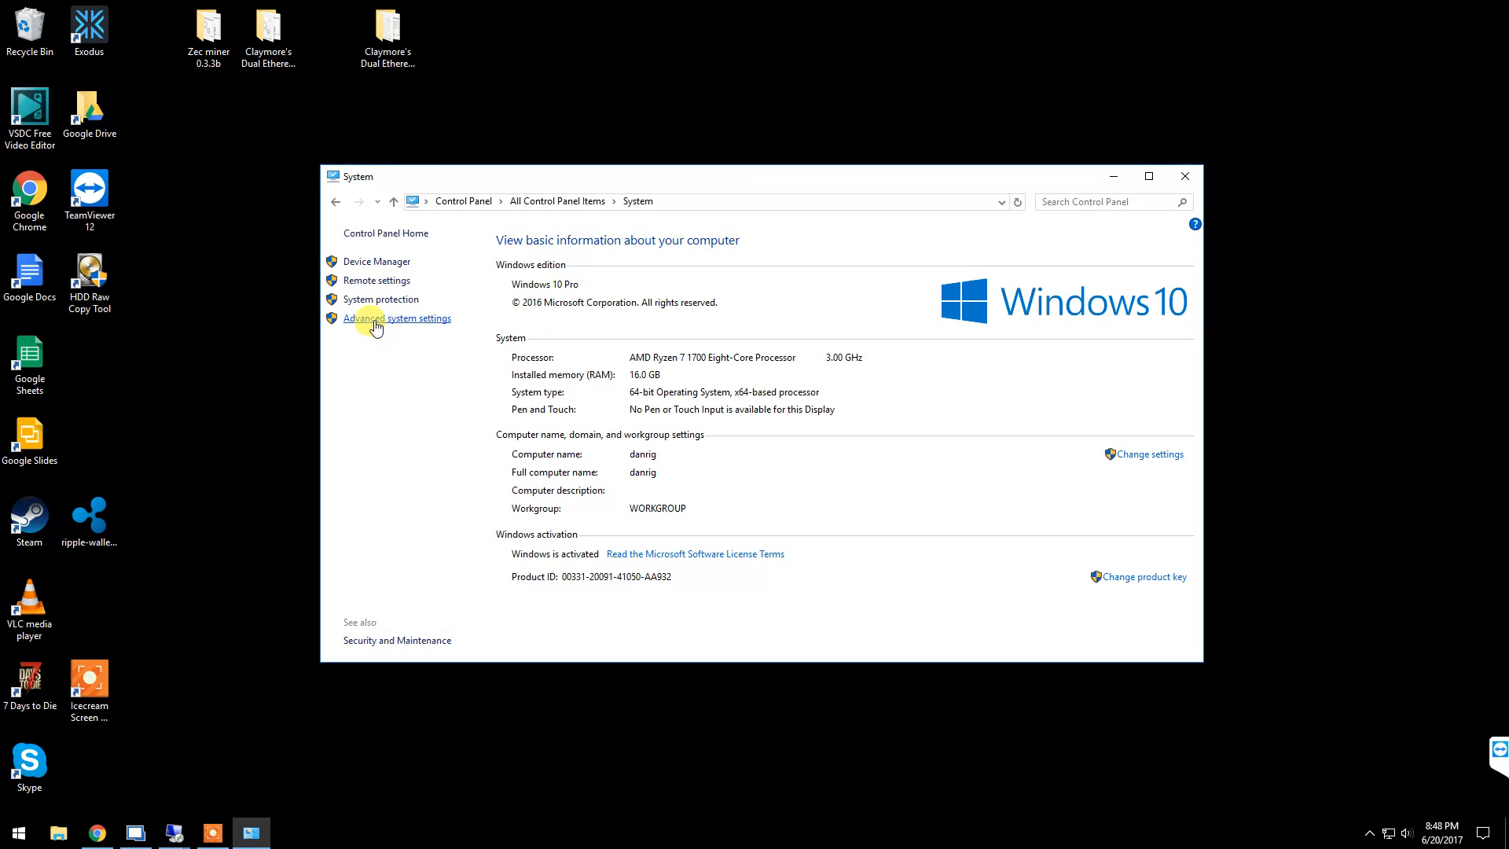
click(398, 318)
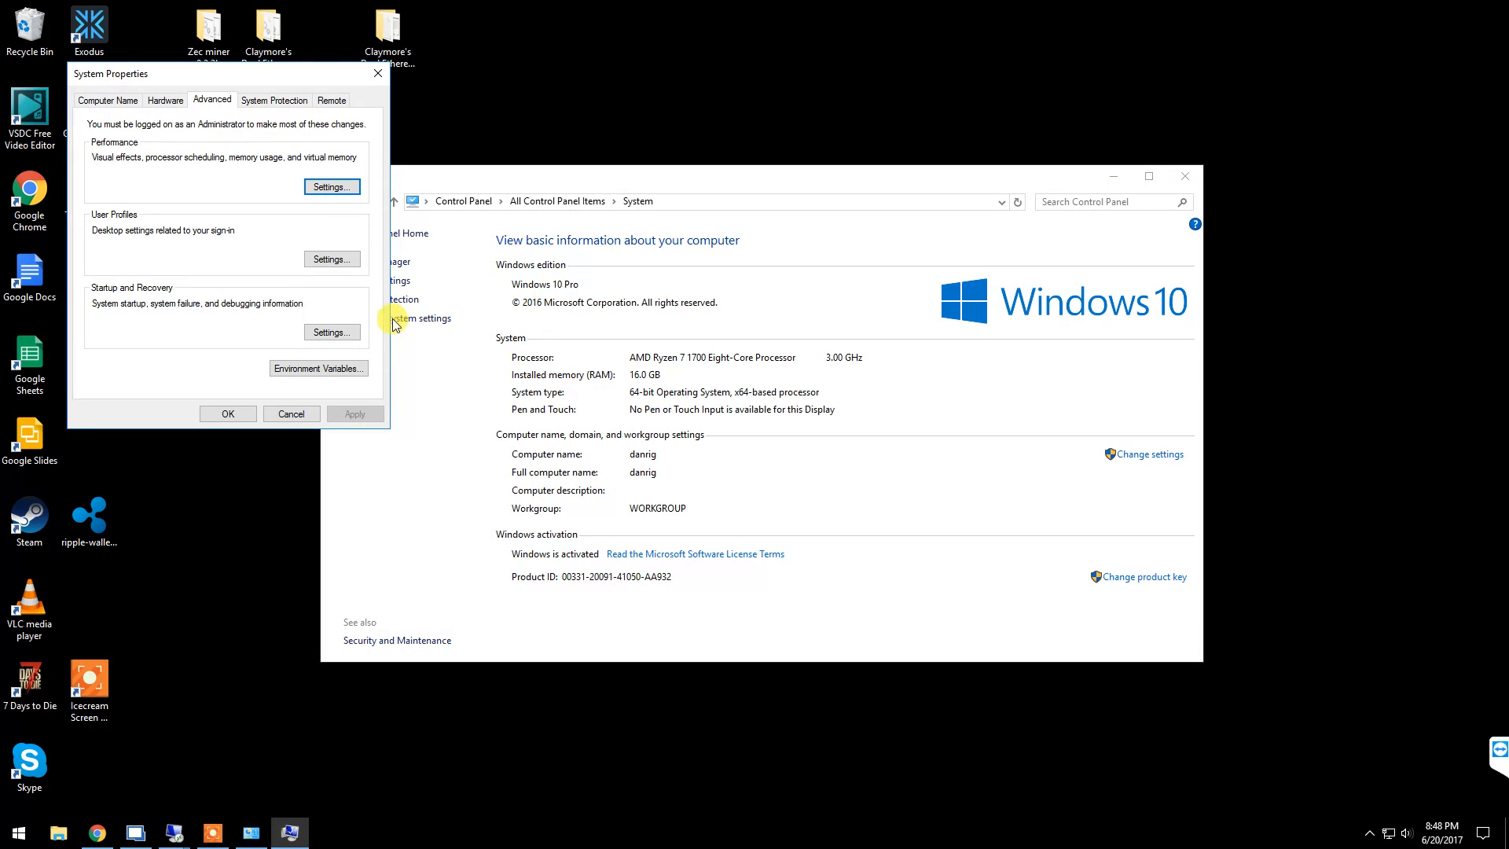
mouse_move(179, 127)
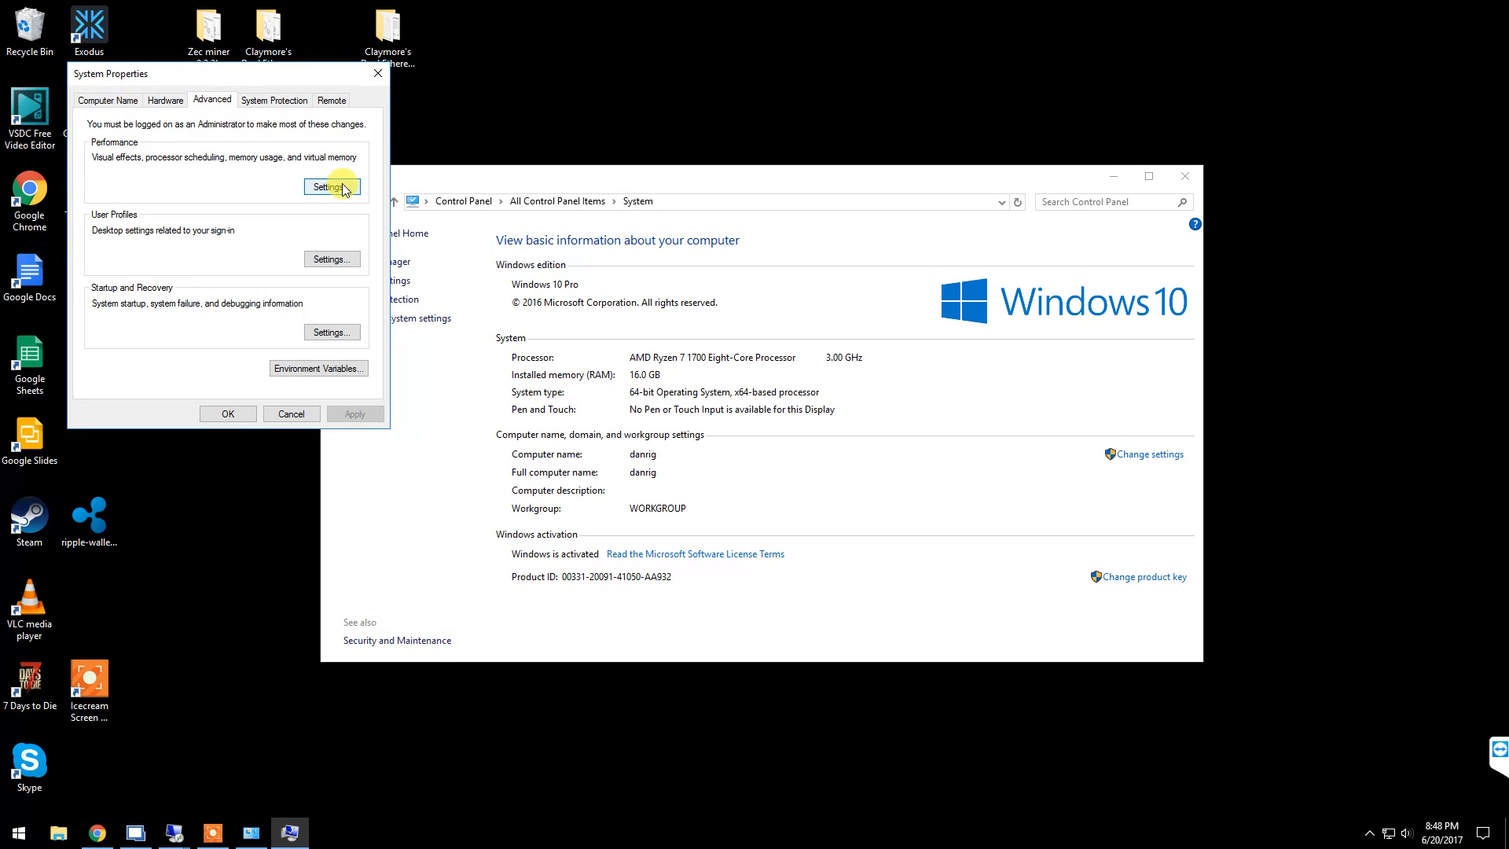
click(330, 185)
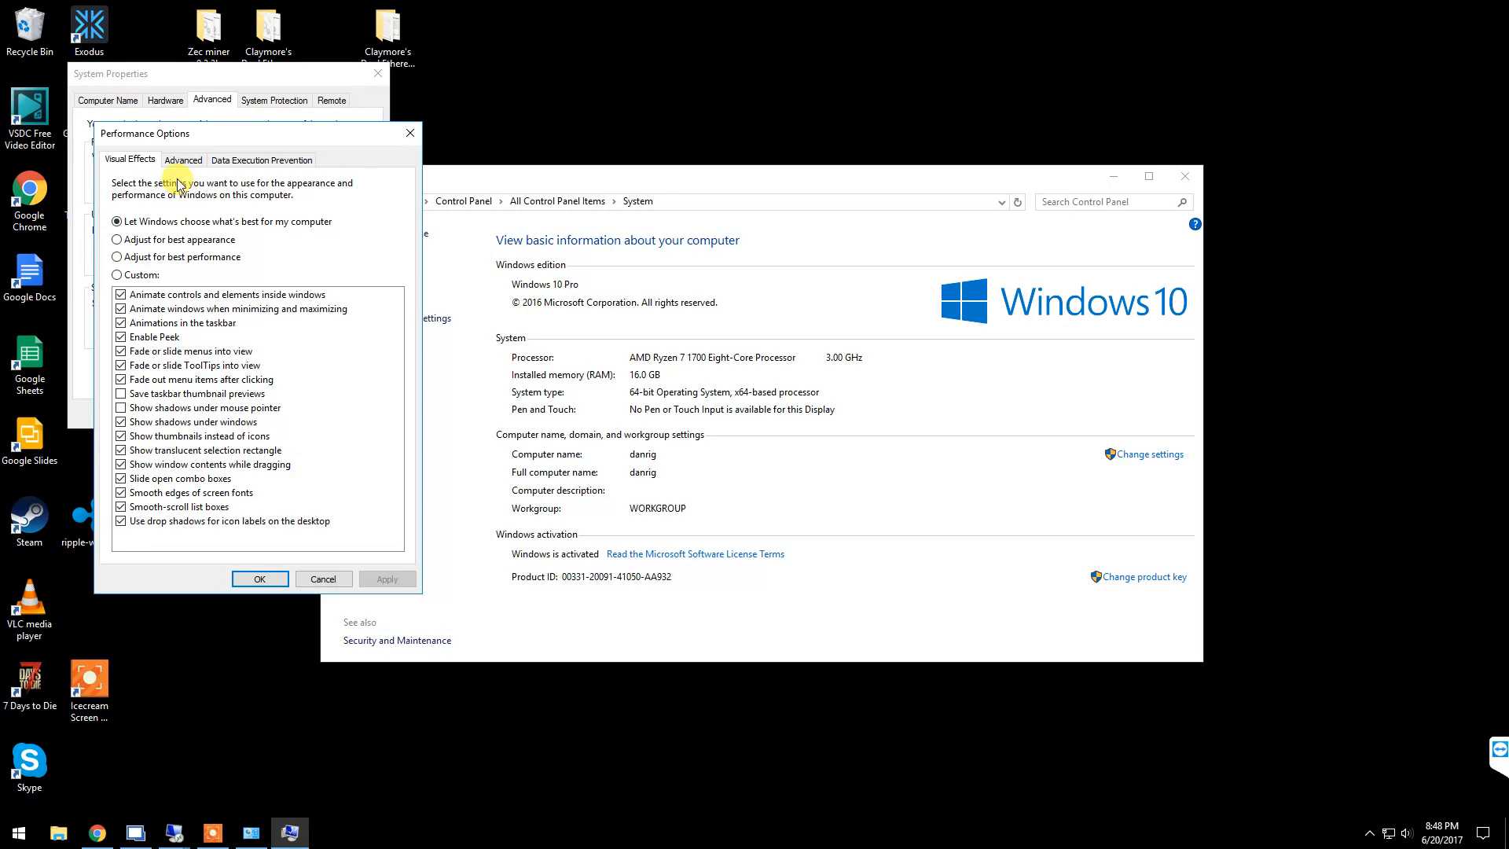
click(182, 158)
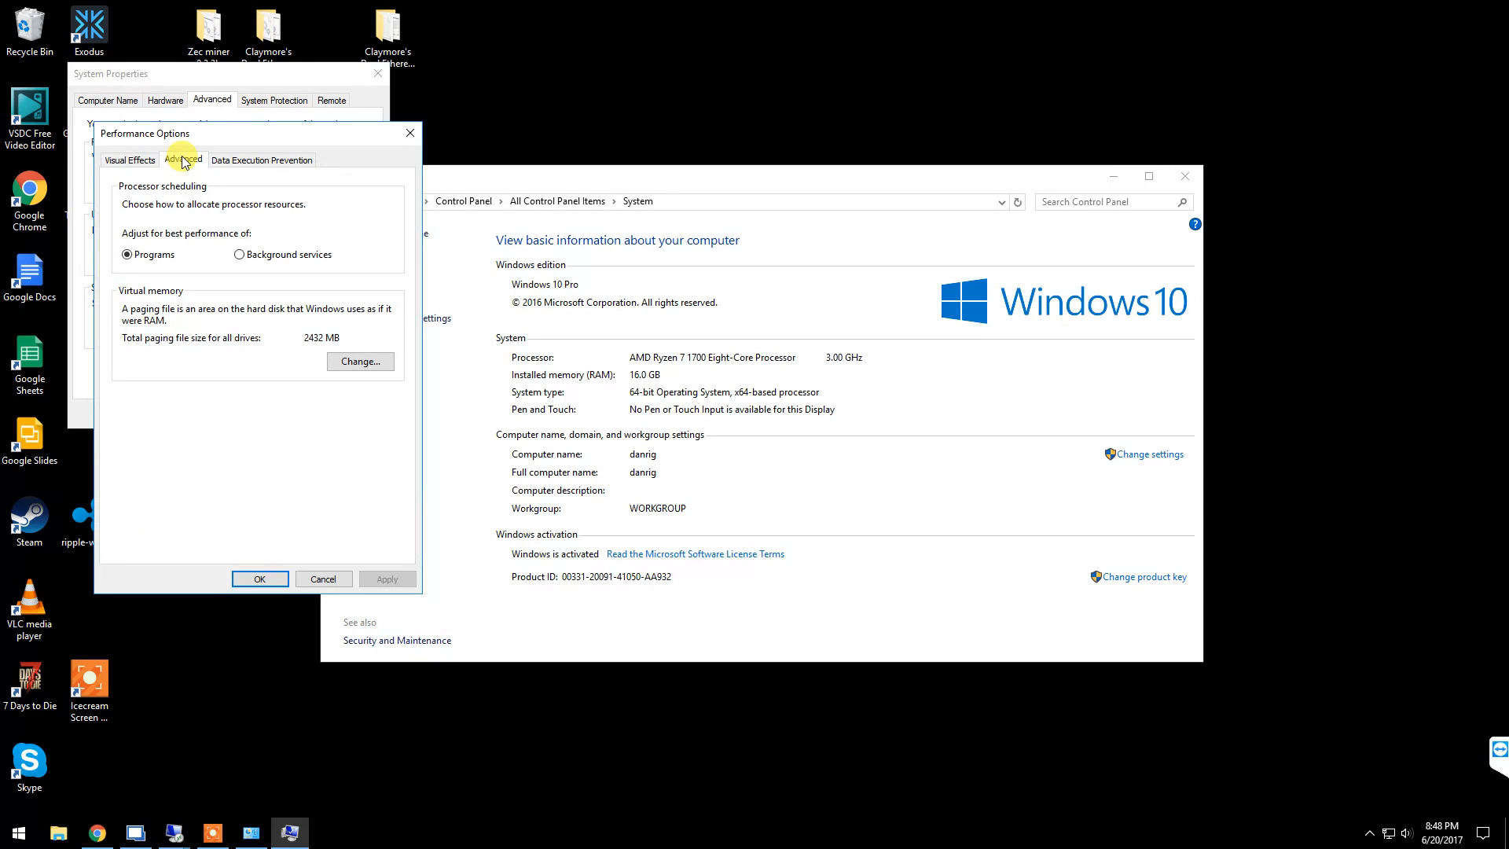
mouse_move(132, 320)
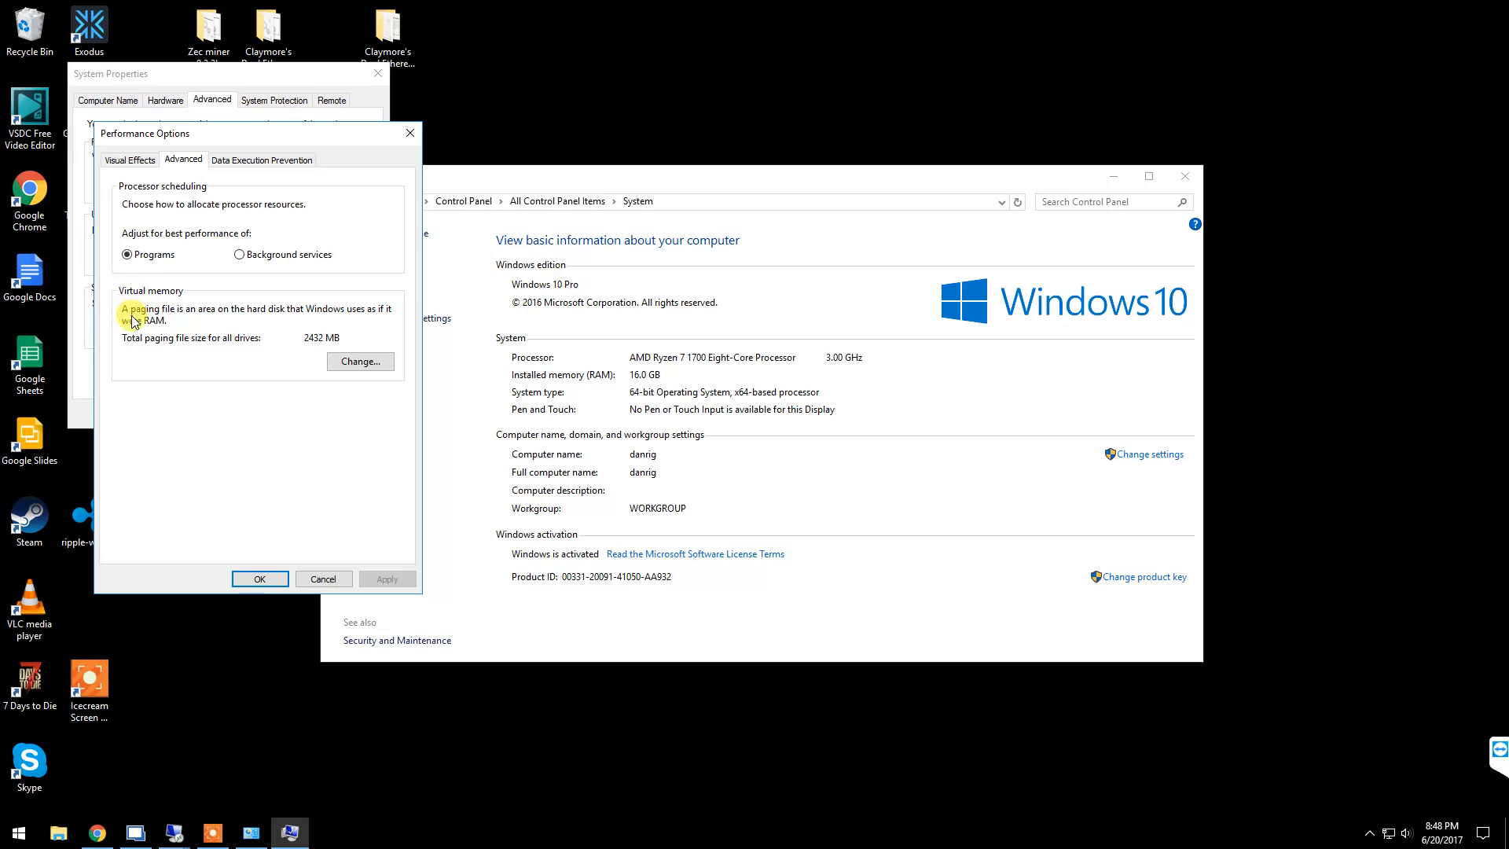
mouse_move(316, 364)
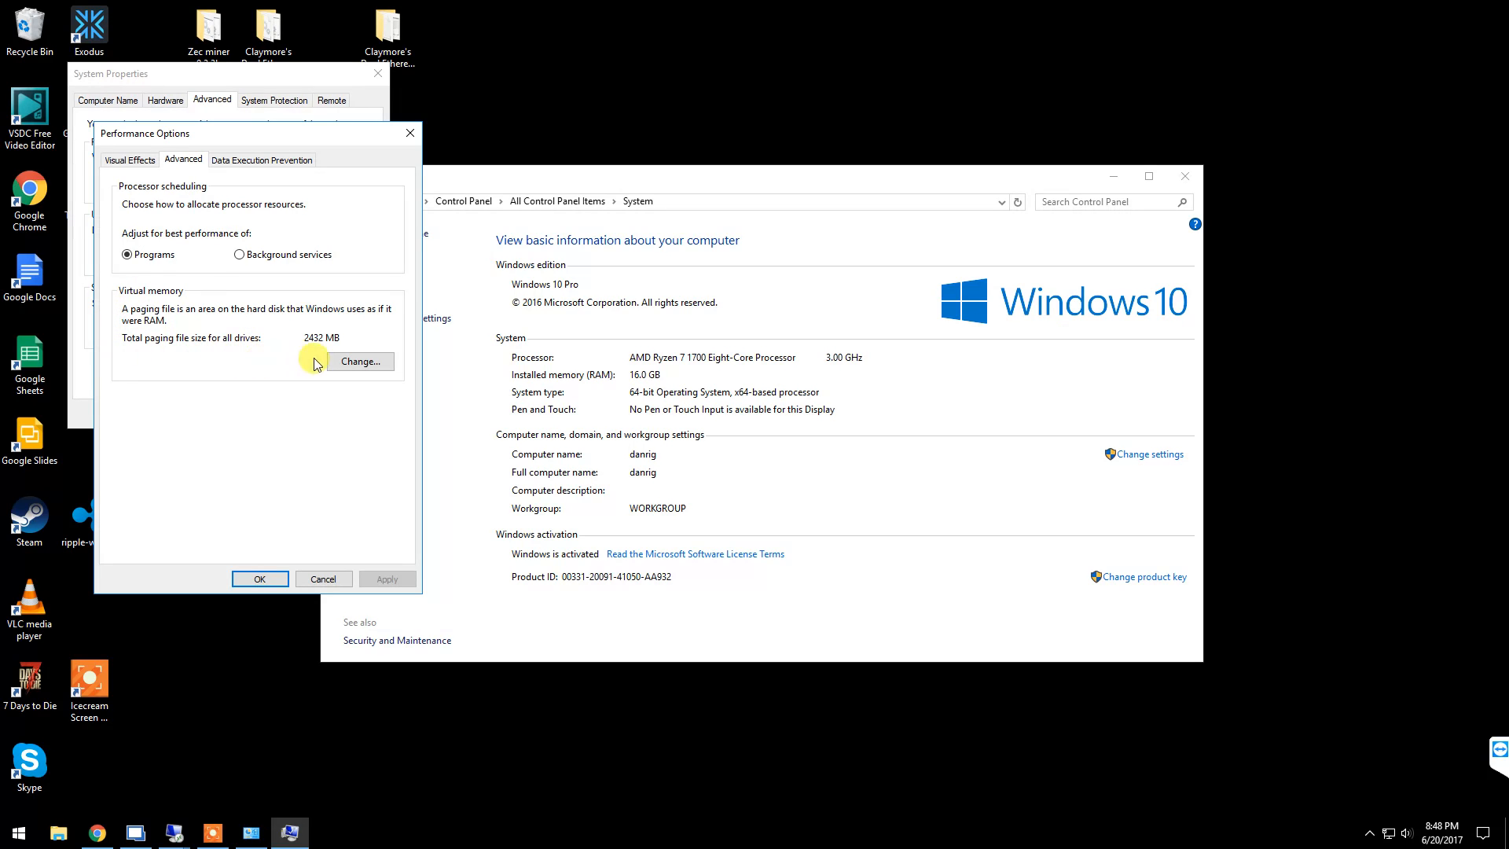
mouse_move(224, 365)
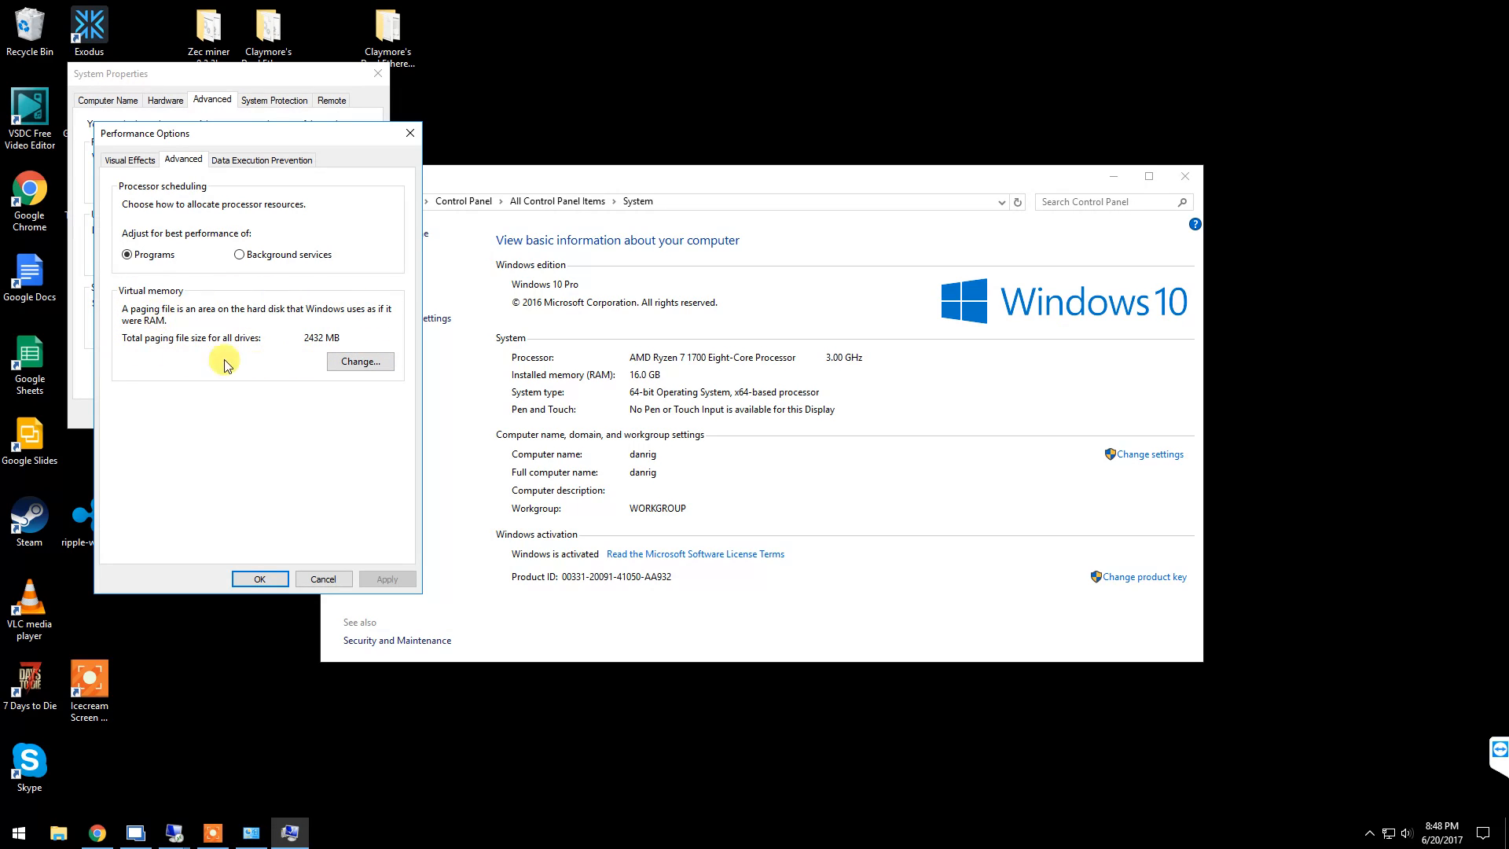
mouse_move(331, 358)
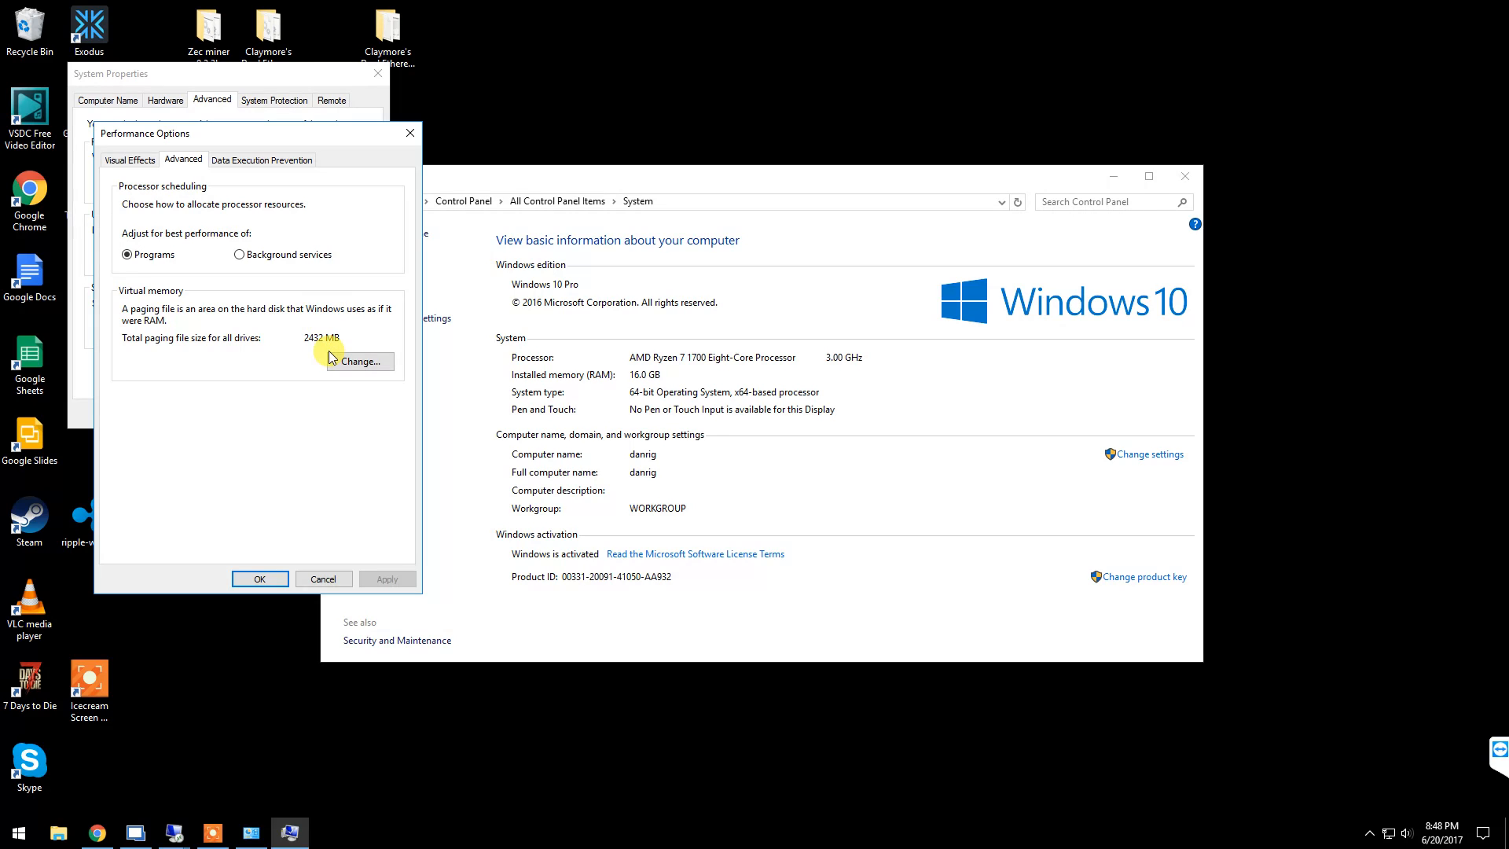
mouse_move(303, 334)
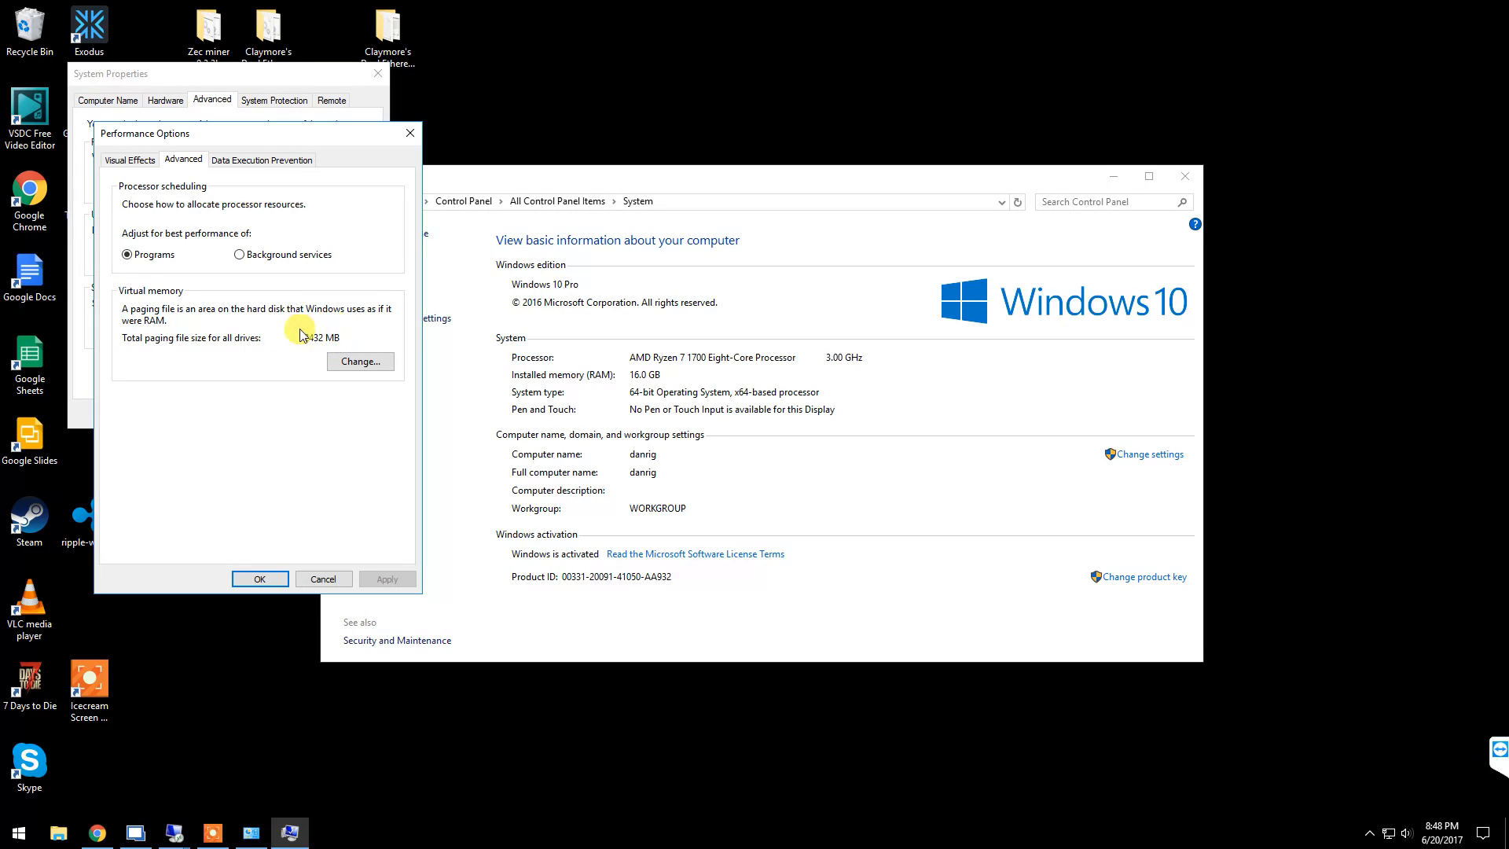
mouse_move(356, 337)
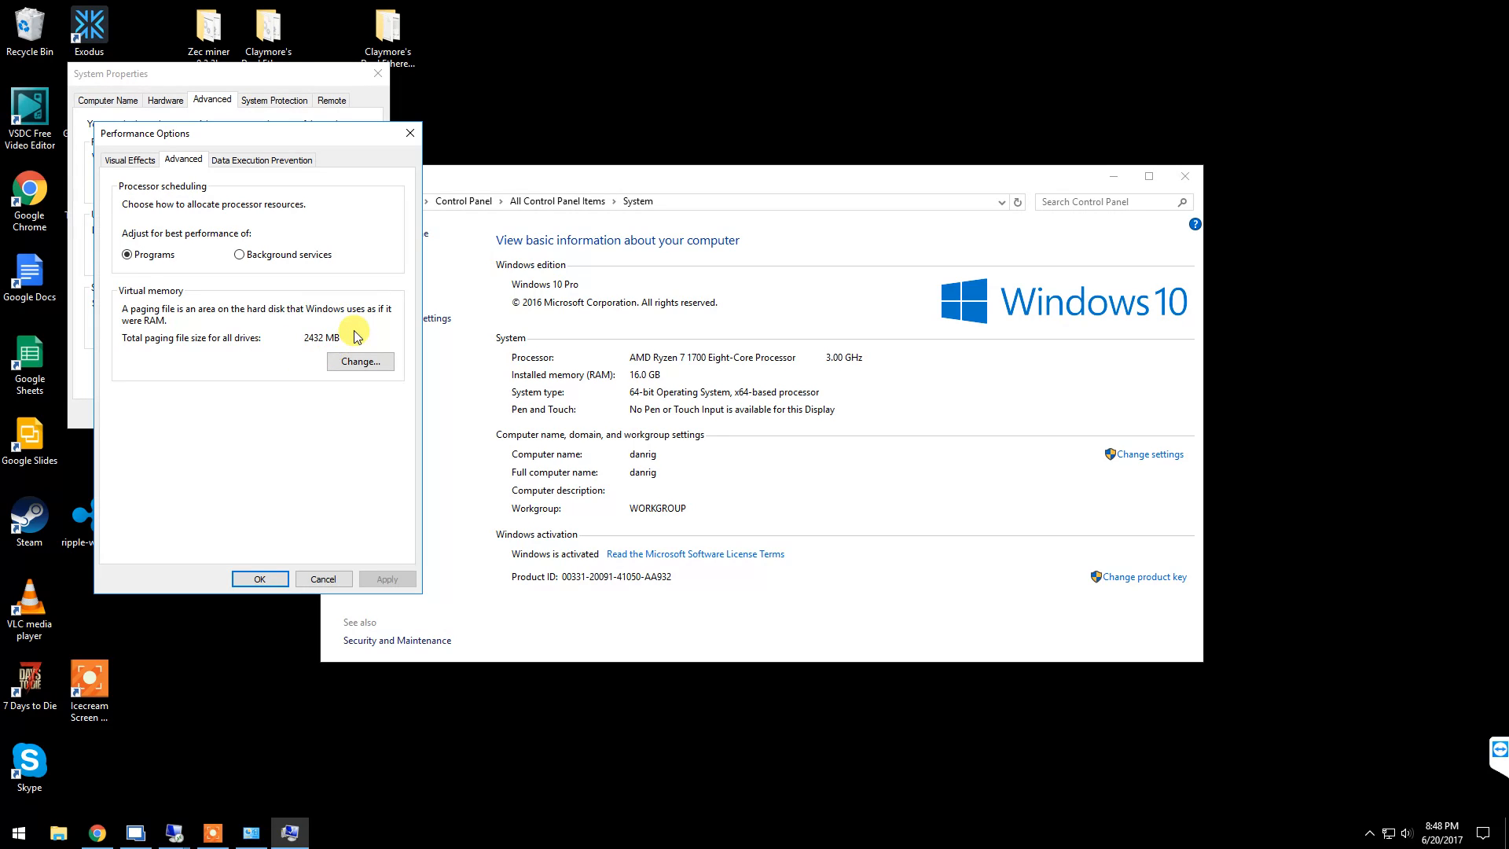
- Give drive C's paging file a custom size of 10000 MB initial and 20000 MB maximum
click(360, 361)
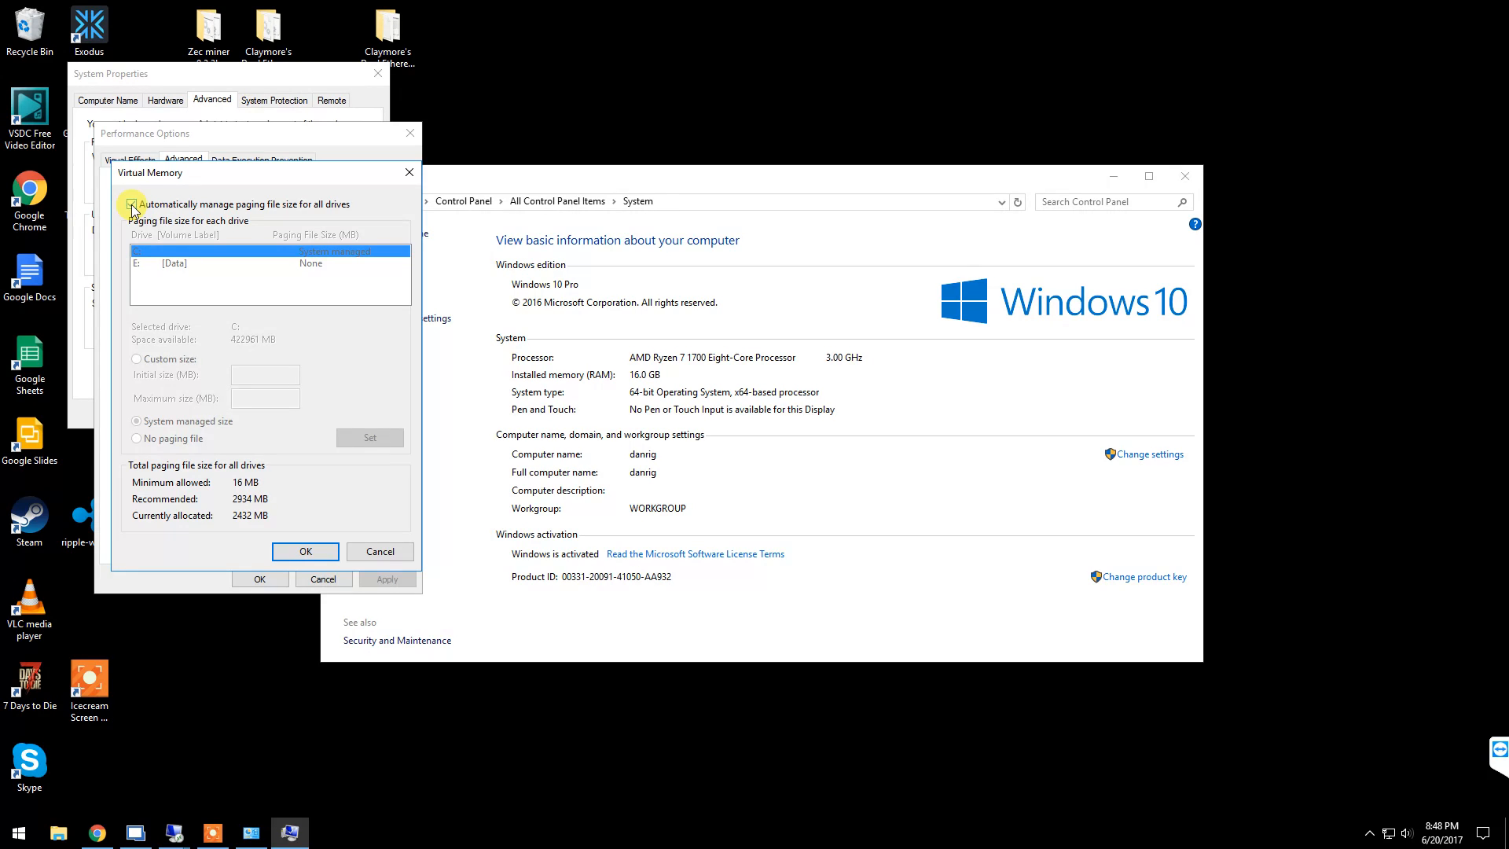
click(132, 203)
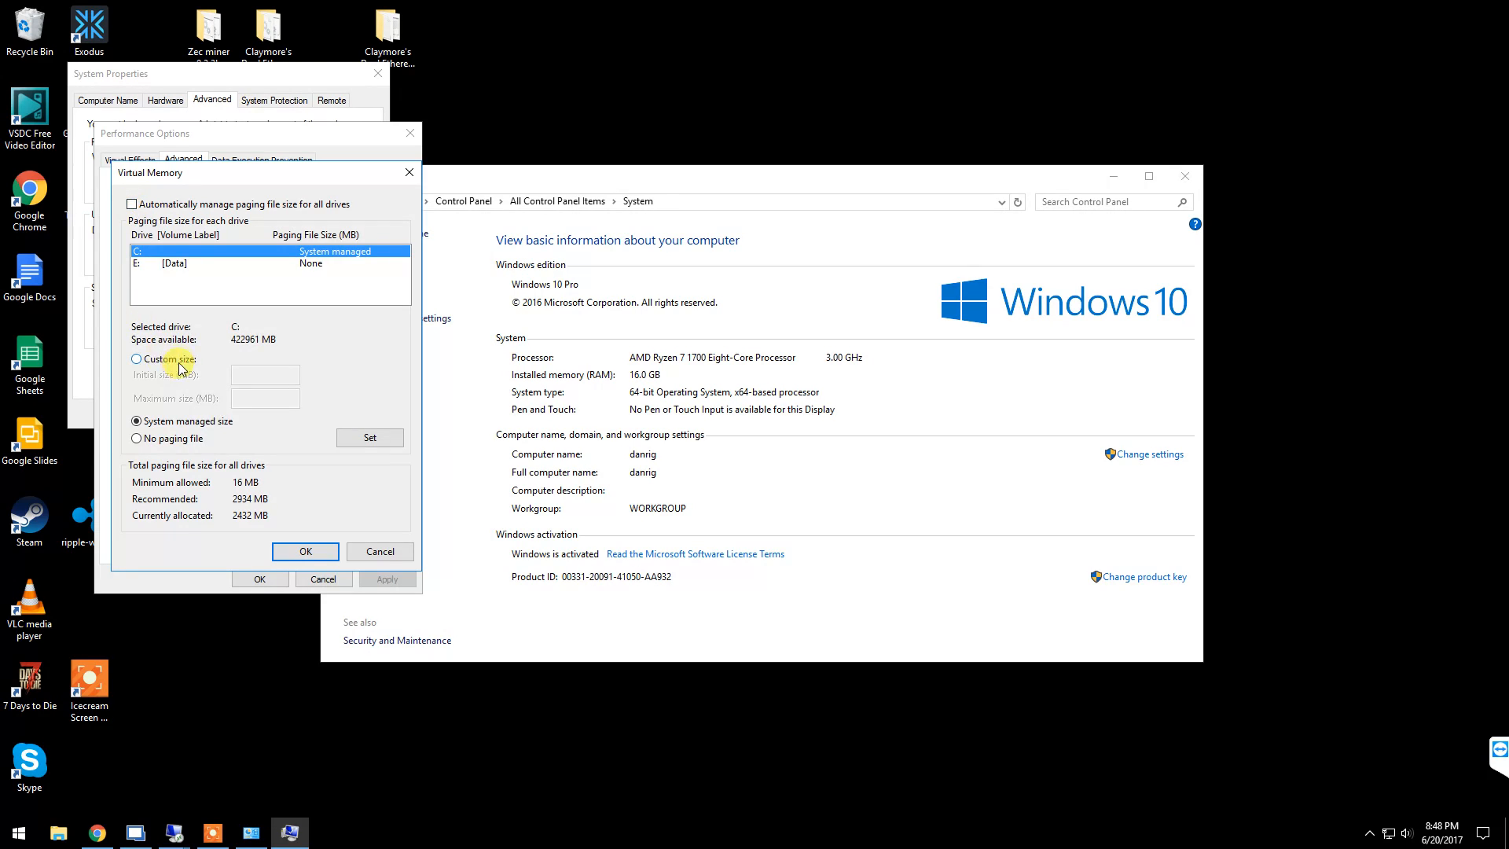
mouse_move(154, 364)
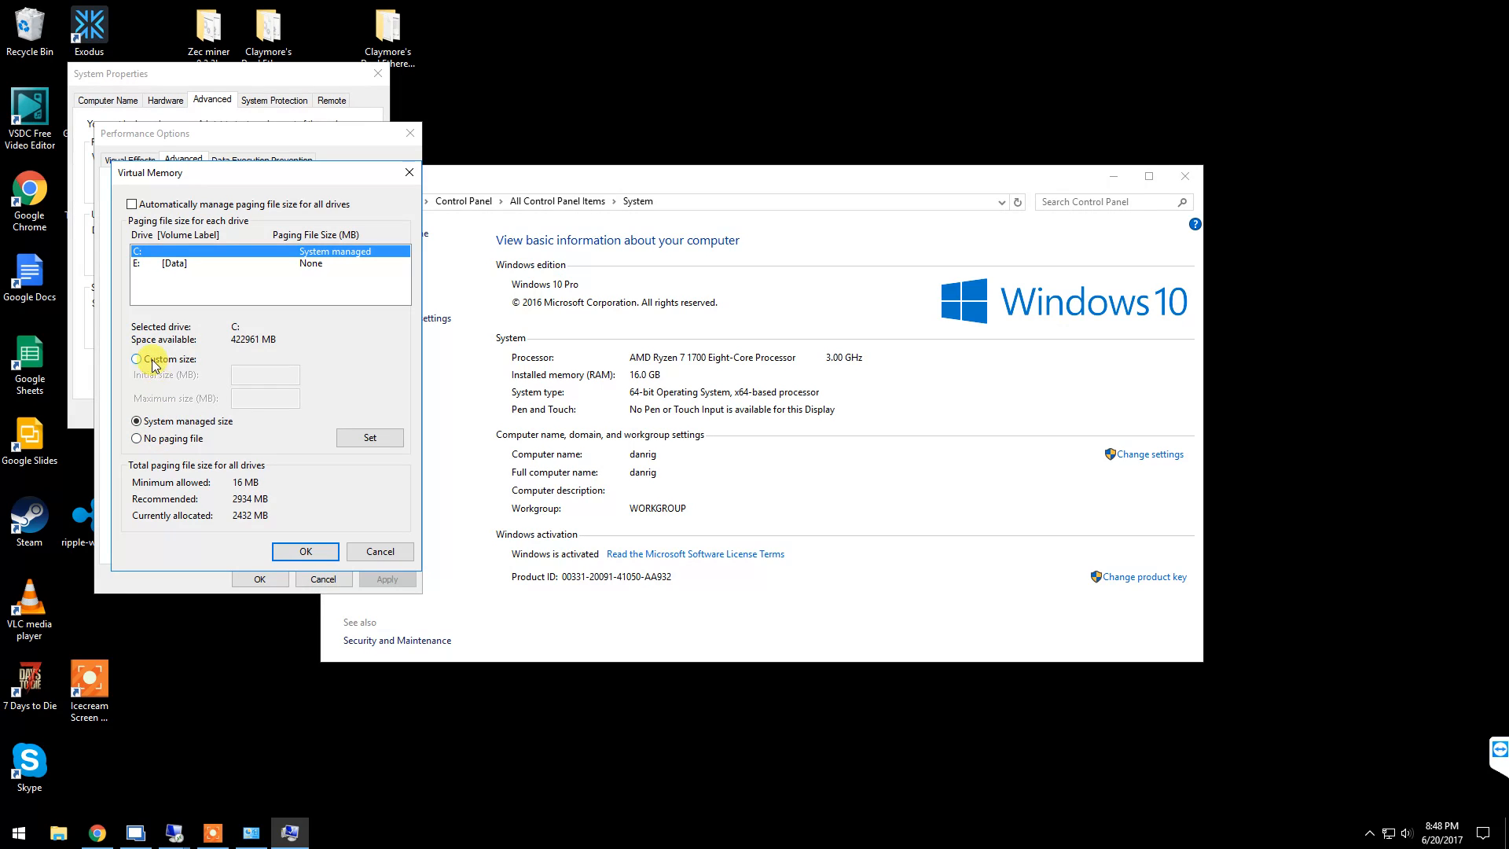
click(136, 359)
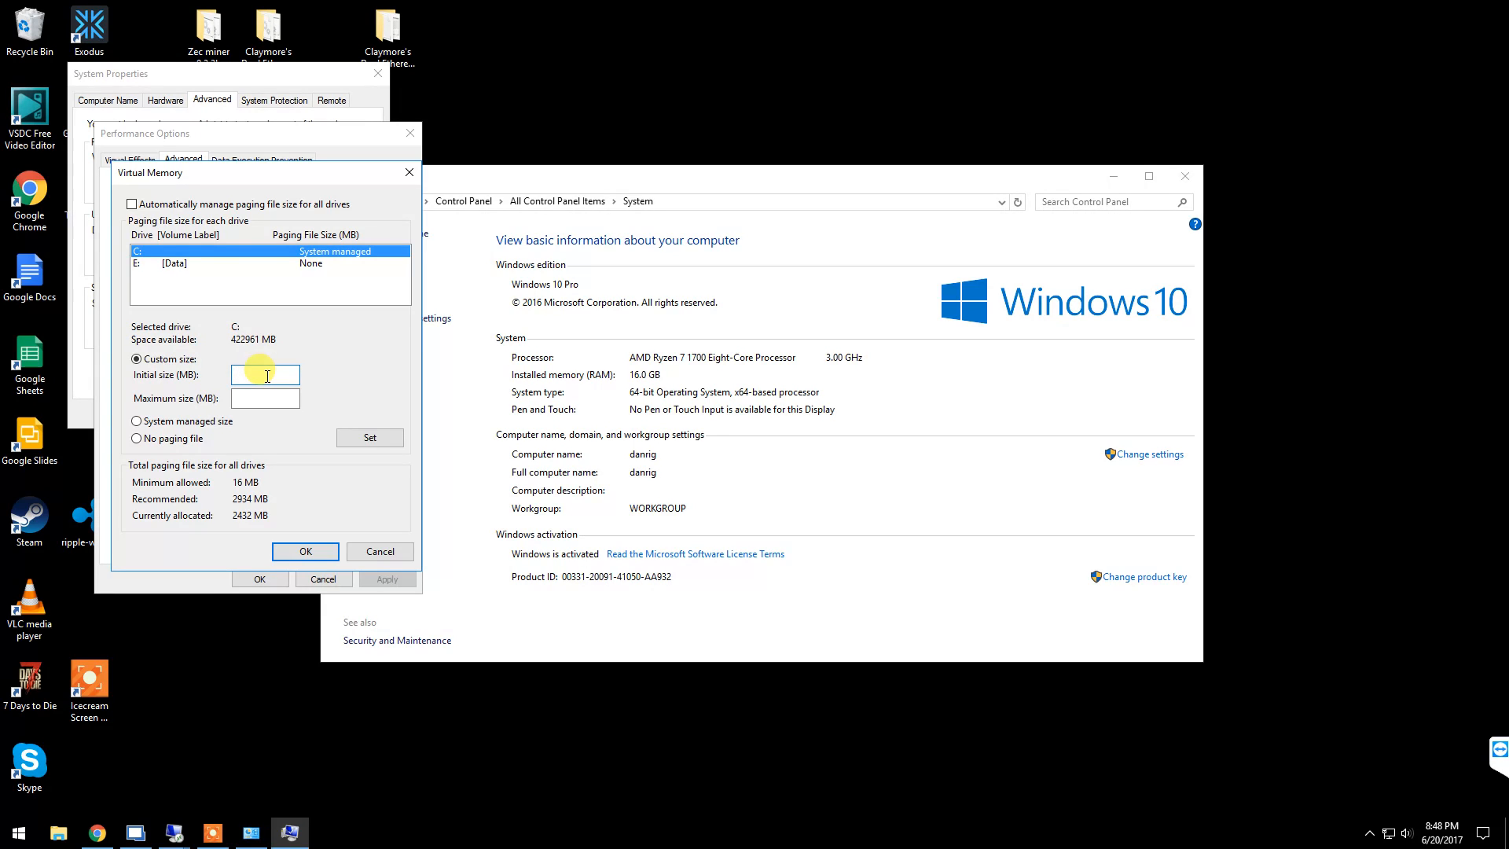
text(10000)
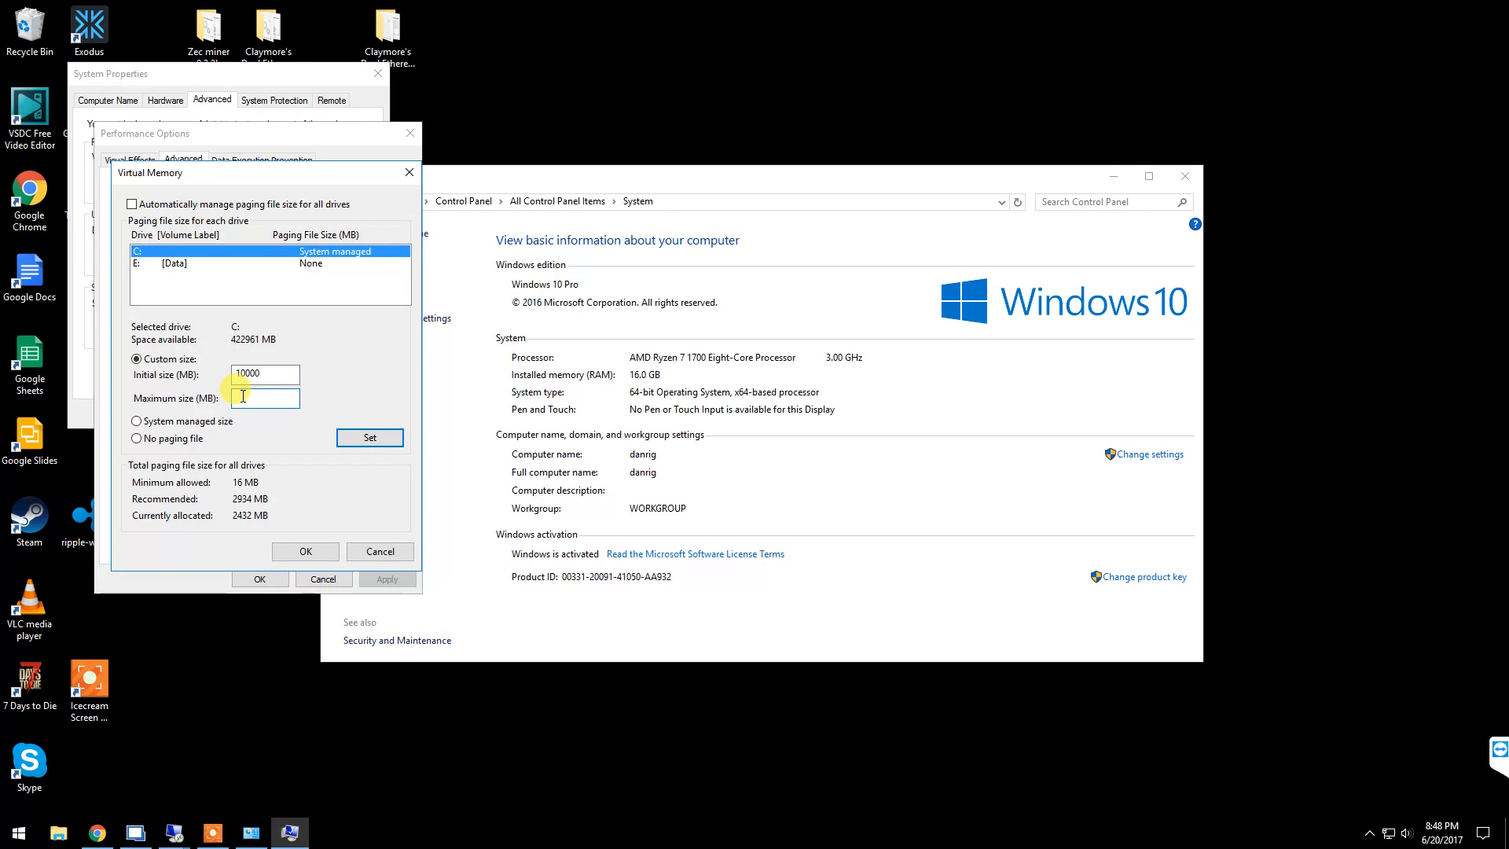
text(2)
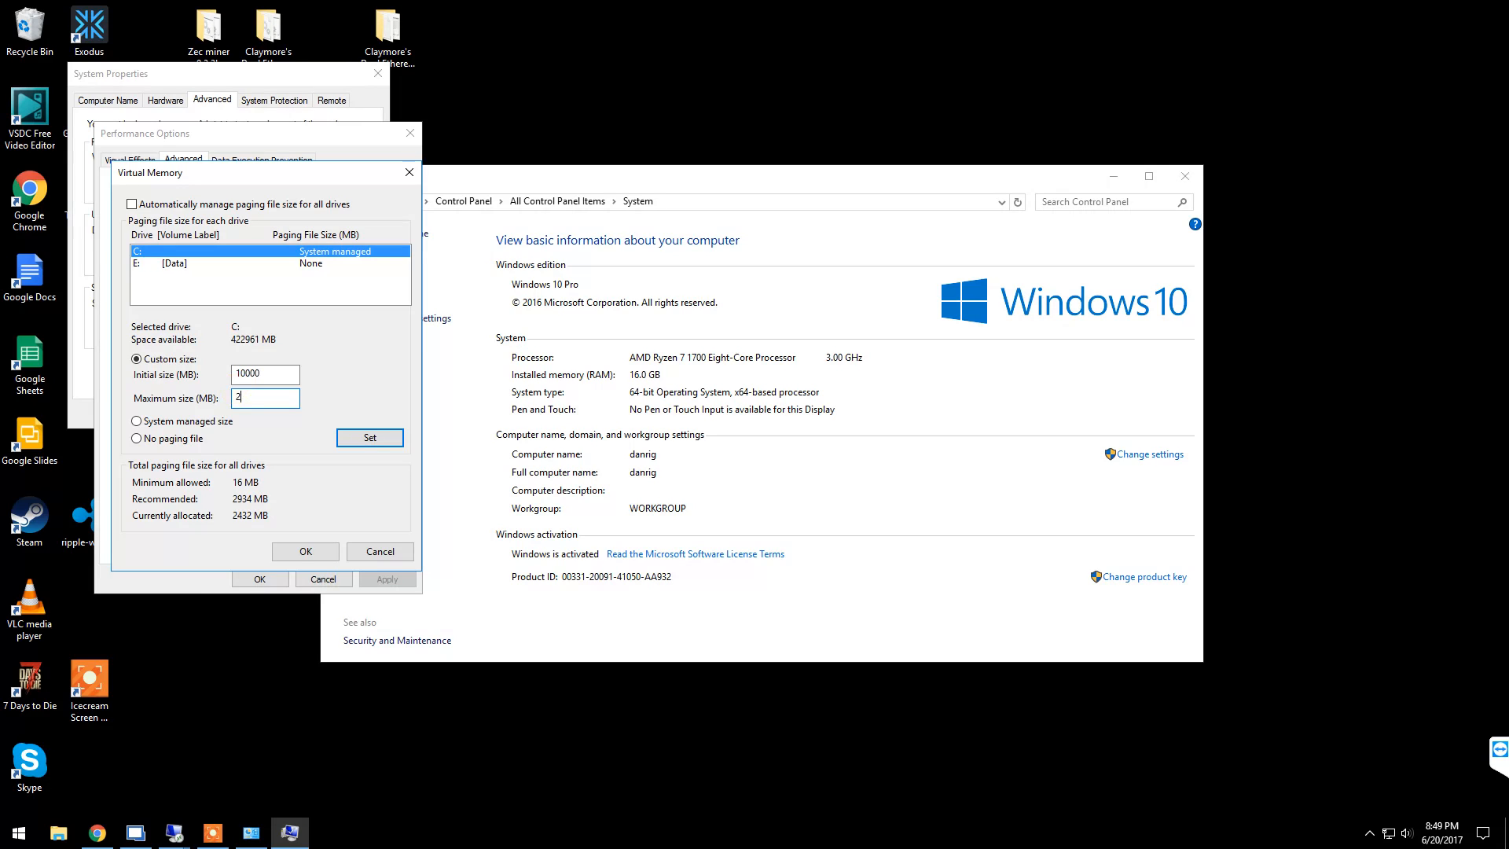
text(0000)
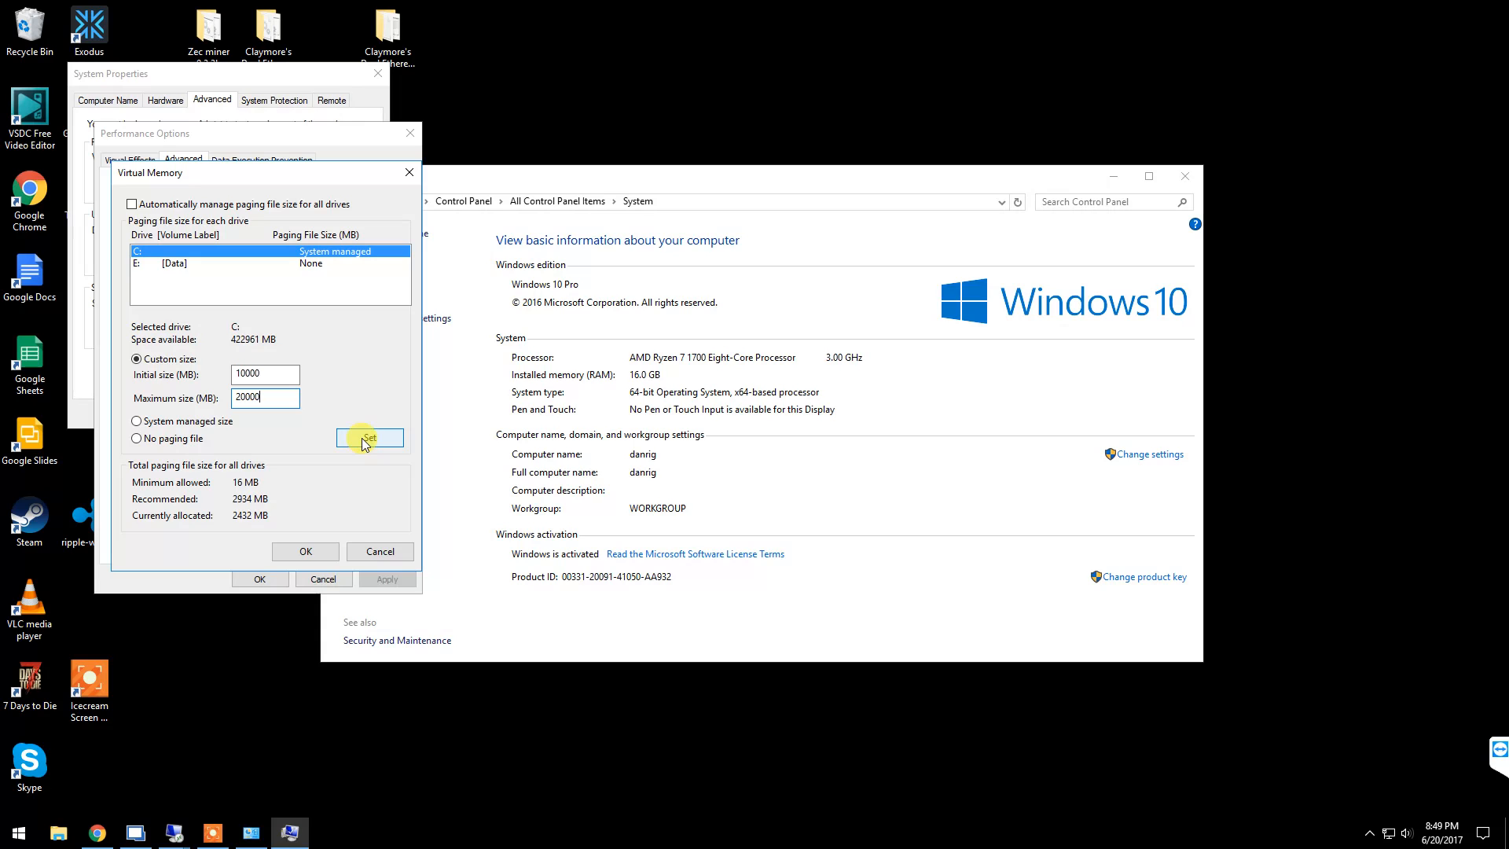
click(369, 437)
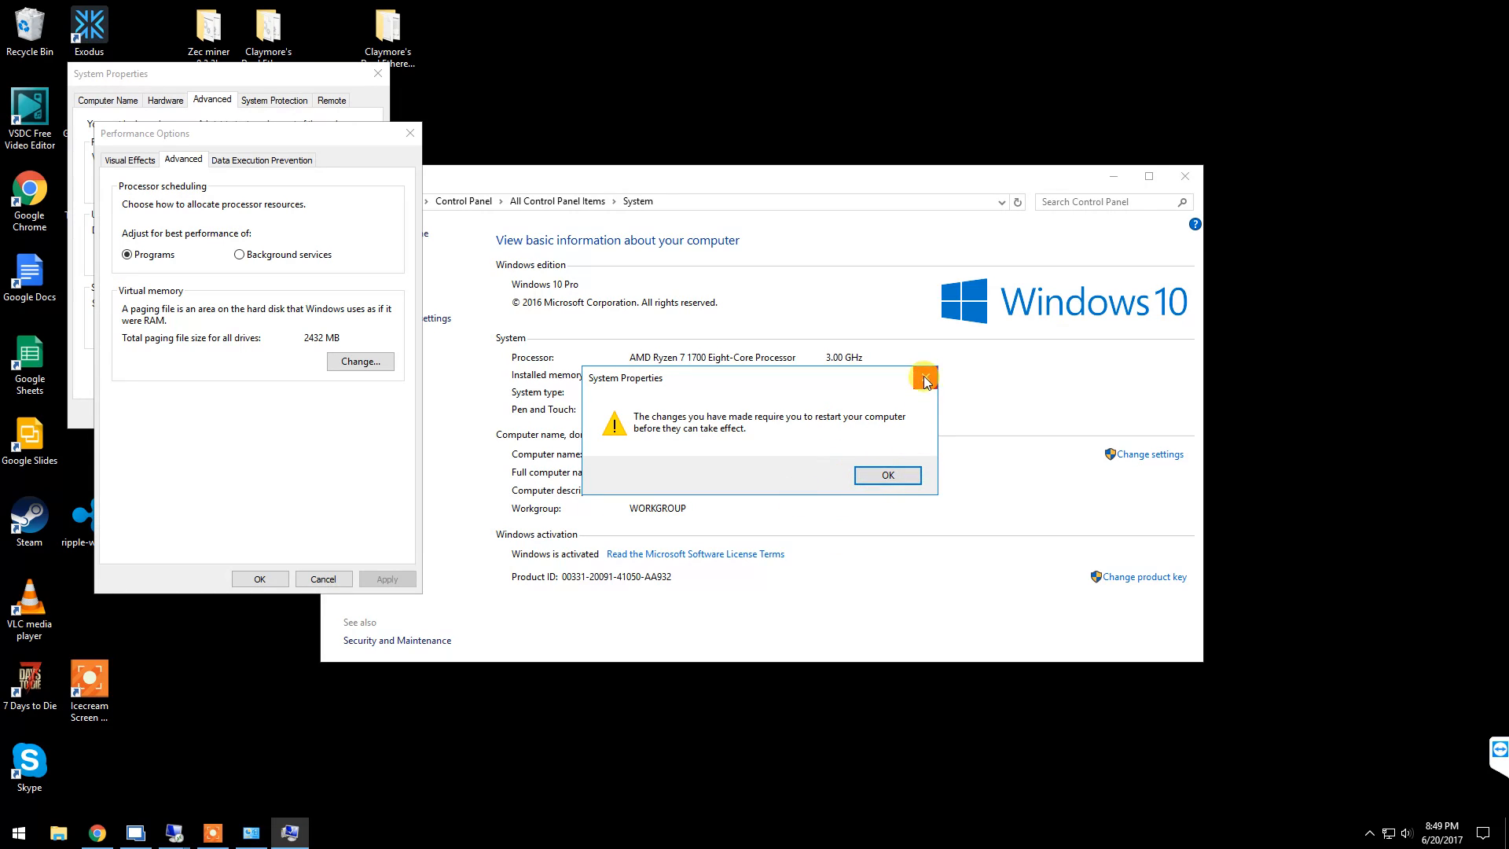
- Dismiss the restart notice and close Performance Options, System Properties and System windows
click(886, 475)
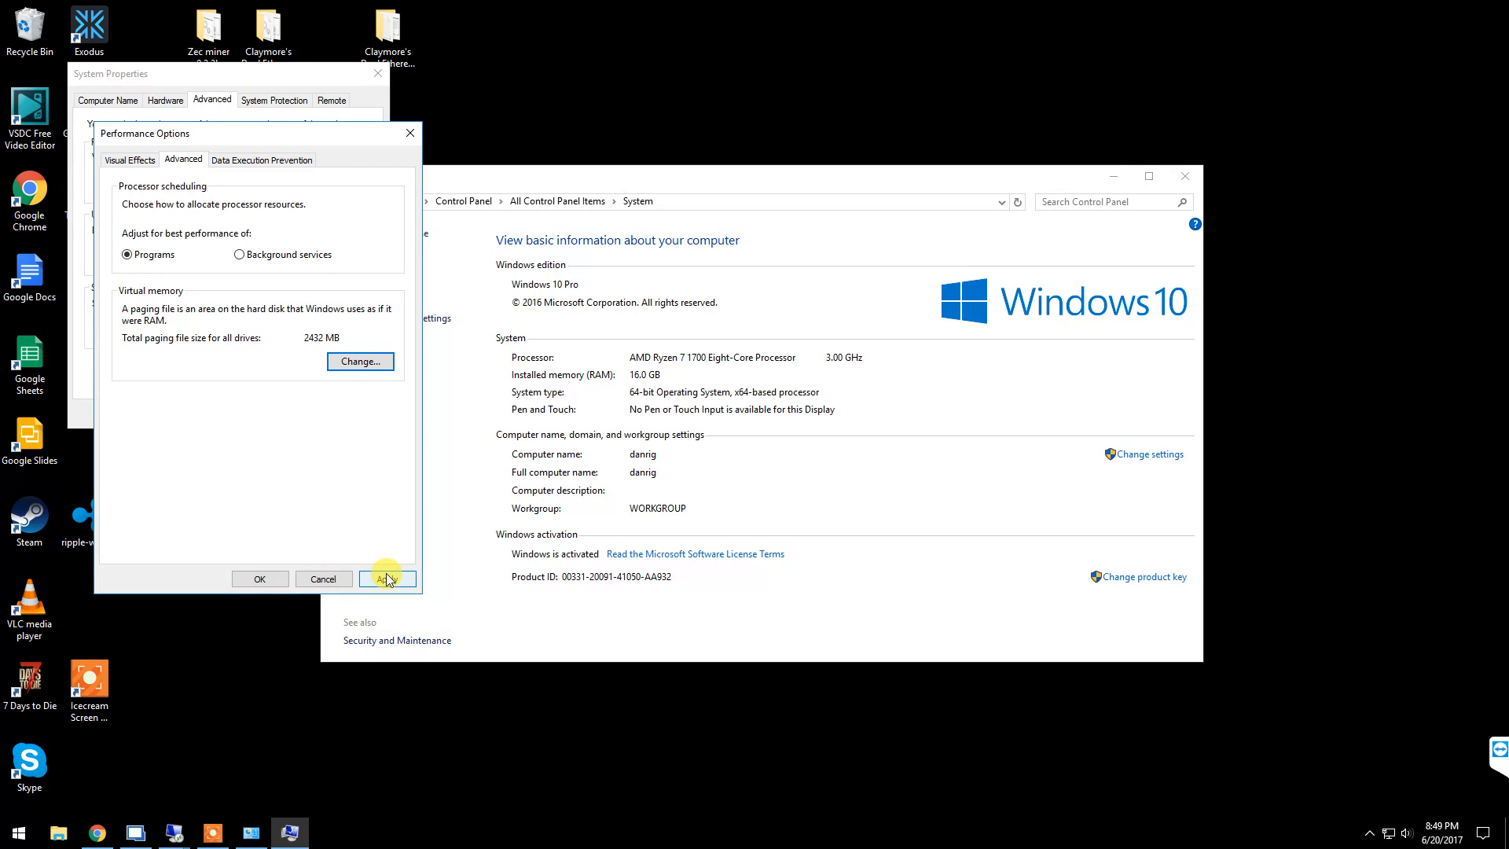
mouse_move(376, 536)
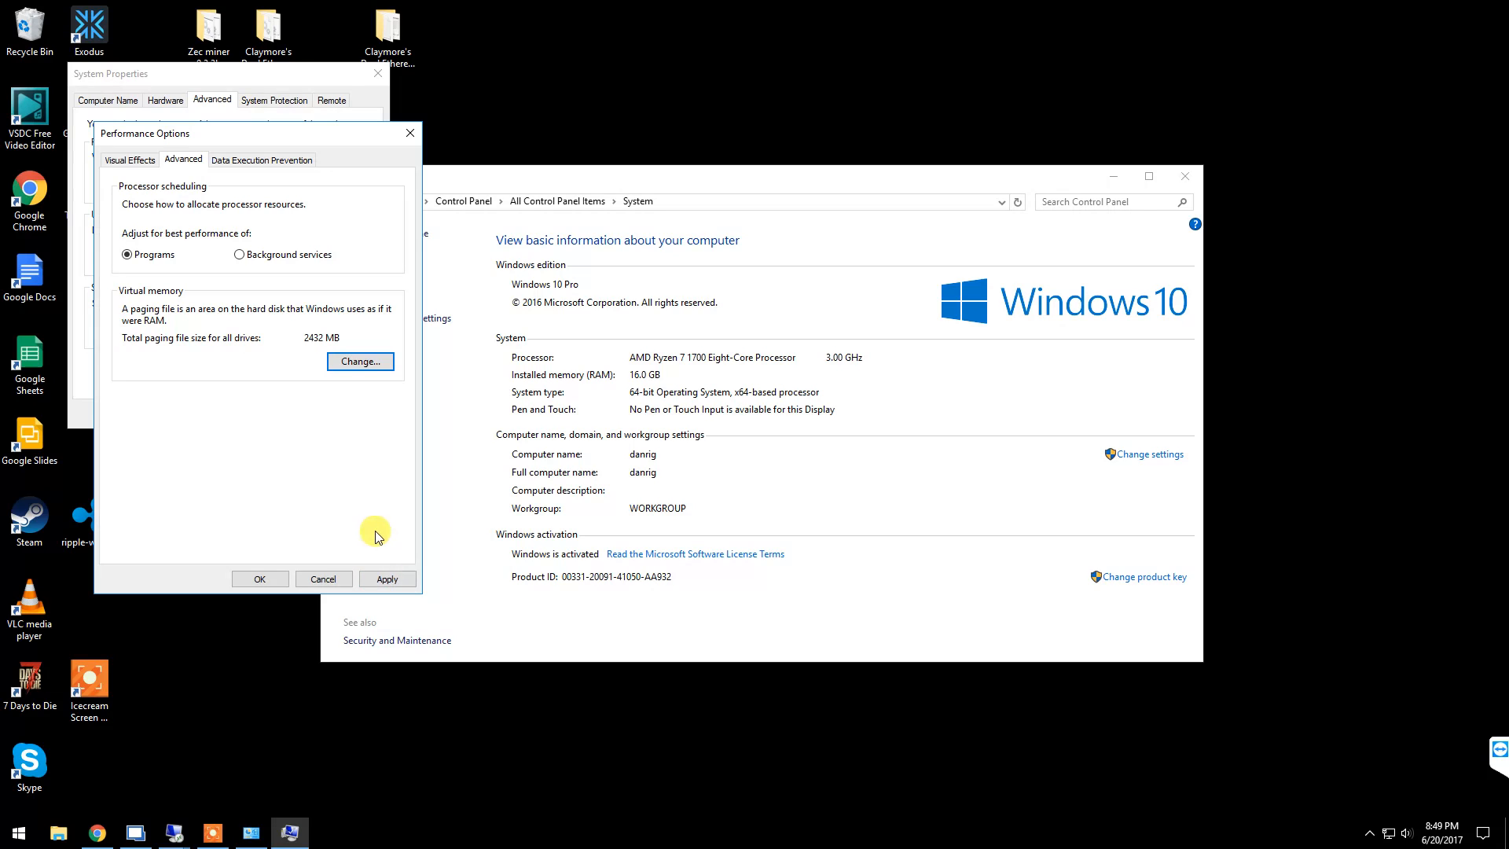
mouse_move(287, 546)
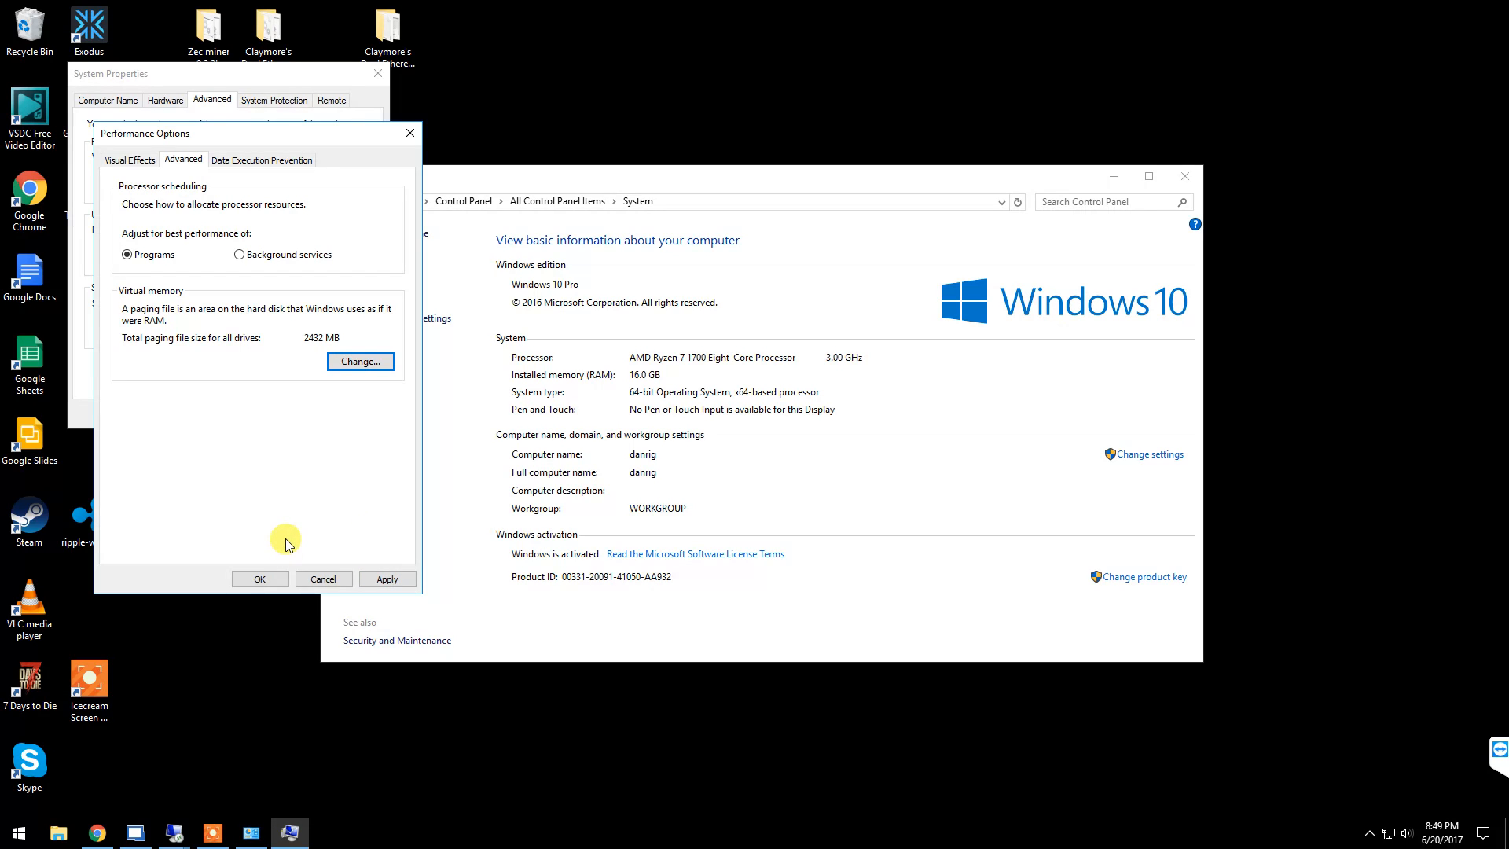
mouse_move(323, 579)
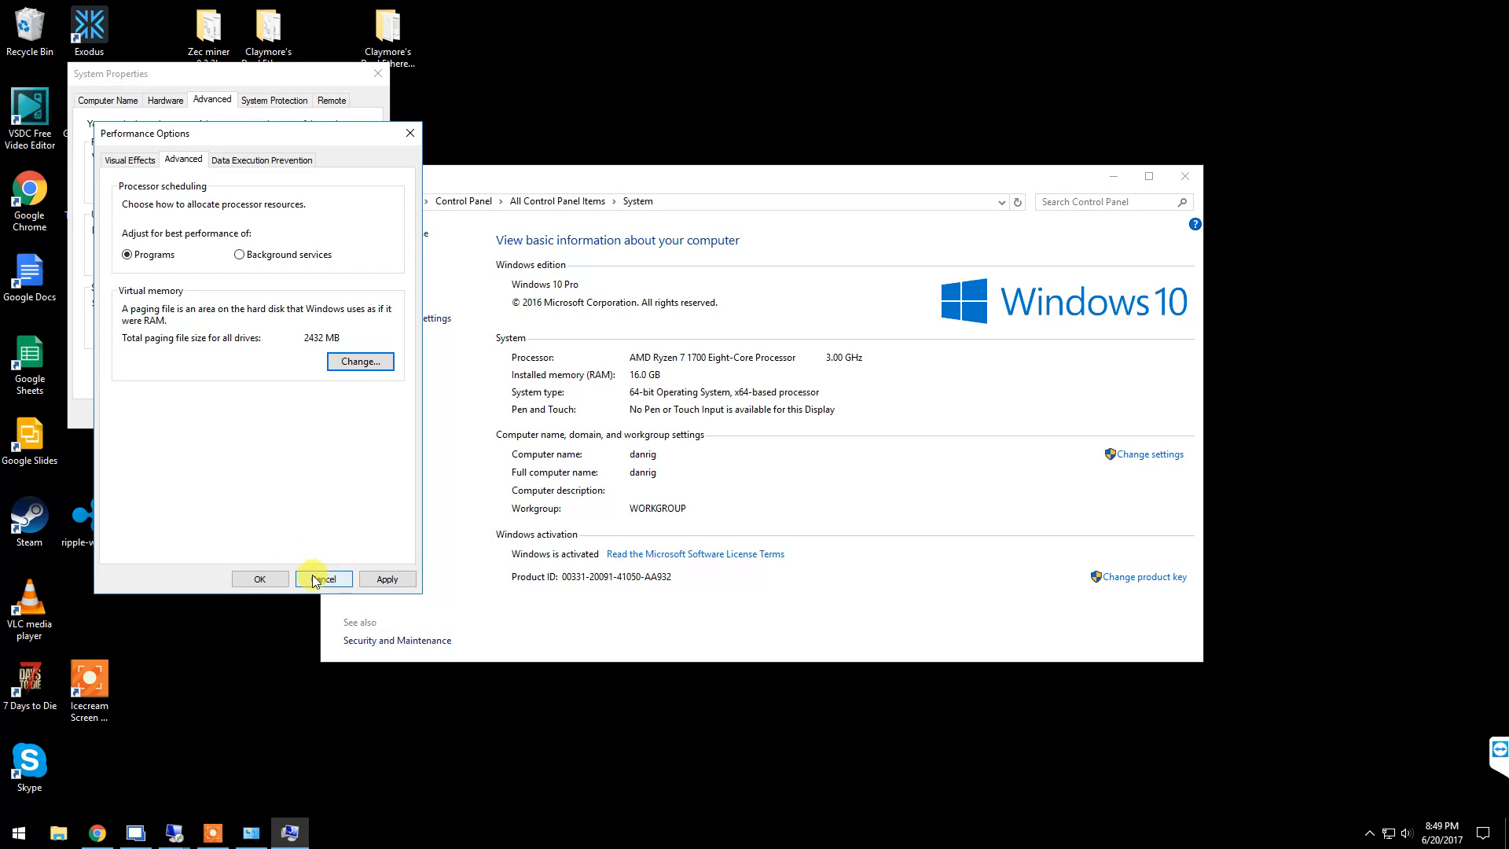
click(322, 579)
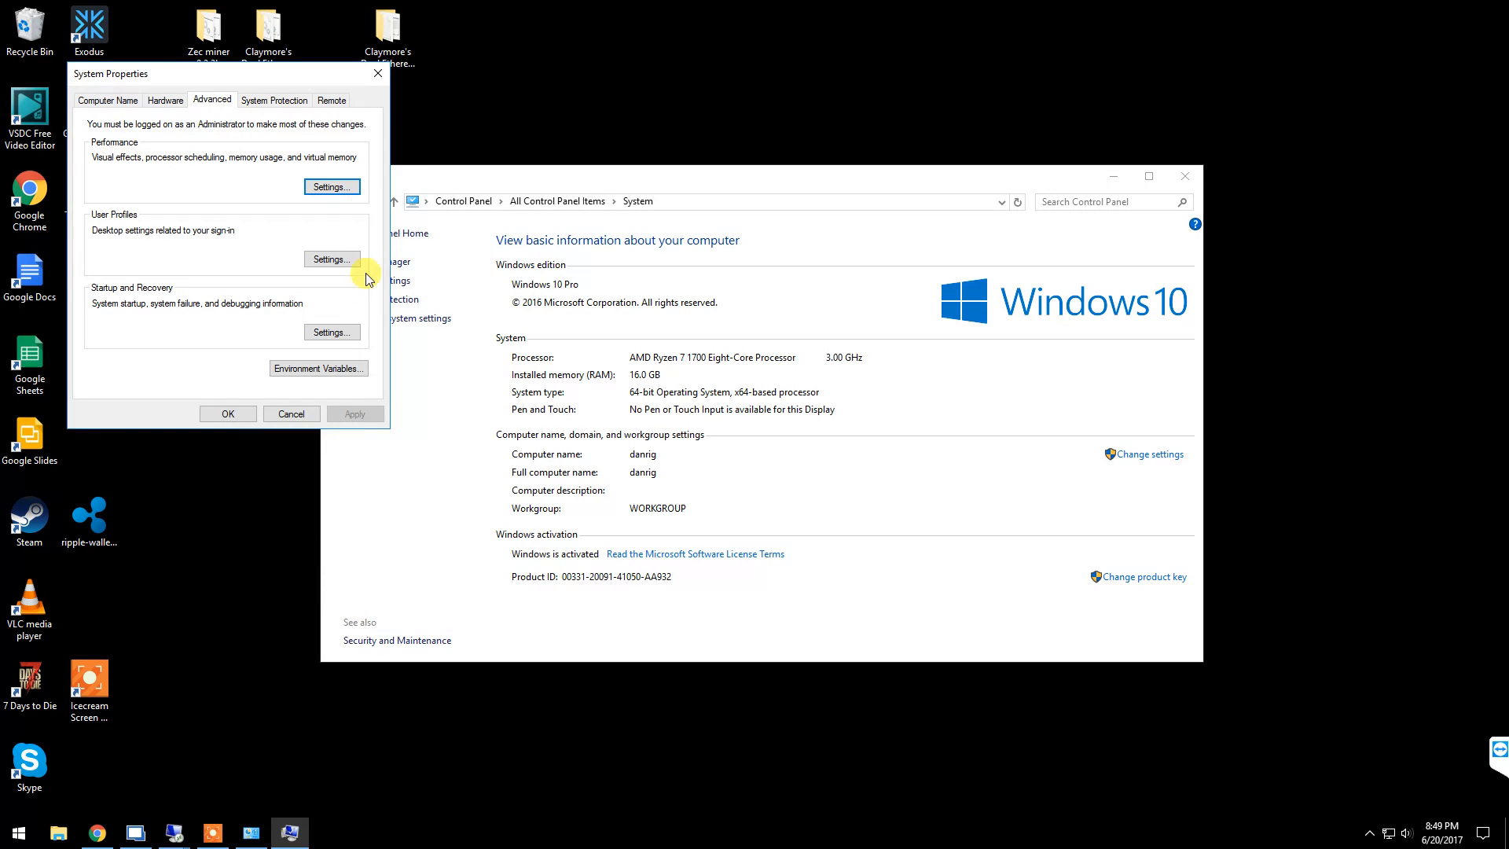
mouse_move(375, 74)
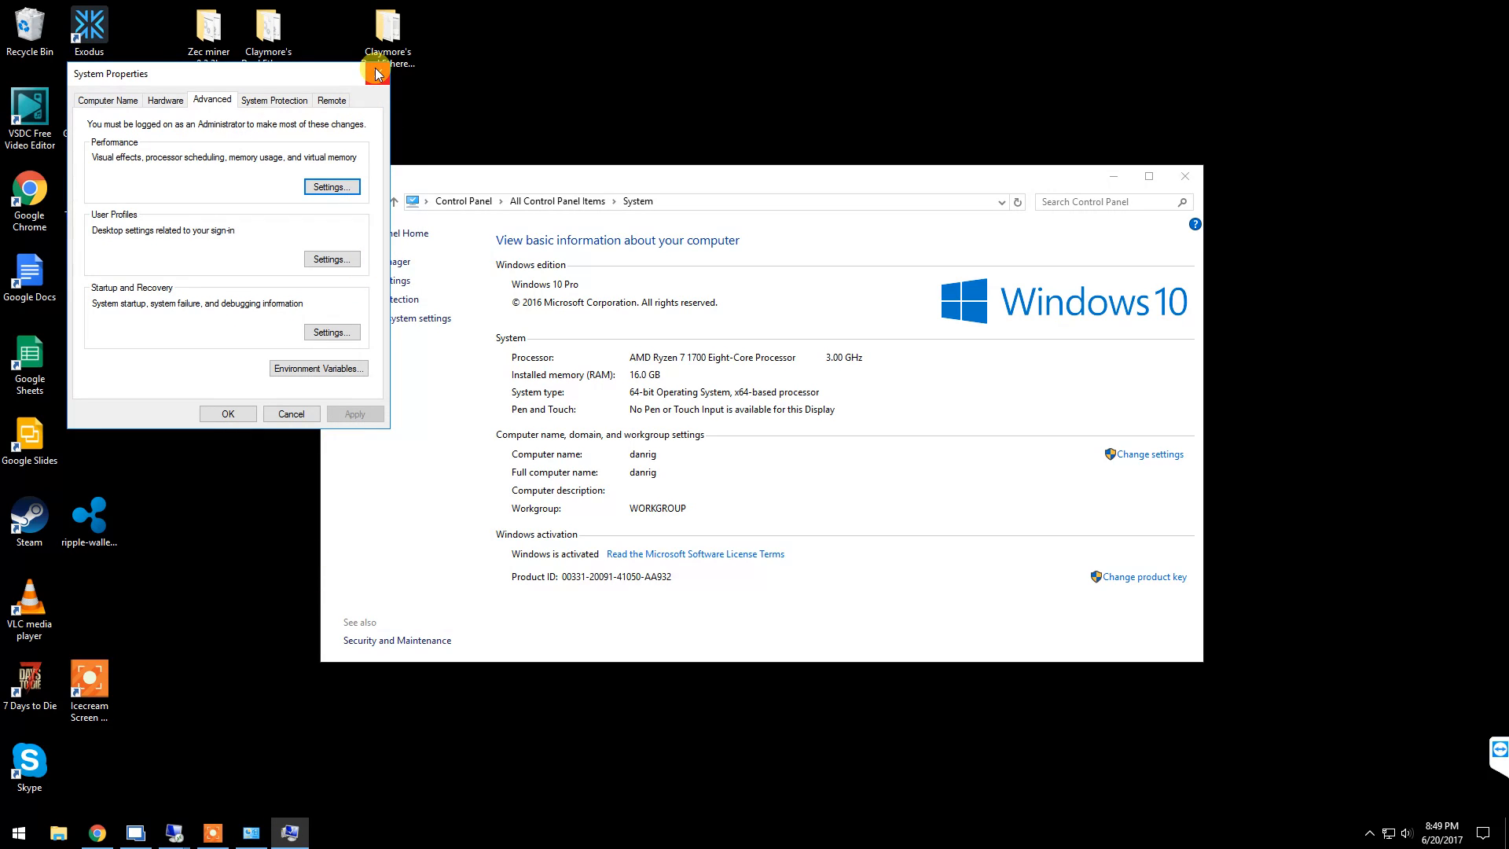
mouse_move(377, 72)
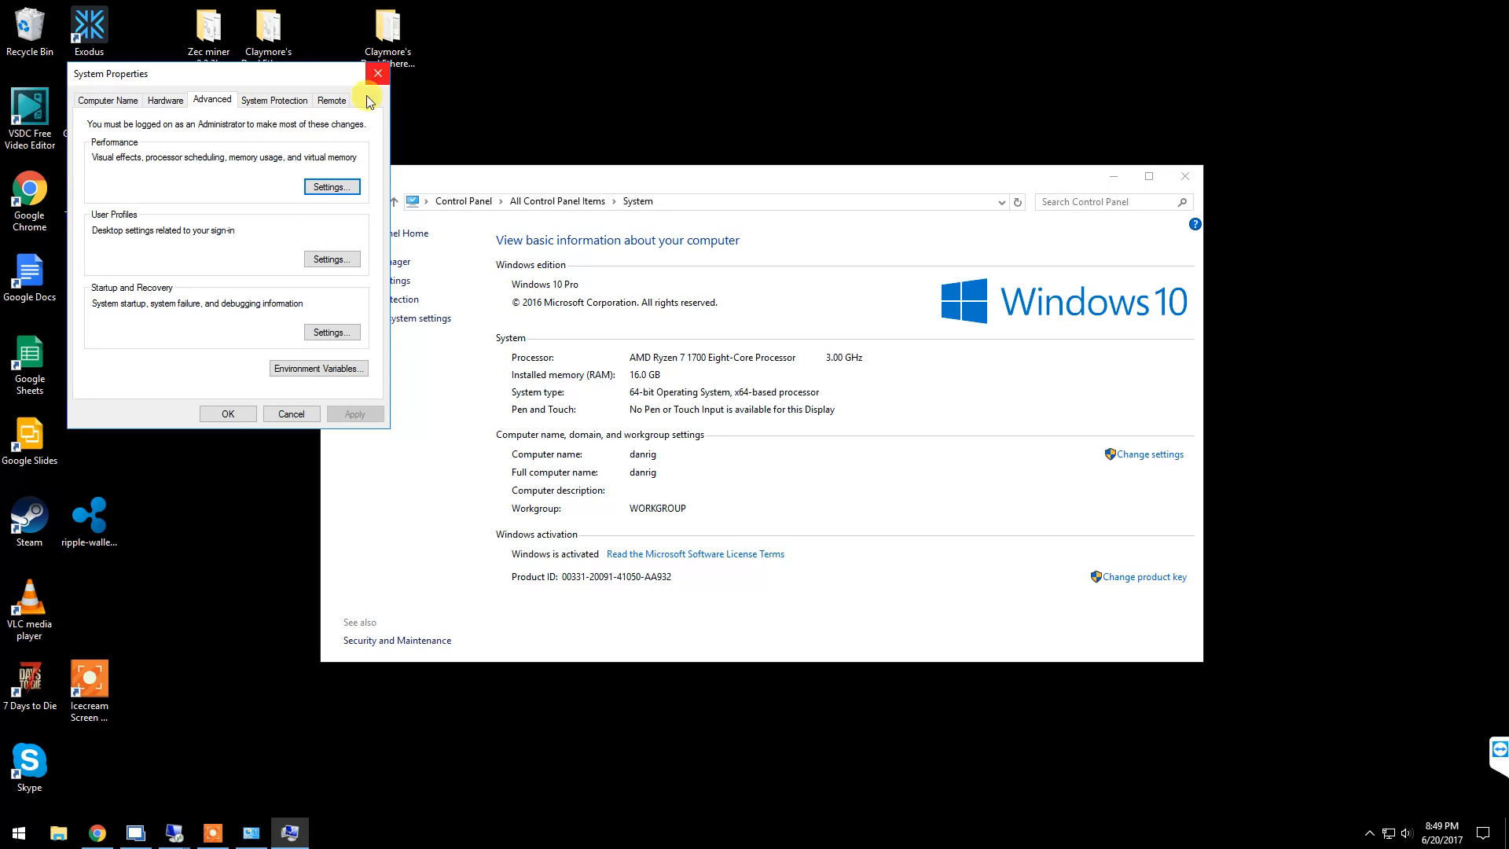
click(377, 73)
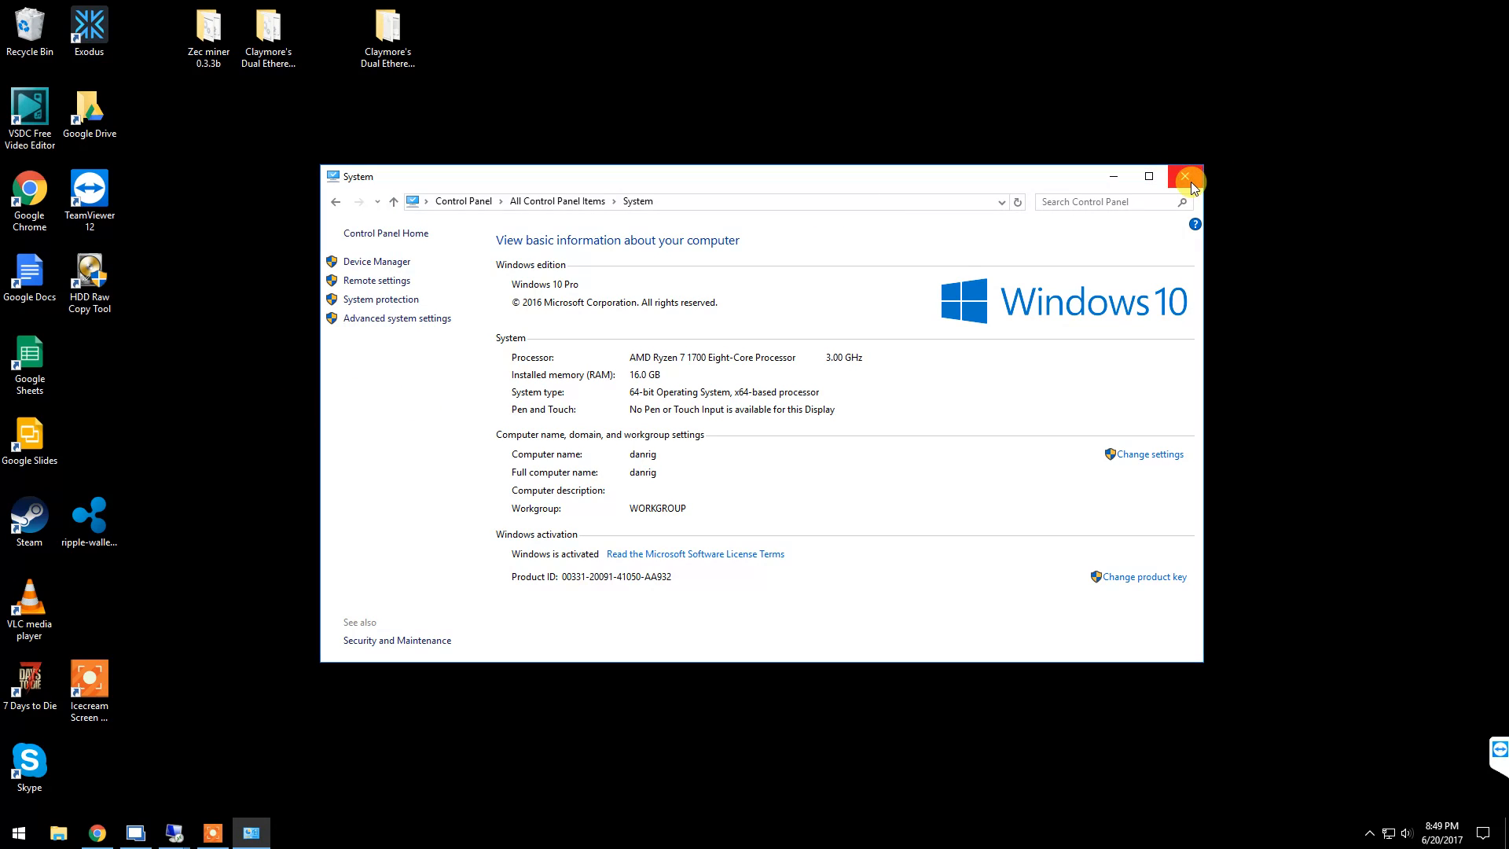
click(1191, 176)
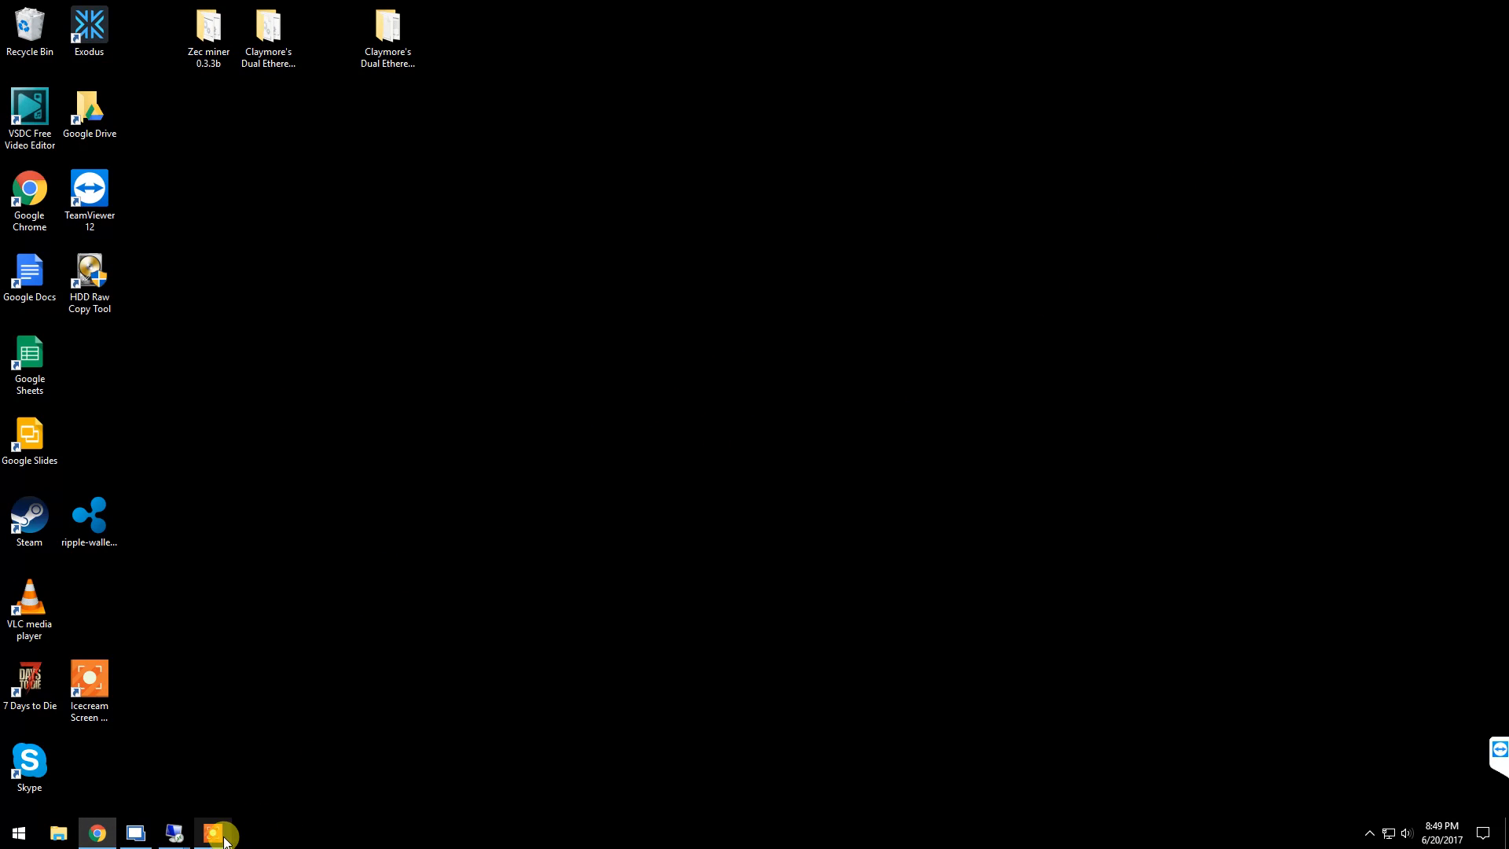